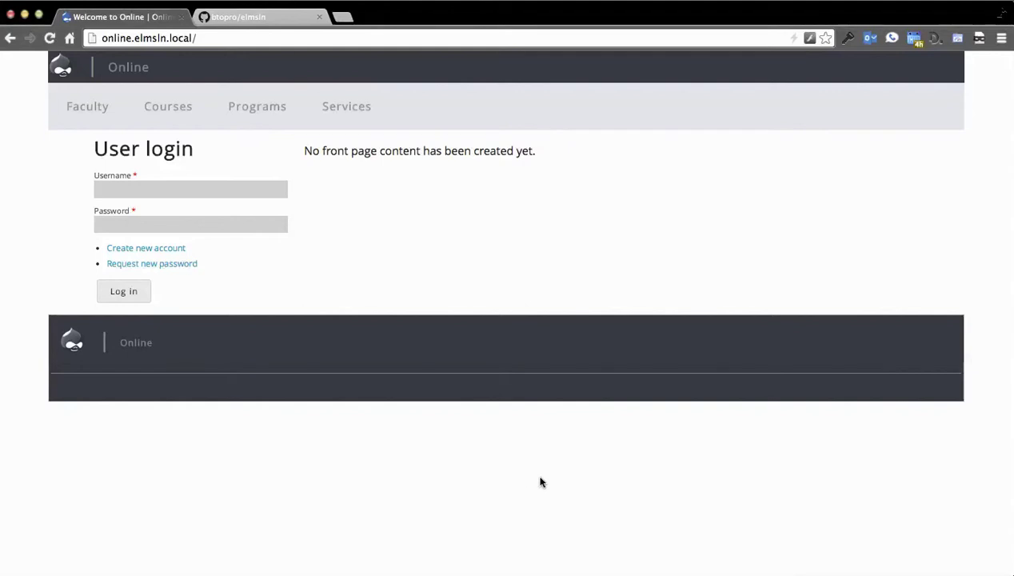
{"action": "mouse_move", "coordinate": [480, 480]}
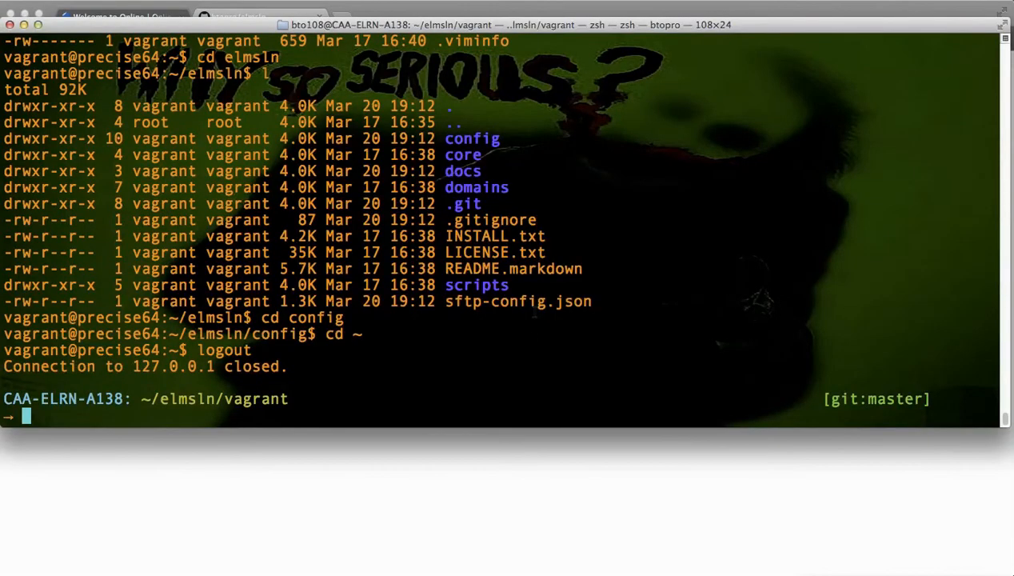
Step: Log into the Vagrant virtual machine with 'vagrant ssh'
{"action": "type", "text": "vagrant"}
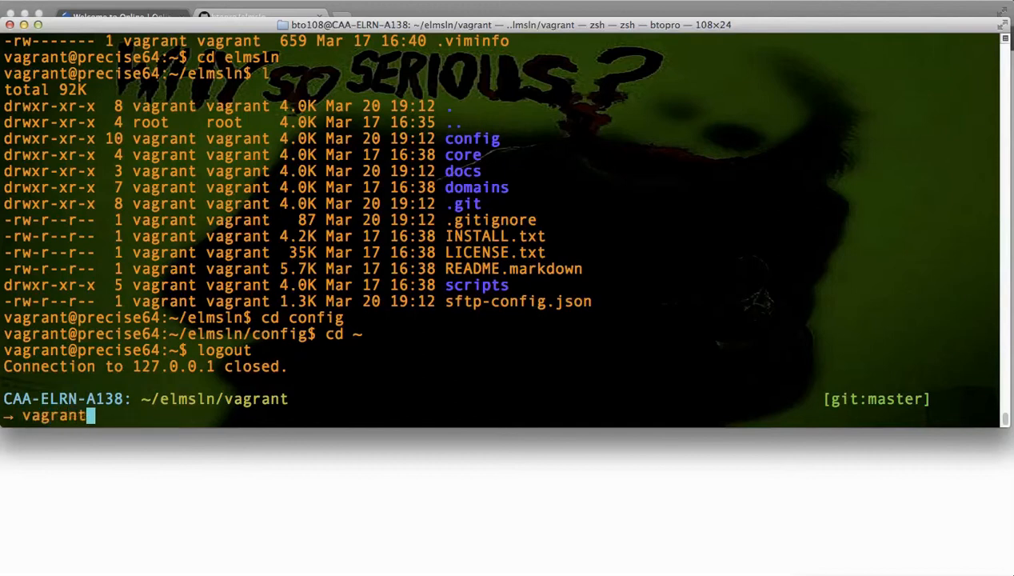
{"action": "double_click", "coordinate": [216, 398]}
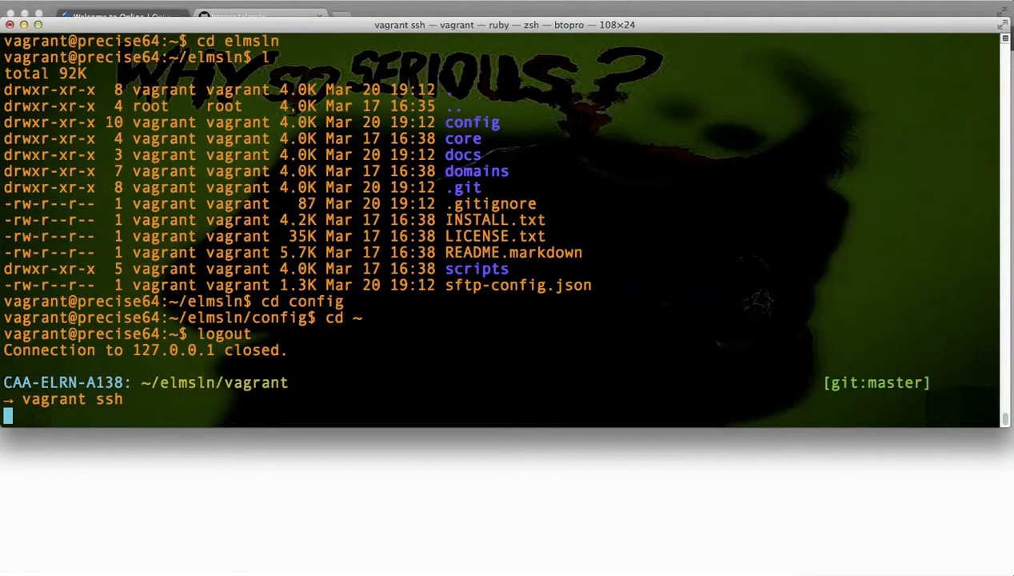
{"action": "key", "text": "Return"}
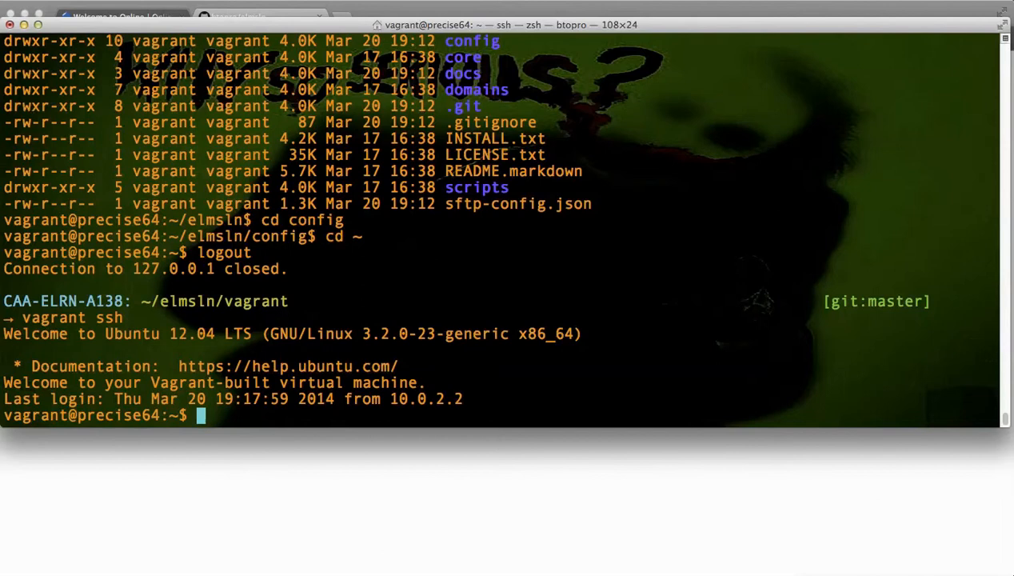
Step: List the home directory, then change into elmsln and list its contents
{"action": "type", "text": "l"}
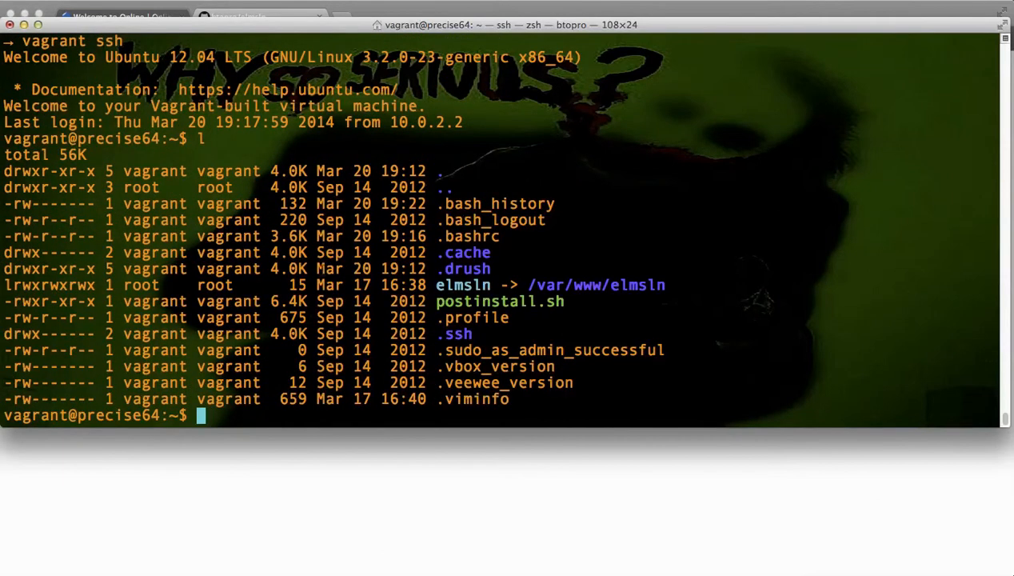
{"action": "double_click", "coordinate": [462, 285]}
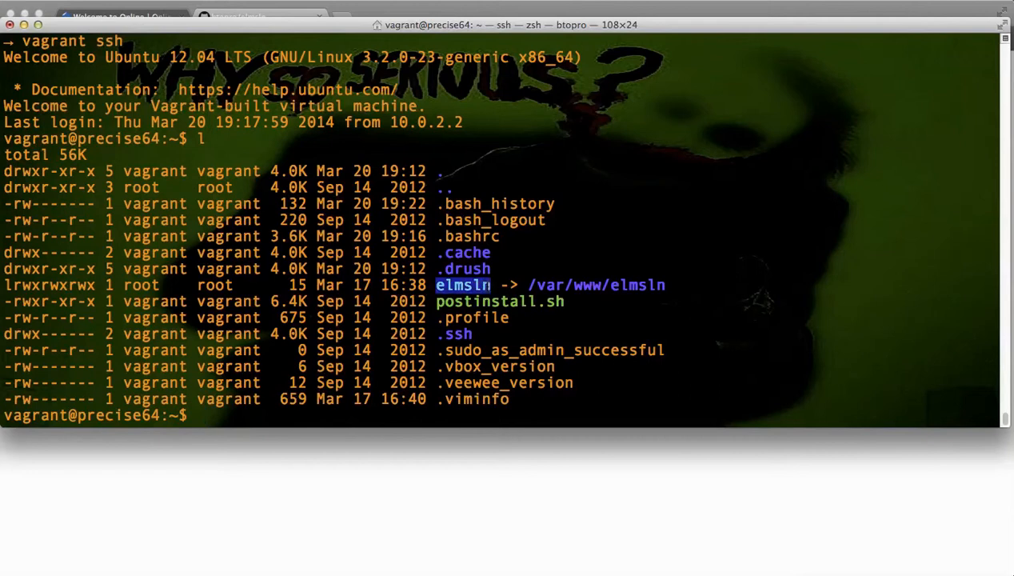
{"action": "type", "text": "cd"}
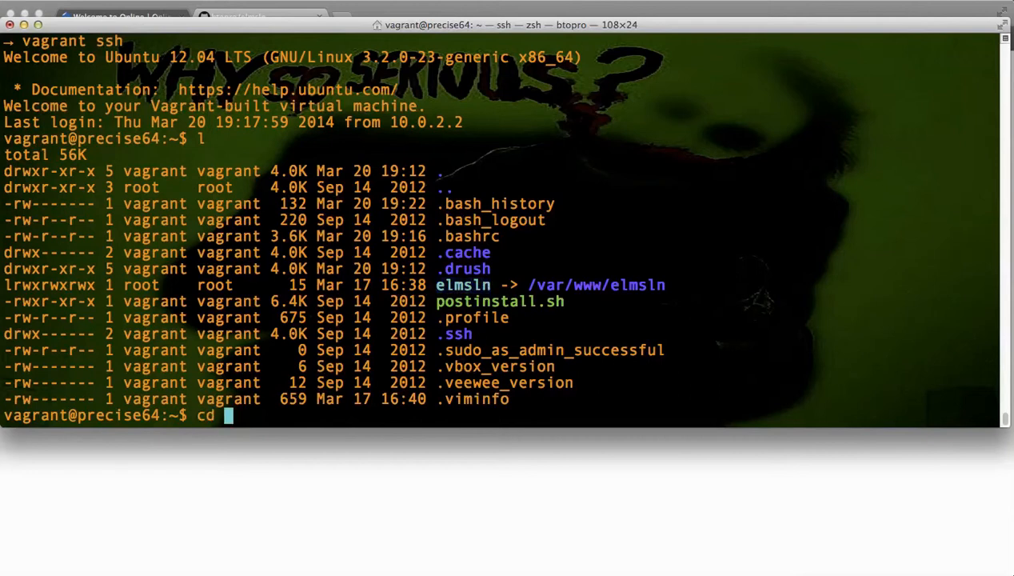
{"action": "key", "text": "Return"}
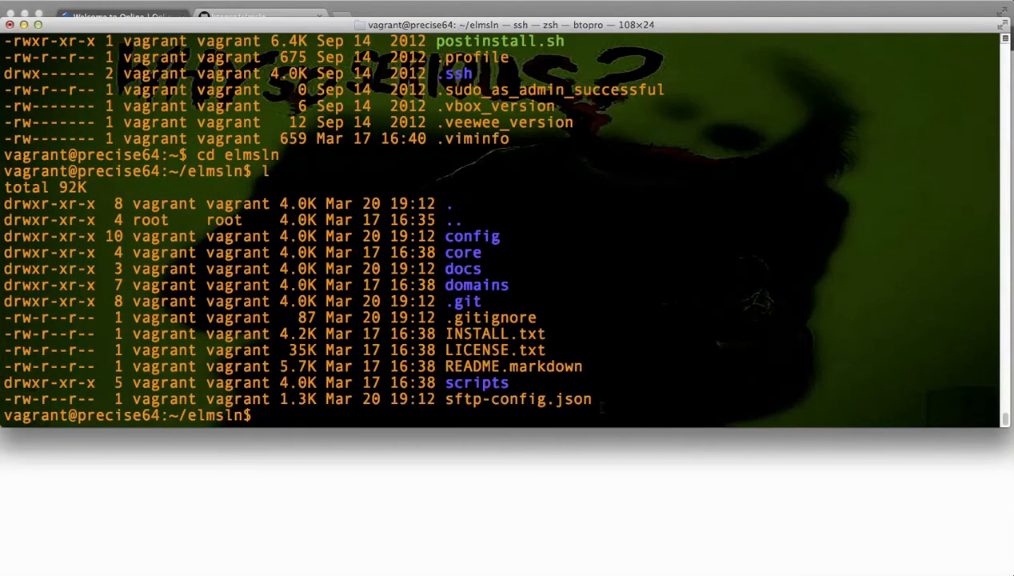
{"action": "mouse_move", "coordinate": [456, 474]}
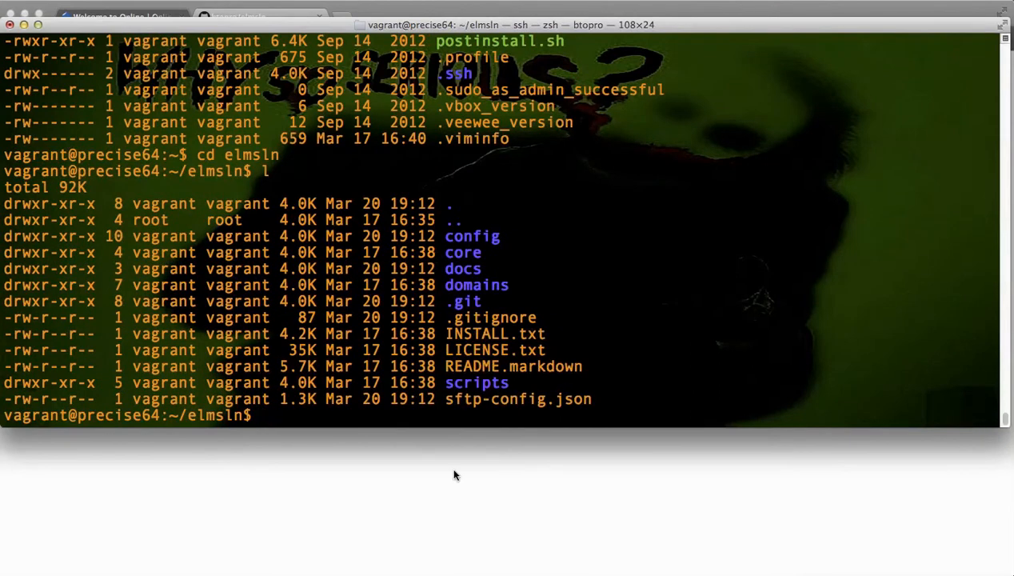
Step: Bring up the btopro/elmsln repository page and scroll through its file list and README
{"action": "left_click", "coordinate": [120, 16]}
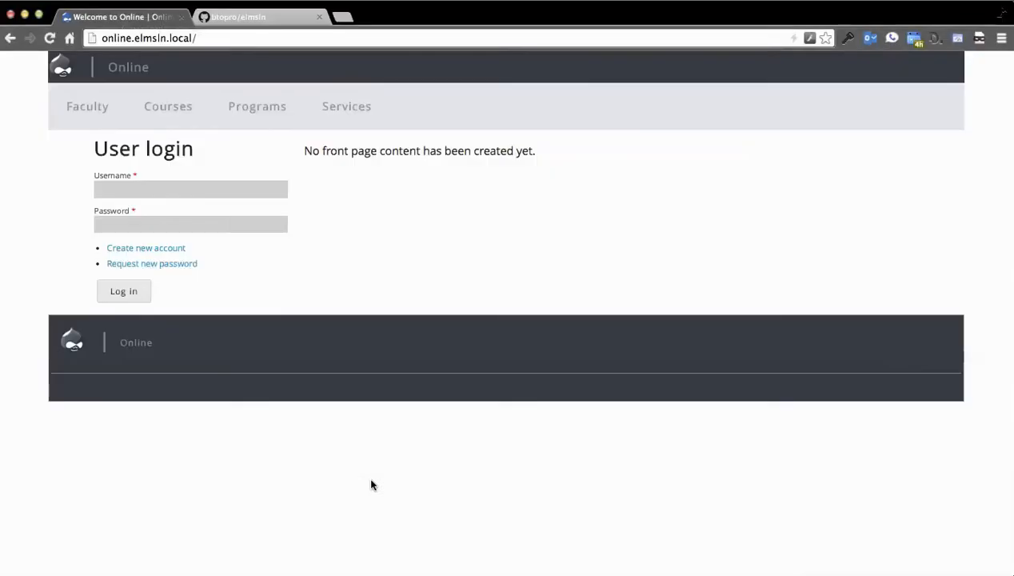
{"action": "left_click", "coordinate": [237, 16]}
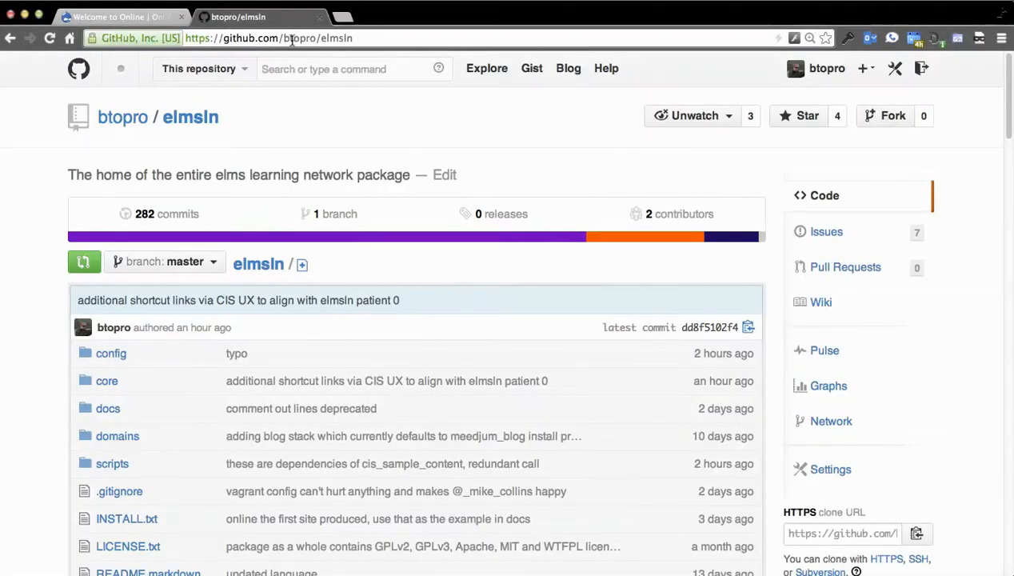
{"action": "scroll", "scroll_direction": "down", "scroll_amount": 3}
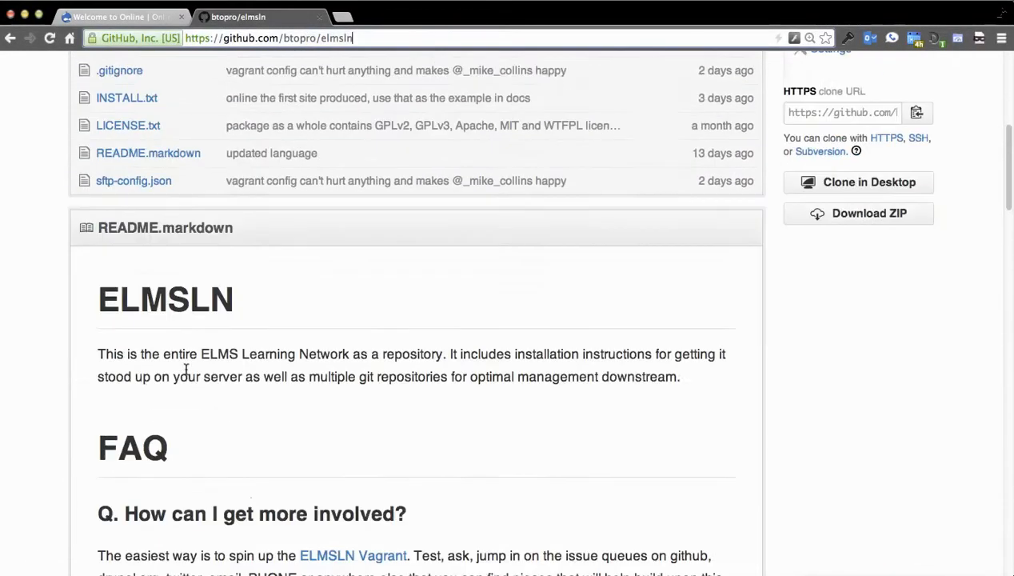
{"action": "scroll", "scroll_direction": "up", "scroll_amount": 3}
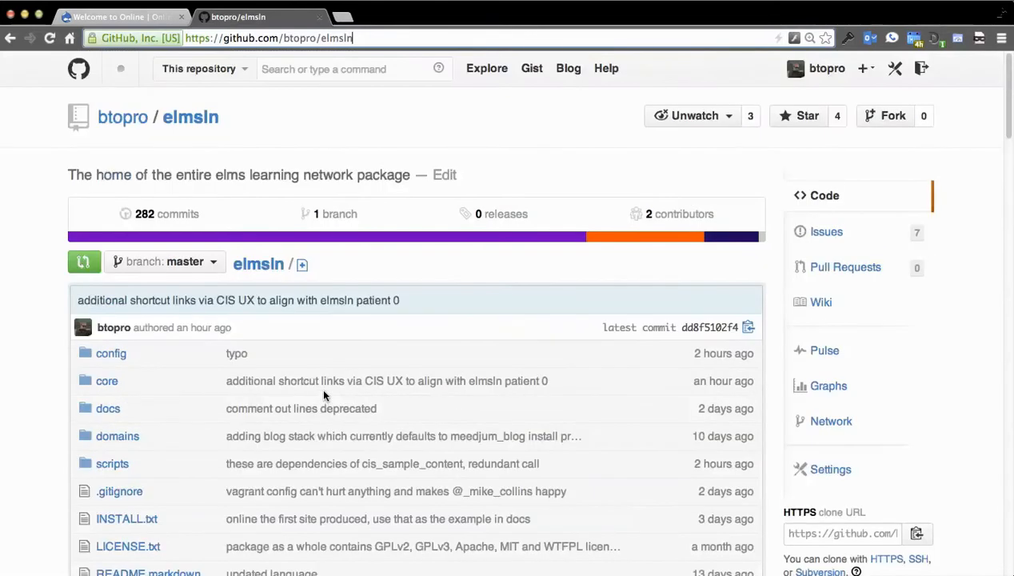
{"action": "mouse_move", "coordinate": [366, 301]}
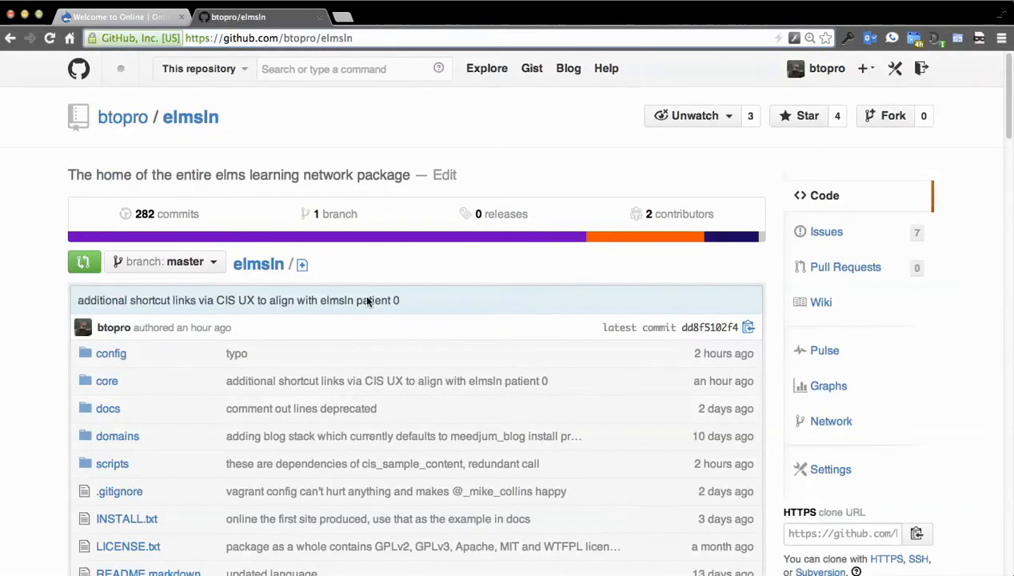
{"action": "mouse_move", "coordinate": [357, 137]}
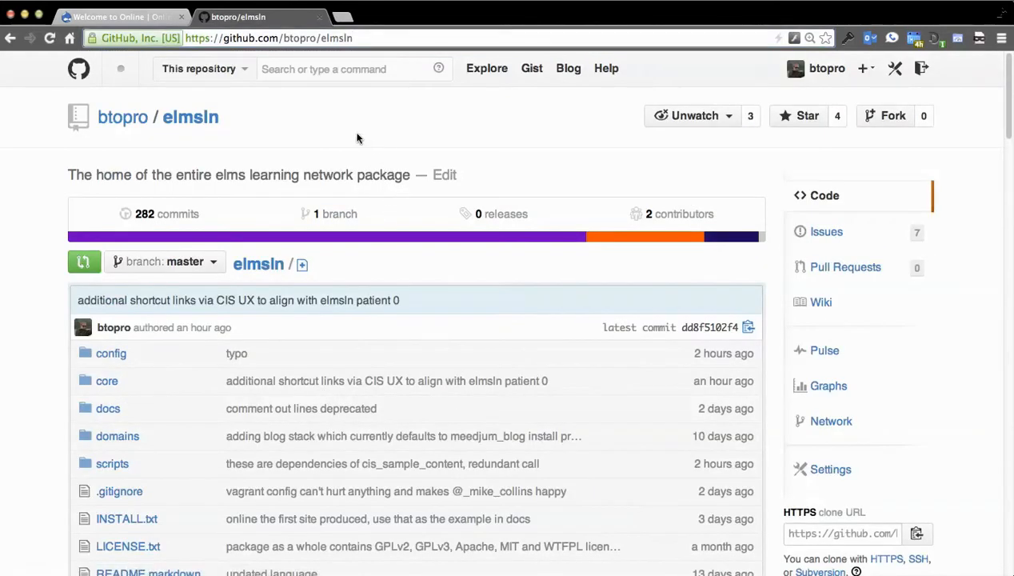
{"action": "scroll", "scroll_direction": "down", "scroll_amount": 3}
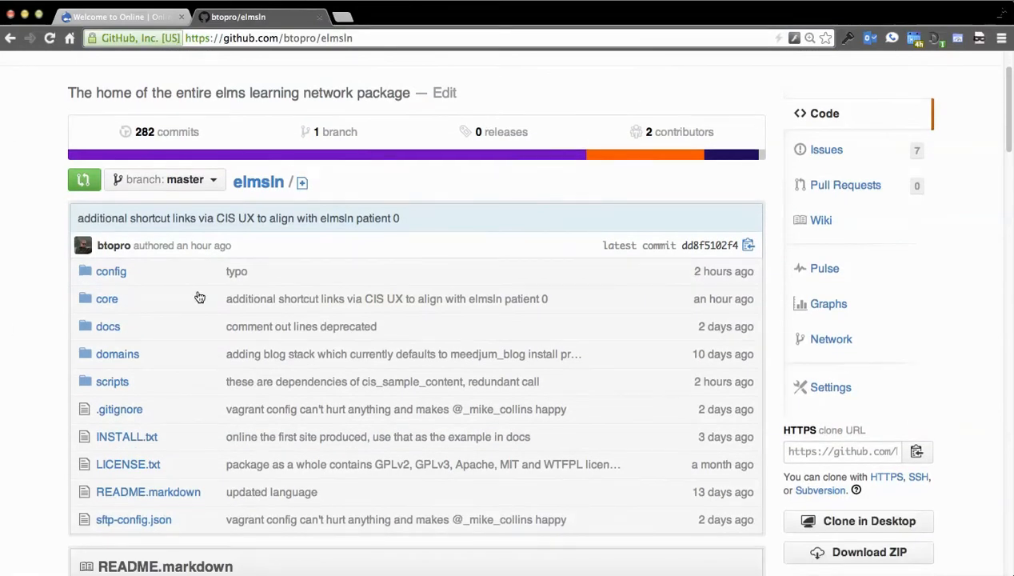
{"action": "mouse_move", "coordinate": [195, 285]}
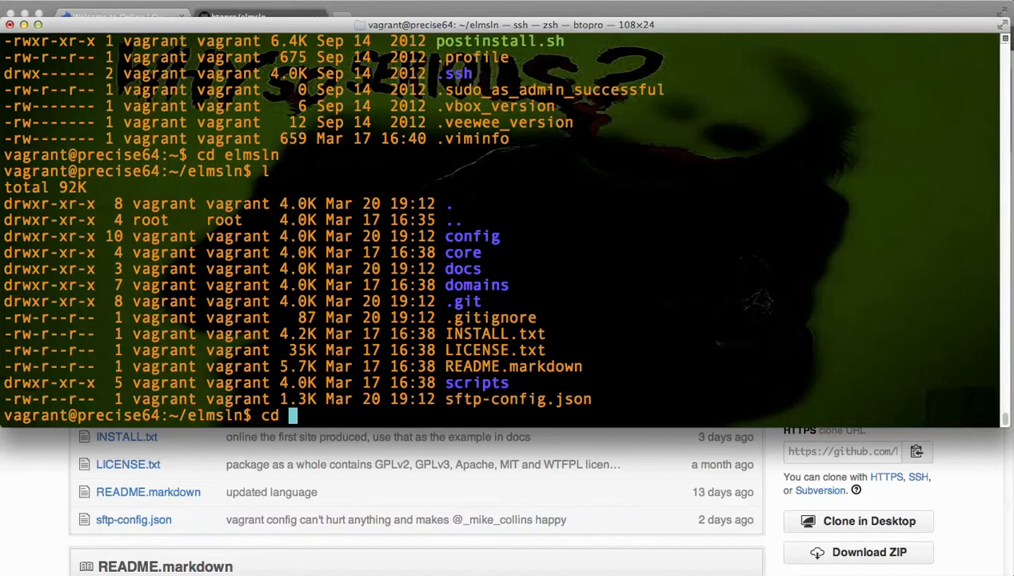
{"action": "type", "text": "conf"}
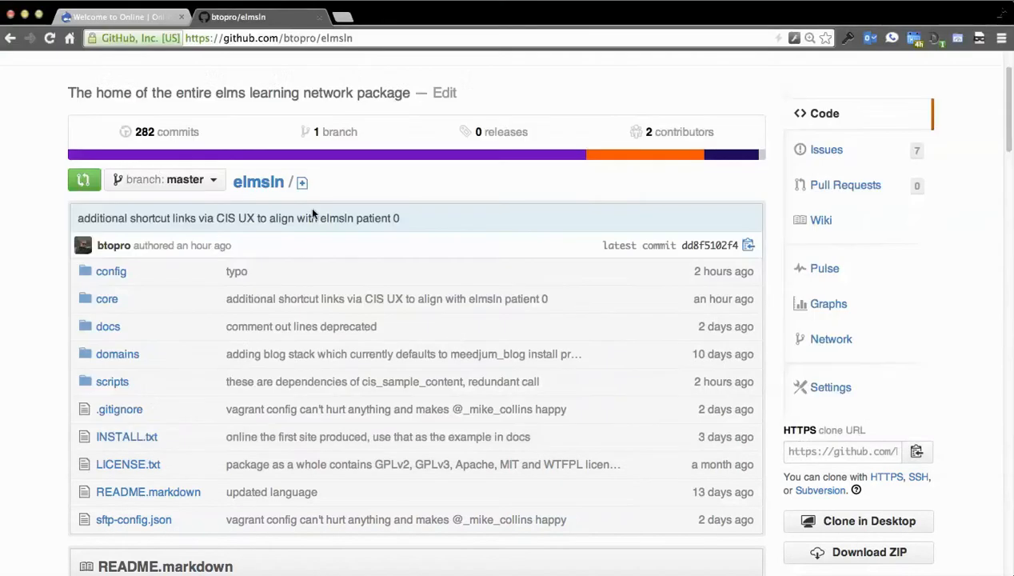
Step: Follow the config folder to elmsln-config-vagrant and read its README warning against production use
{"action": "left_click", "coordinate": [110, 270]}
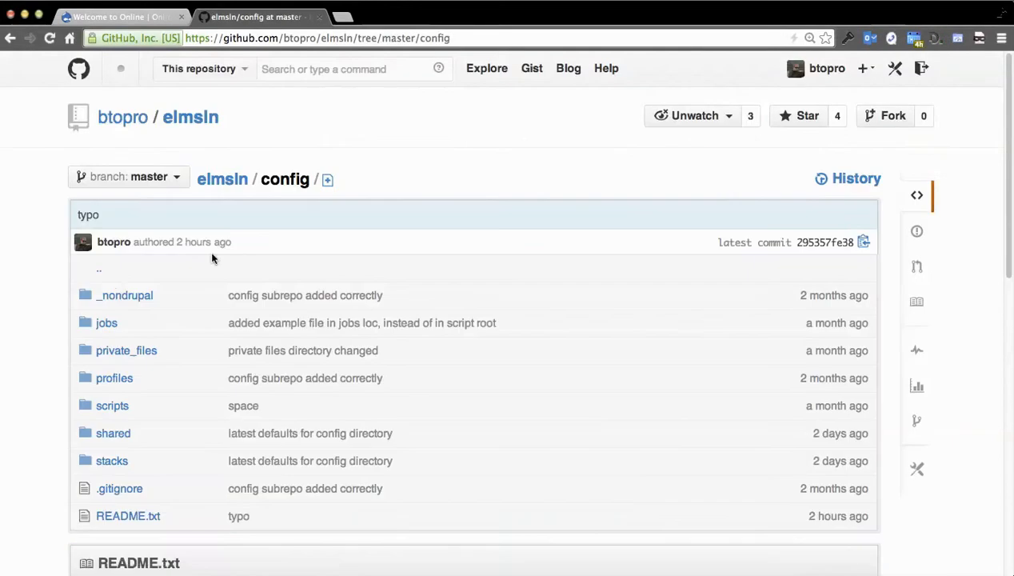
{"action": "mouse_move", "coordinate": [323, 425]}
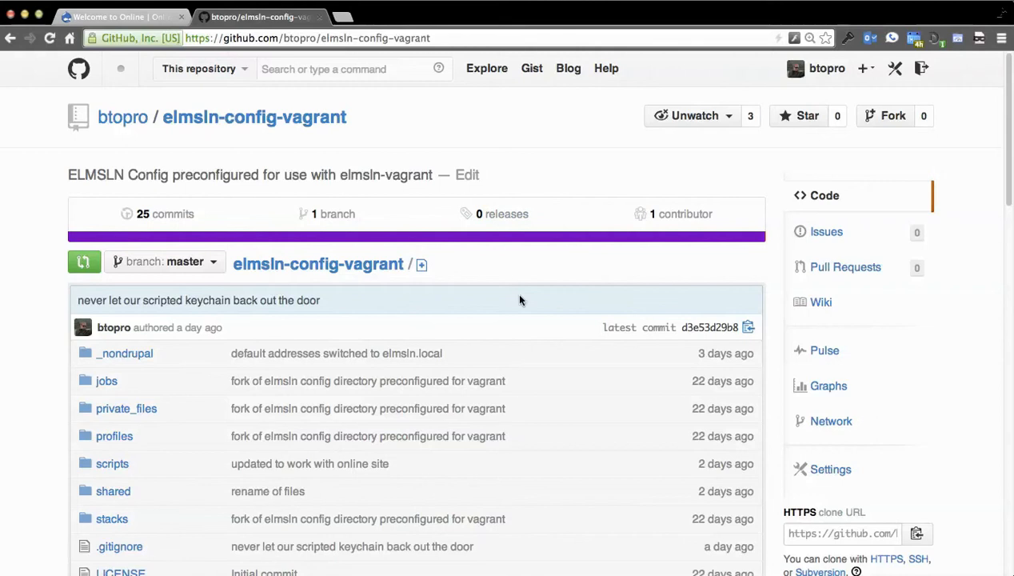
{"action": "scroll", "scroll_direction": "down", "scroll_amount": 3}
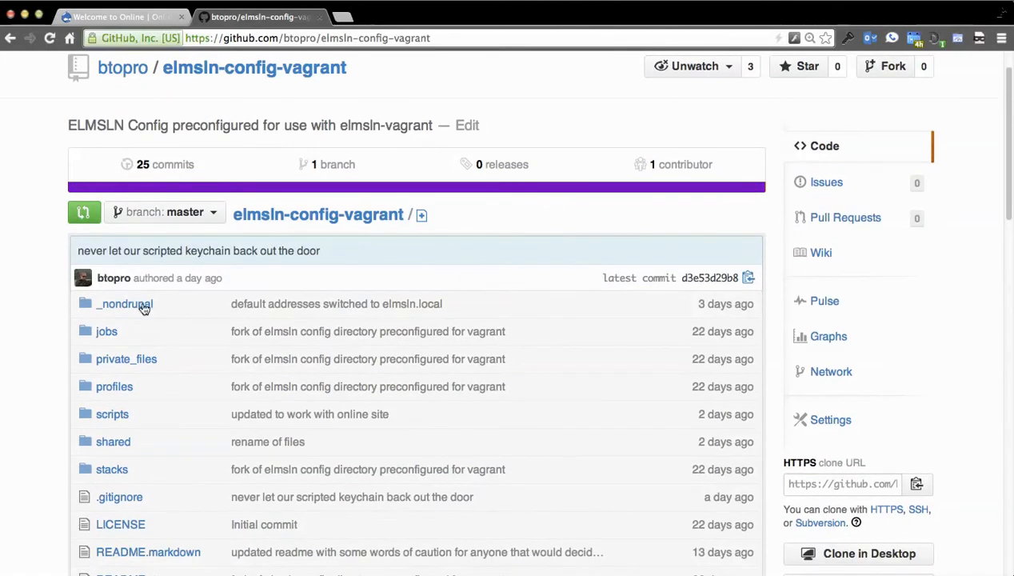
{"action": "scroll", "scroll_direction": "down", "scroll_amount": 3}
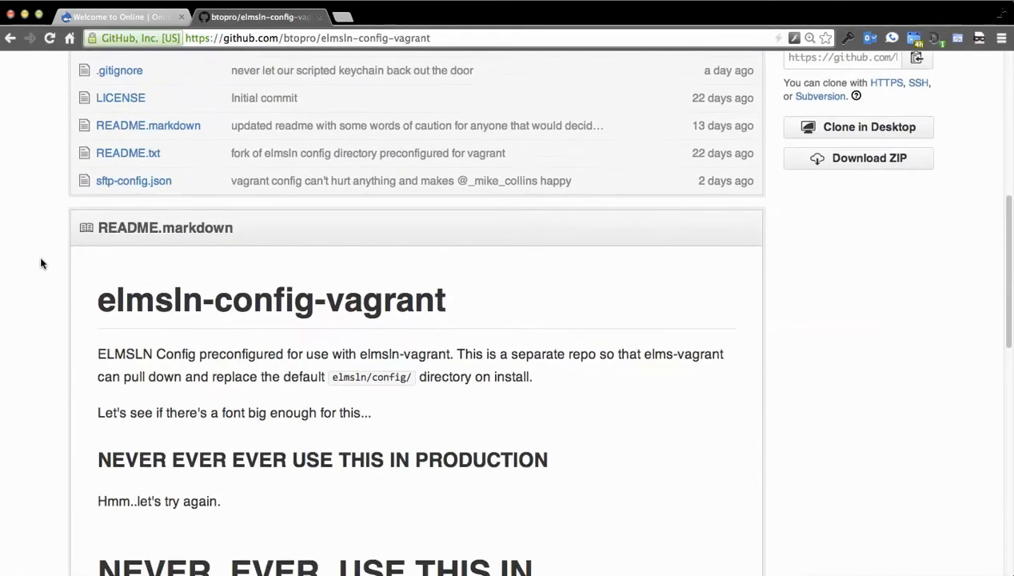
{"action": "scroll", "scroll_direction": "down", "scroll_amount": 3}
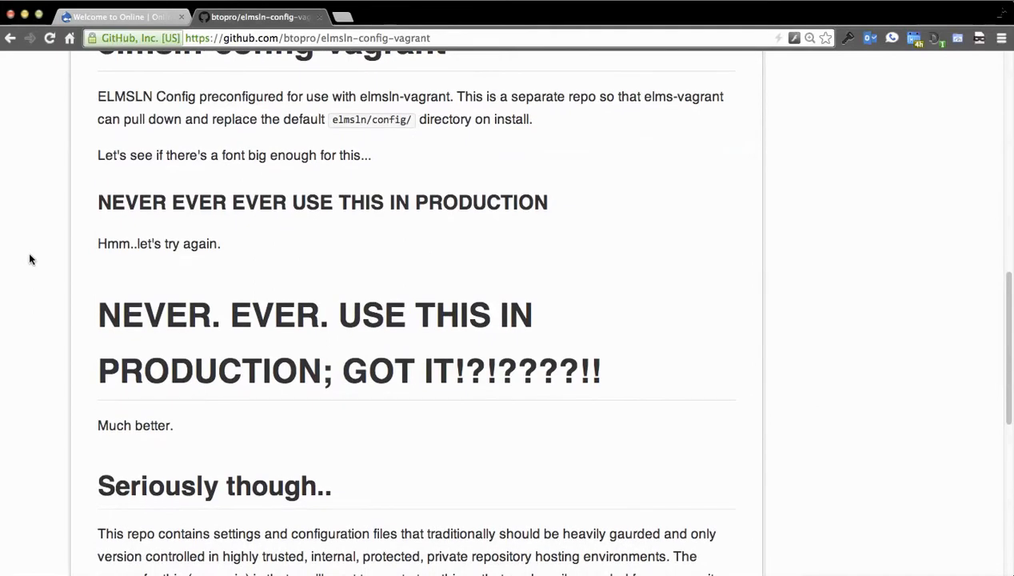
{"action": "scroll", "scroll_direction": "down", "scroll_amount": 3}
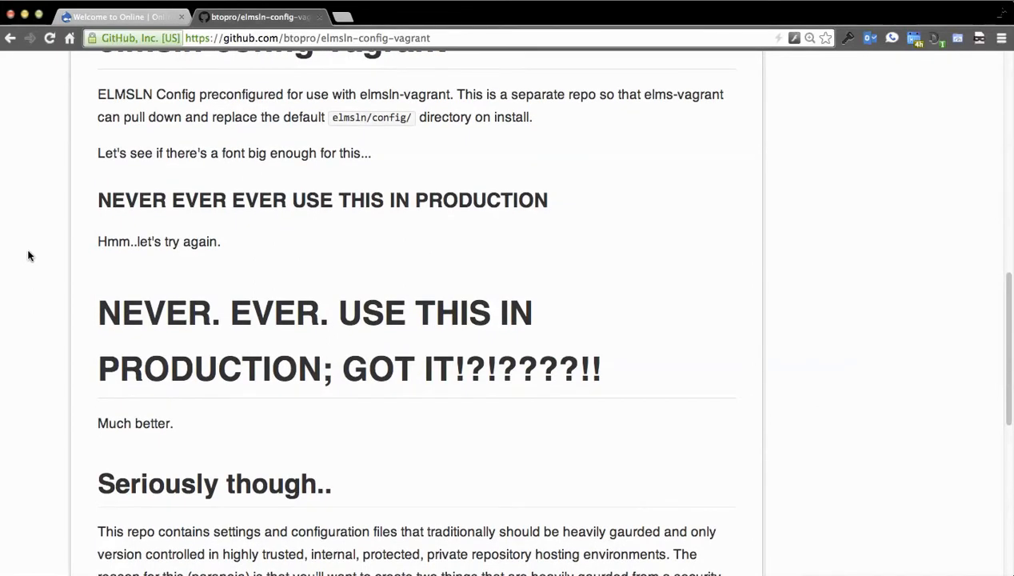
{"action": "scroll", "scroll_direction": "down", "scroll_amount": 3}
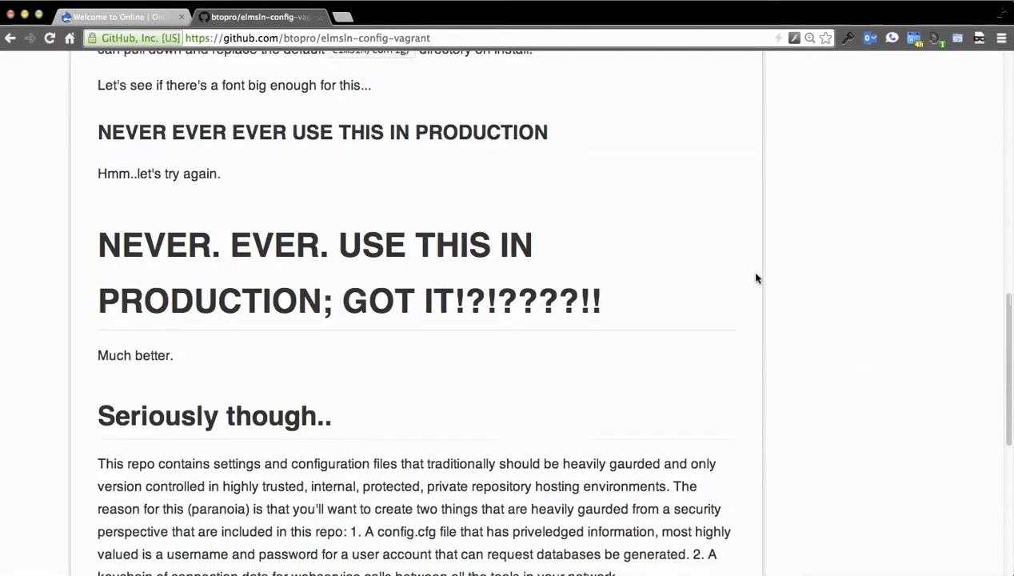
{"action": "scroll", "scroll_direction": "down", "scroll_amount": 3}
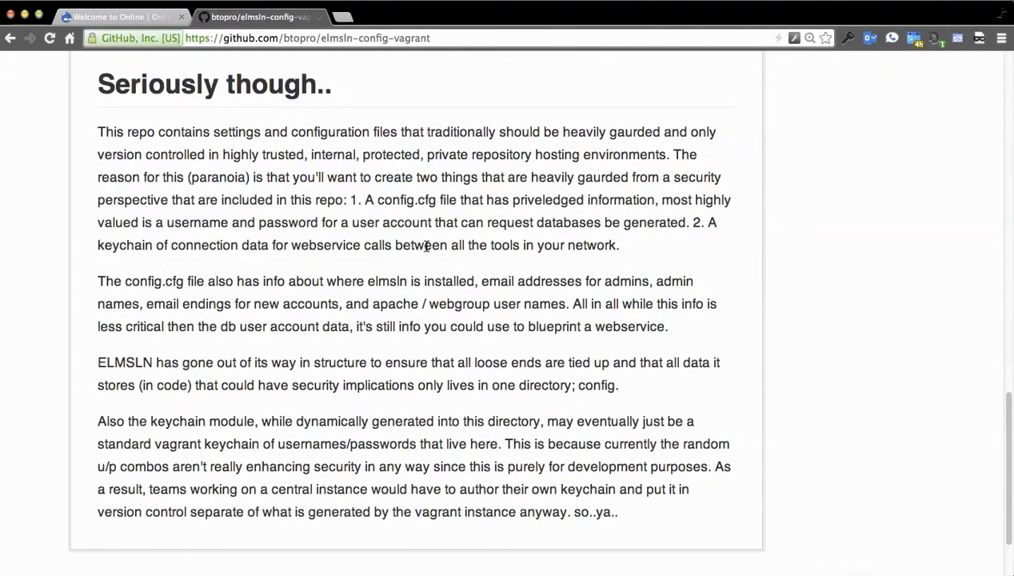
{"action": "scroll", "scroll_direction": "up", "scroll_amount": 3}
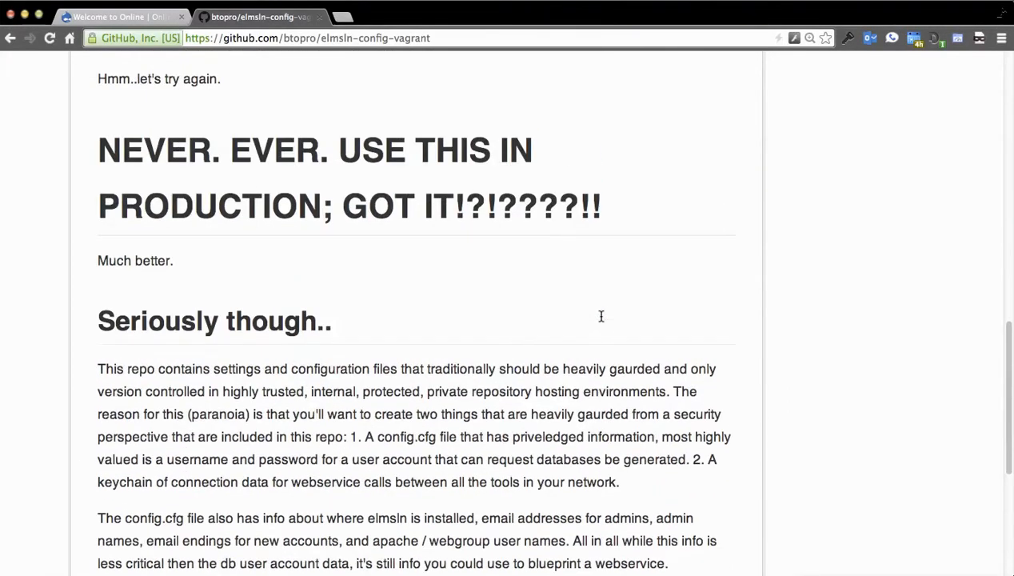
{"action": "scroll", "scroll_direction": "up", "scroll_amount": 3}
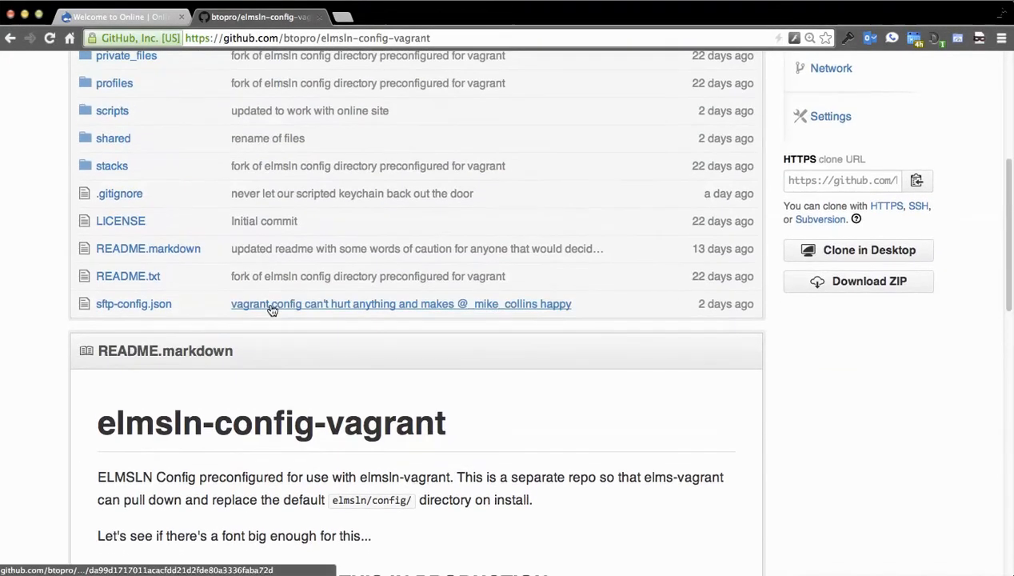
{"action": "scroll", "scroll_direction": "up", "scroll_amount": 3}
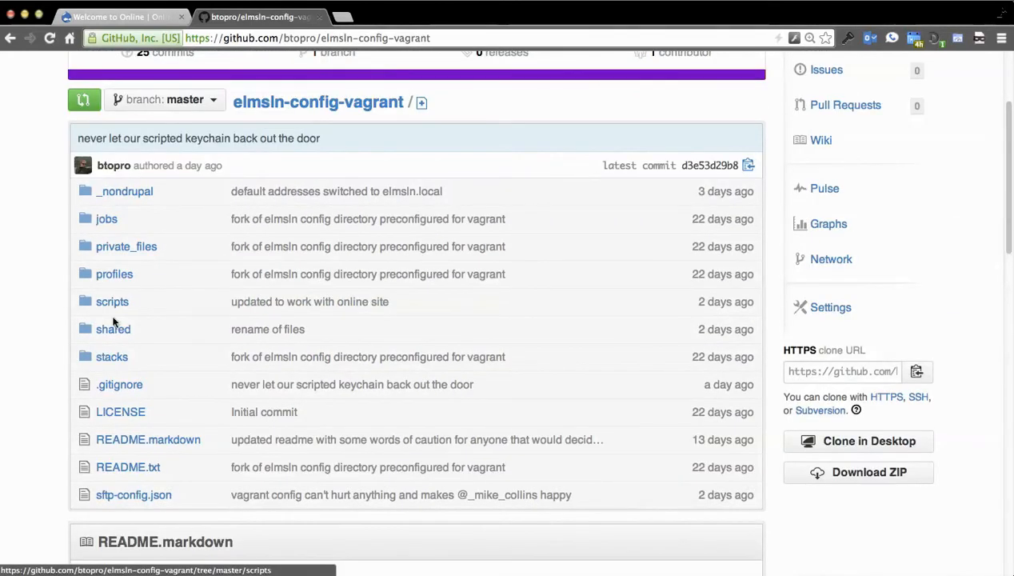
{"action": "mouse_move", "coordinate": [111, 301]}
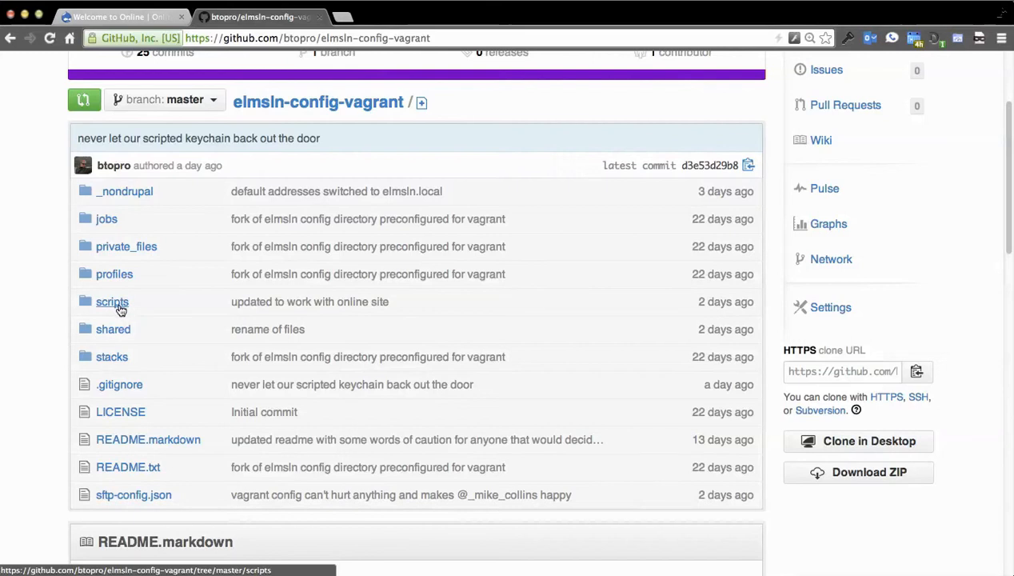
Step: Navigate scripts/drush-create-site and open its config.cfg file
{"action": "left_click", "coordinate": [112, 301]}
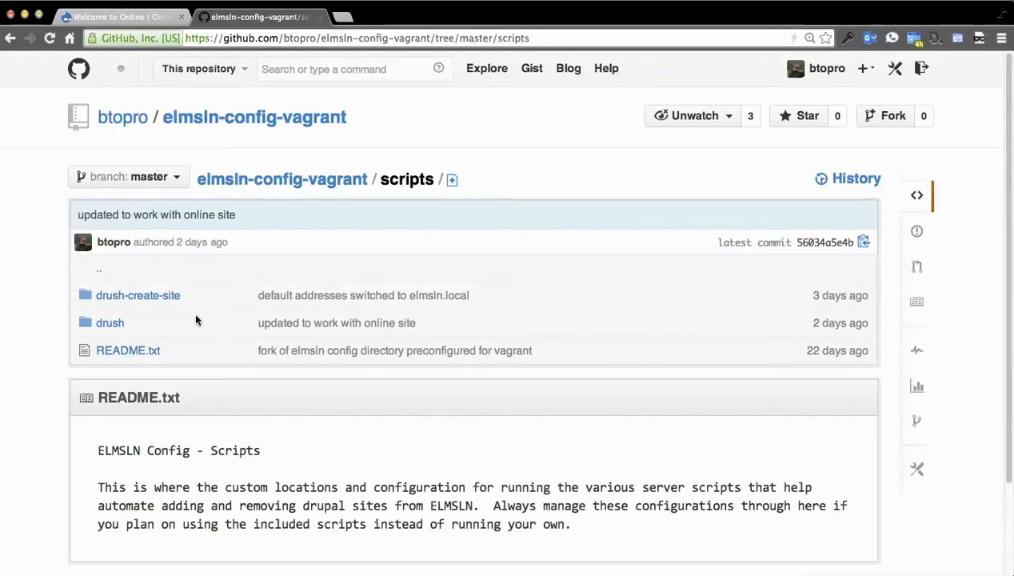
{"action": "mouse_move", "coordinate": [136, 309]}
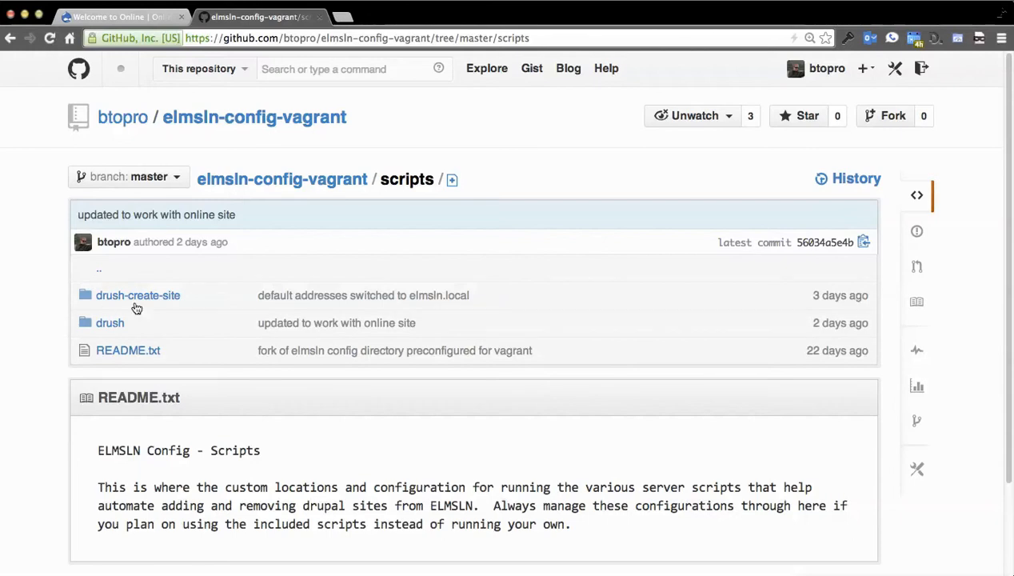
{"action": "left_click", "coordinate": [137, 294]}
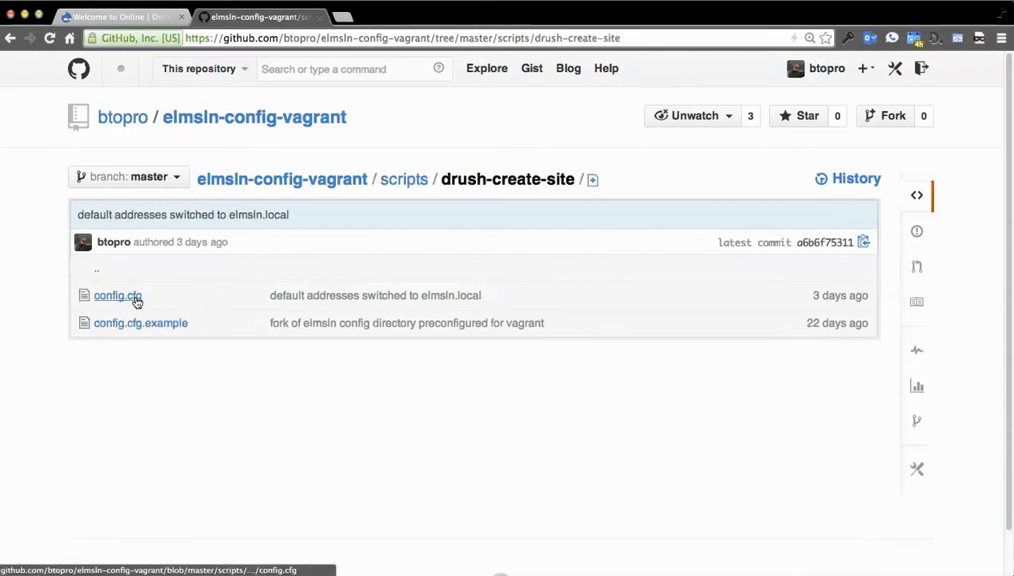
{"action": "left_click", "coordinate": [118, 294]}
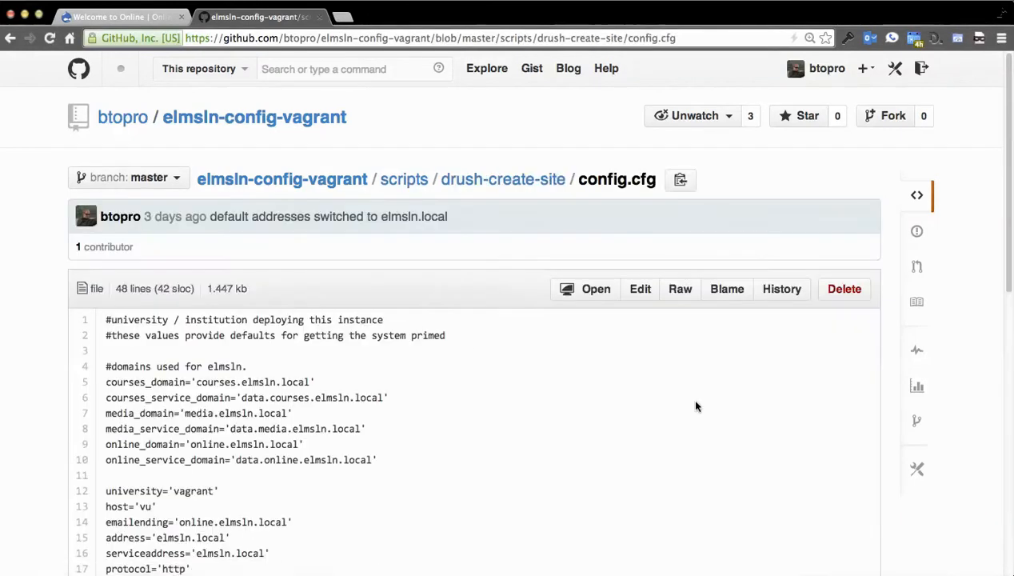
Step: Scroll through all of config.cfg's default settings and back to the top
{"action": "scroll", "scroll_direction": "down", "scroll_amount": 3}
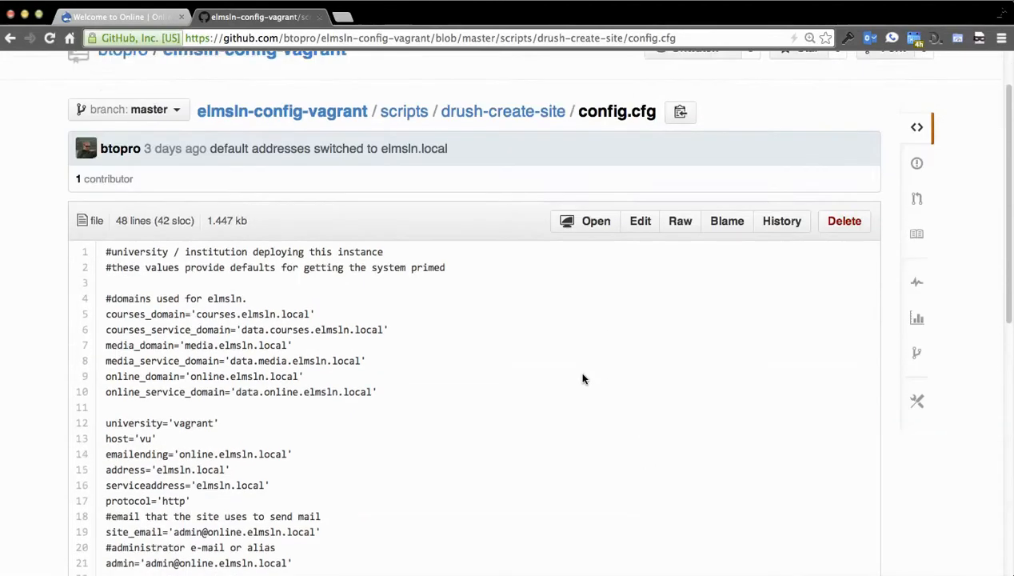
{"action": "scroll", "scroll_direction": "down", "scroll_amount": 3}
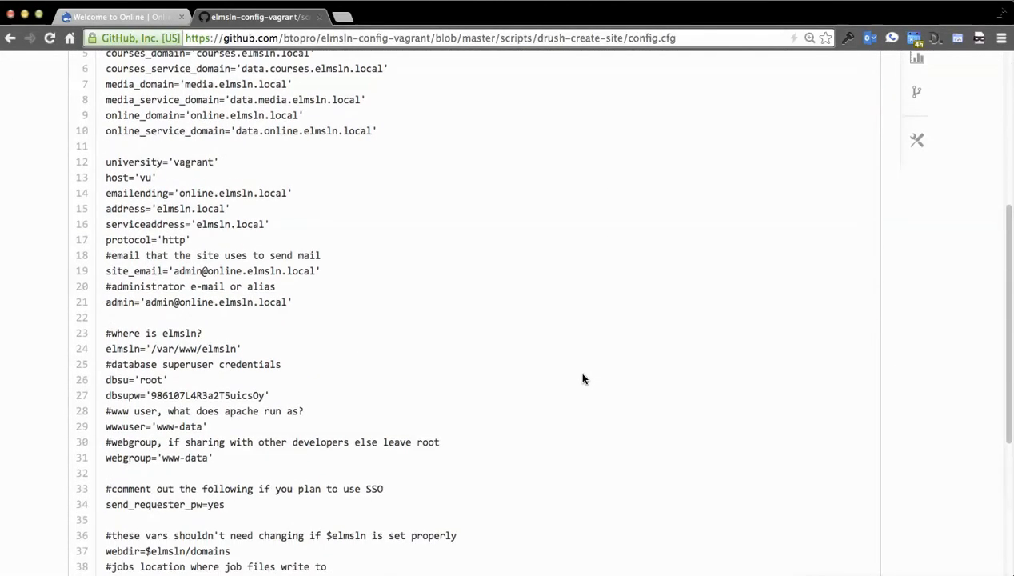
{"action": "scroll", "scroll_direction": "down", "scroll_amount": 3}
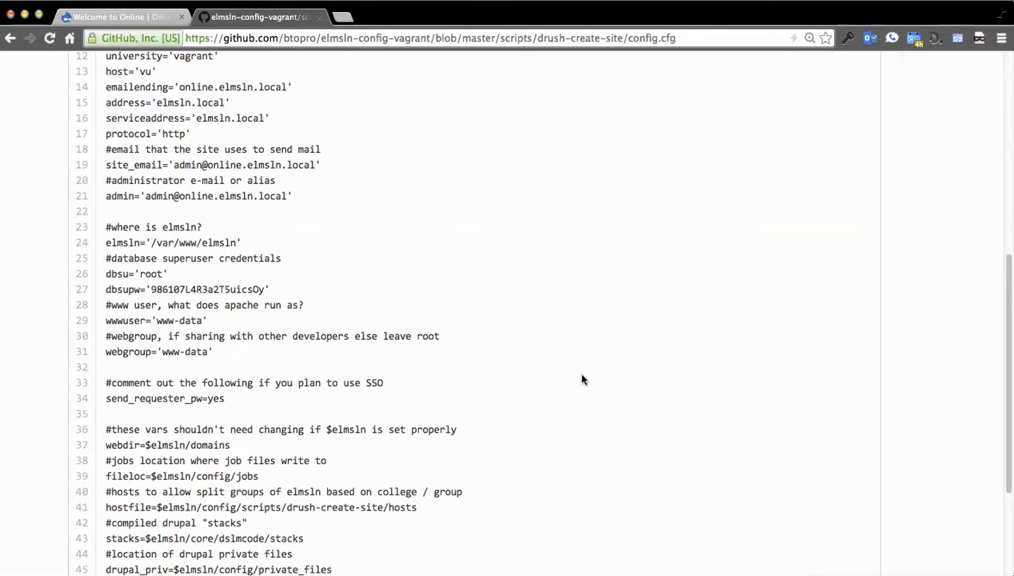
{"action": "scroll", "scroll_direction": "down", "scroll_amount": 3}
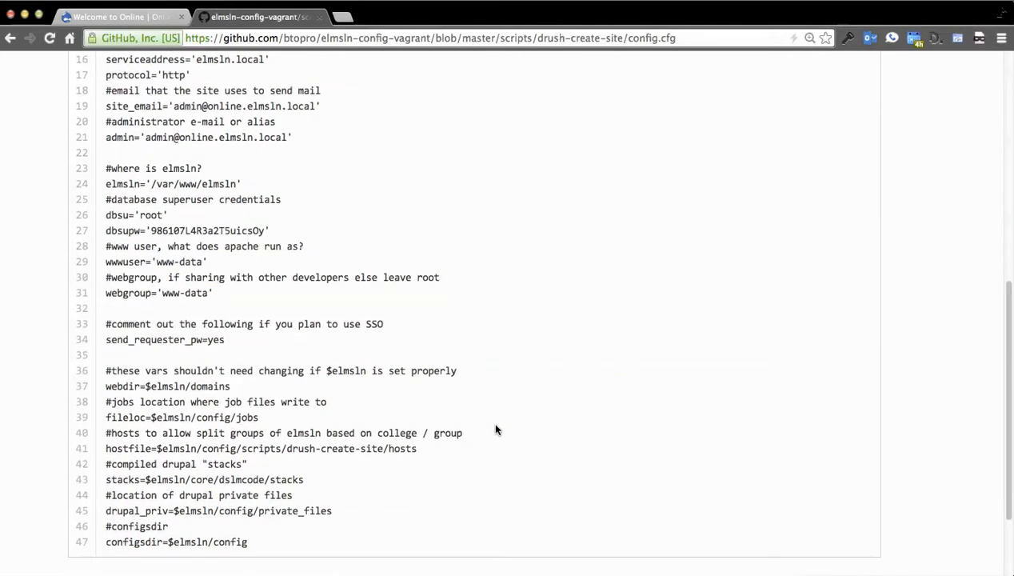
{"action": "mouse_move", "coordinate": [505, 429]}
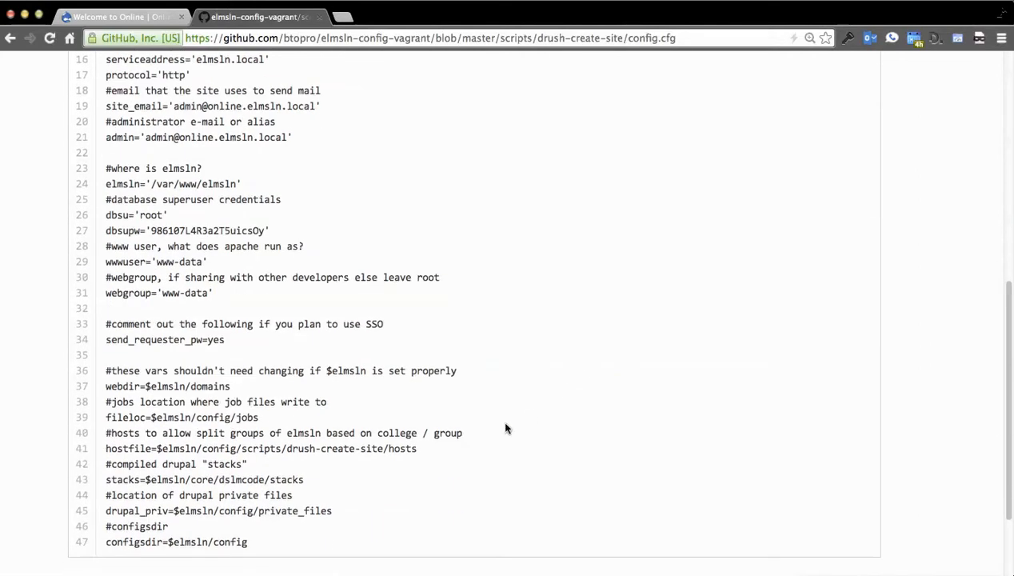
{"action": "scroll", "scroll_direction": "down", "scroll_amount": 3}
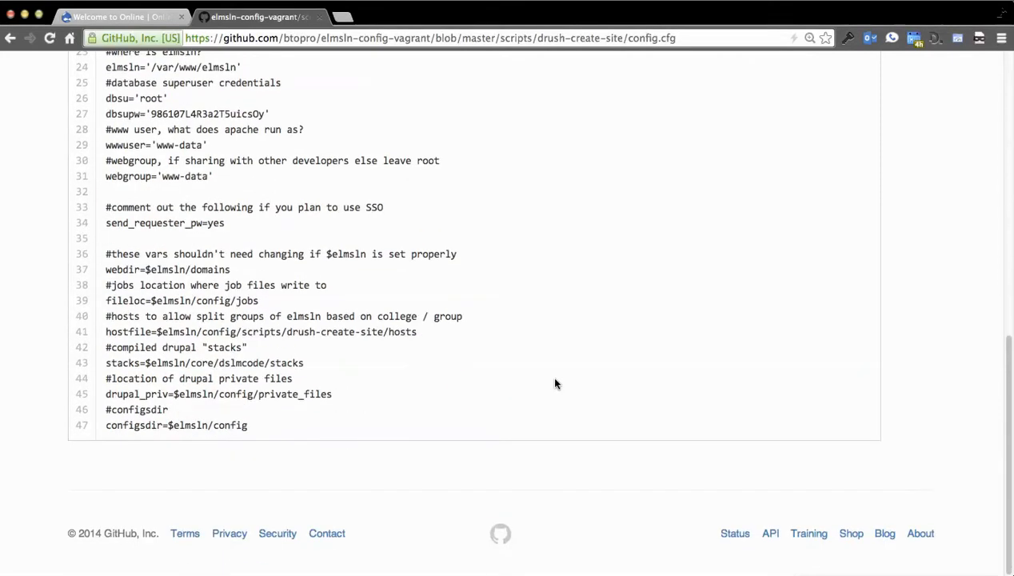
{"action": "scroll", "scroll_direction": "up", "scroll_amount": 3}
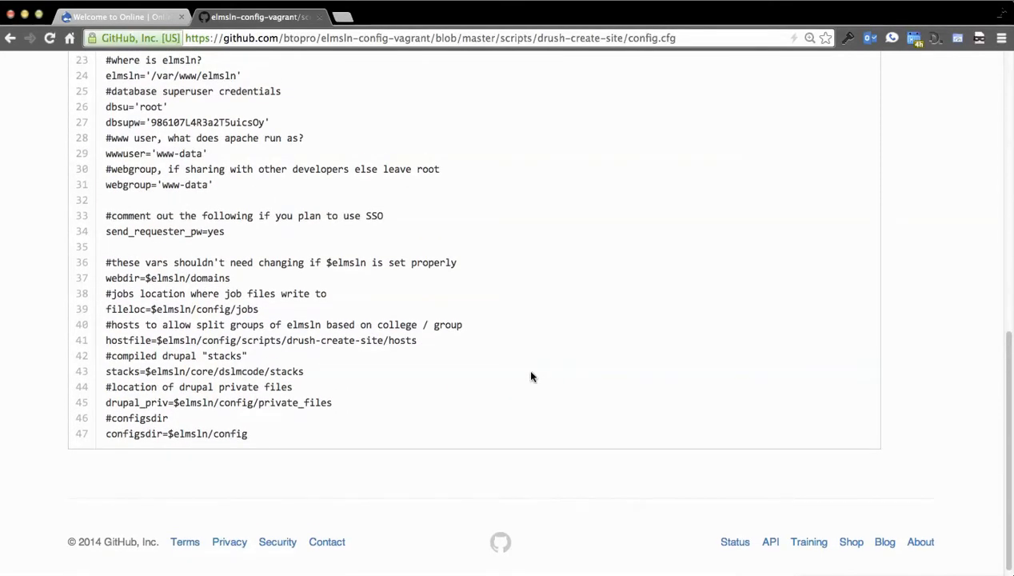
{"action": "scroll", "scroll_direction": "up", "scroll_amount": 3}
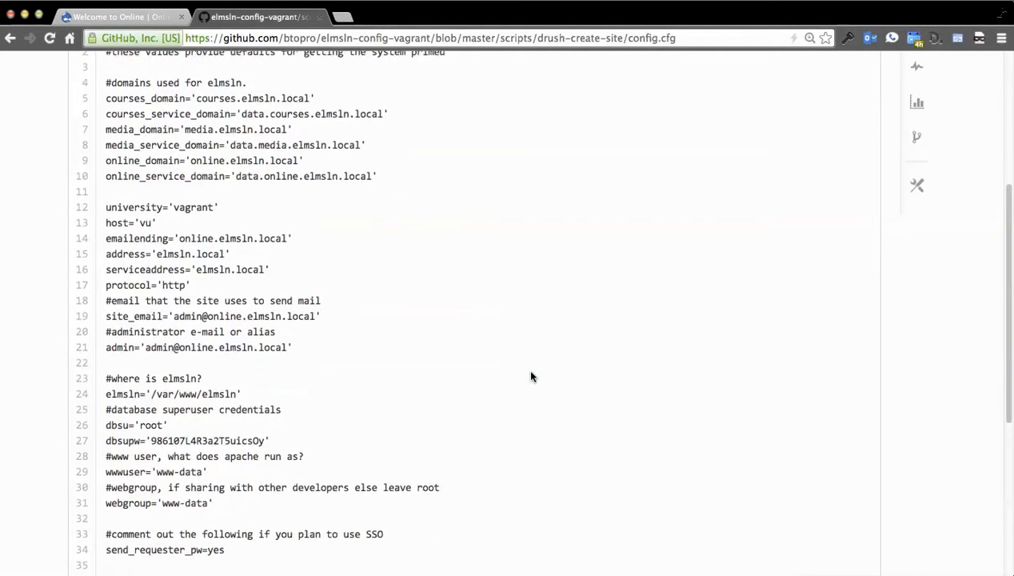
{"action": "scroll", "scroll_direction": "up", "scroll_amount": 3}
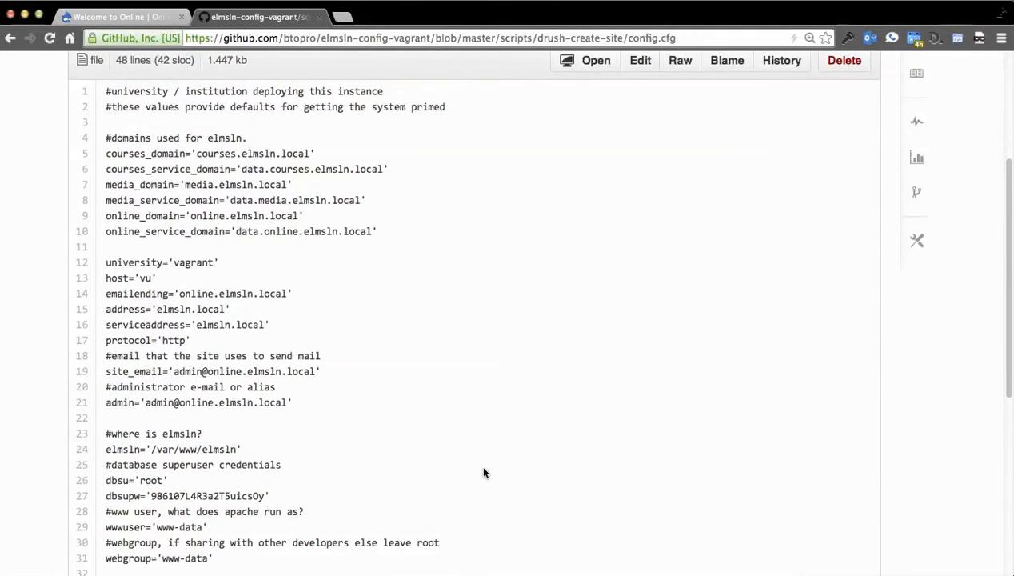
{"action": "scroll", "scroll_direction": "up", "scroll_amount": 3}
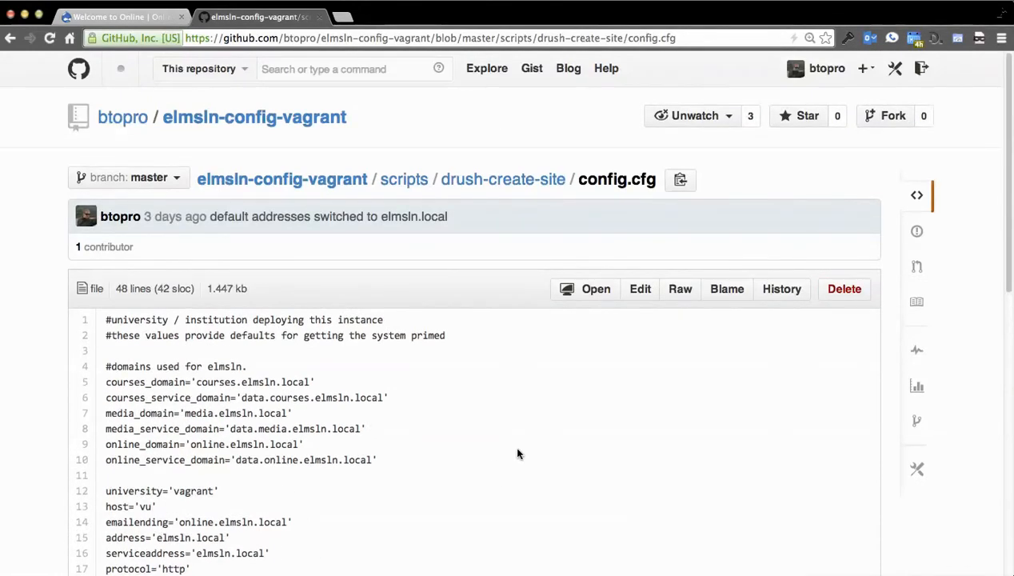
{"action": "mouse_move", "coordinate": [454, 380]}
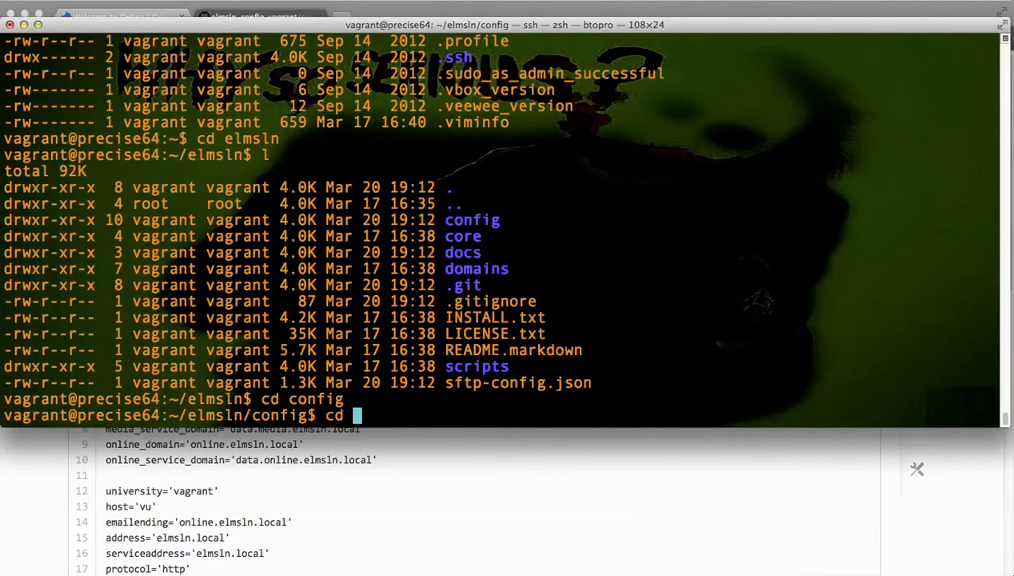
Step: Change into config, list it, then move into the shared folder
{"action": "type", "text": "config"}
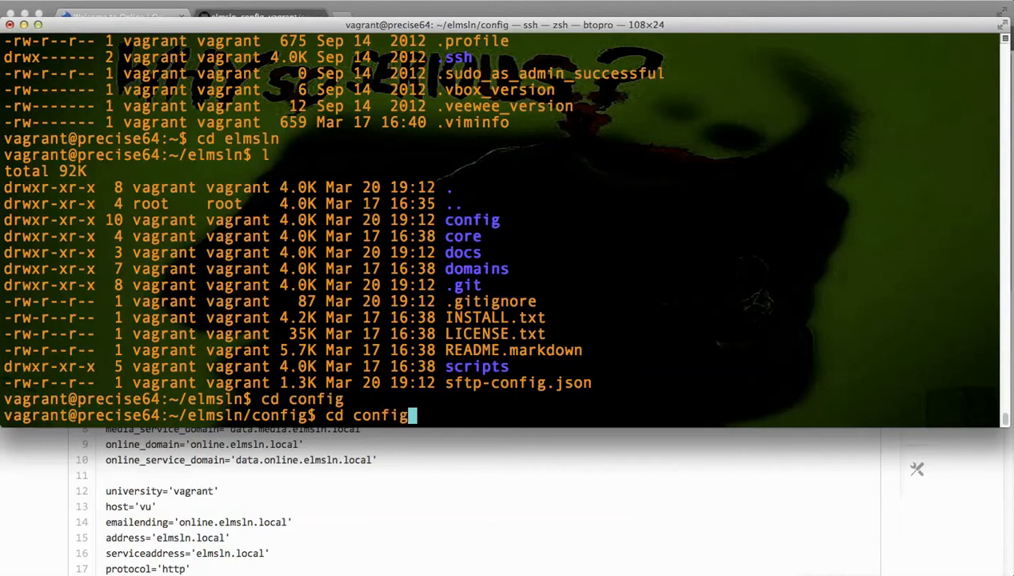
{"action": "key", "text": "Return"}
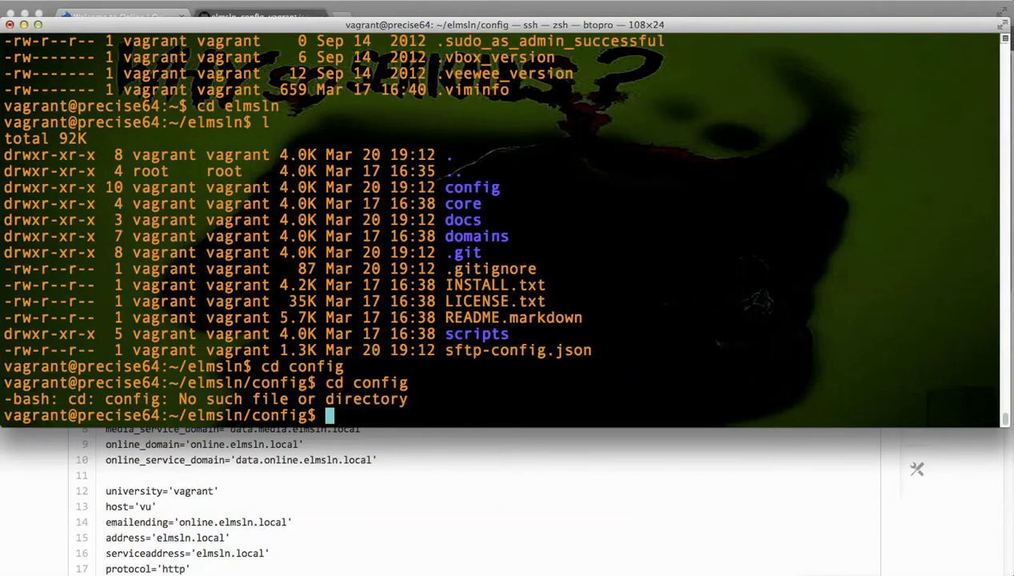
{"action": "key", "text": "Return"}
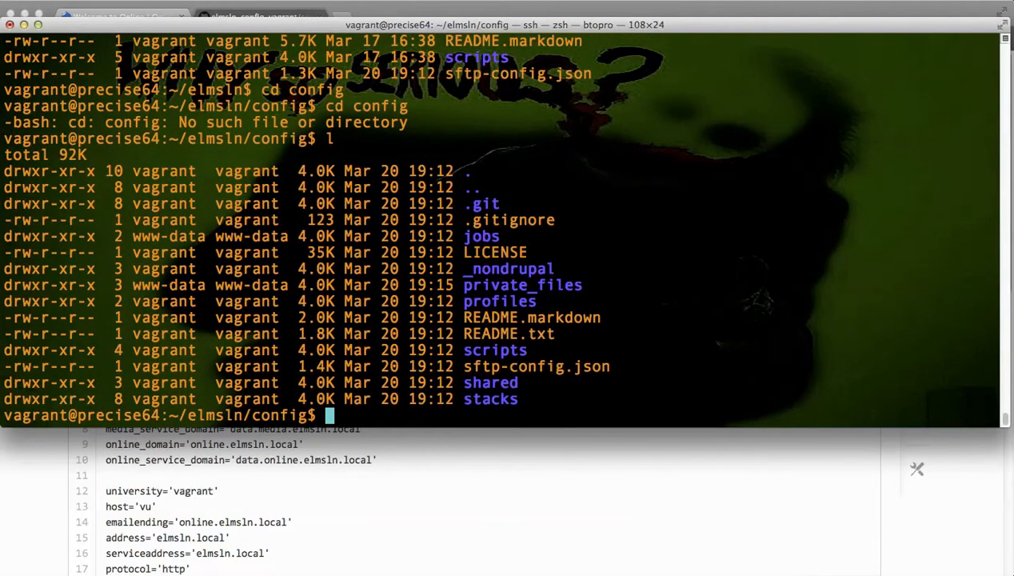
{"action": "type", "text": "cd"}
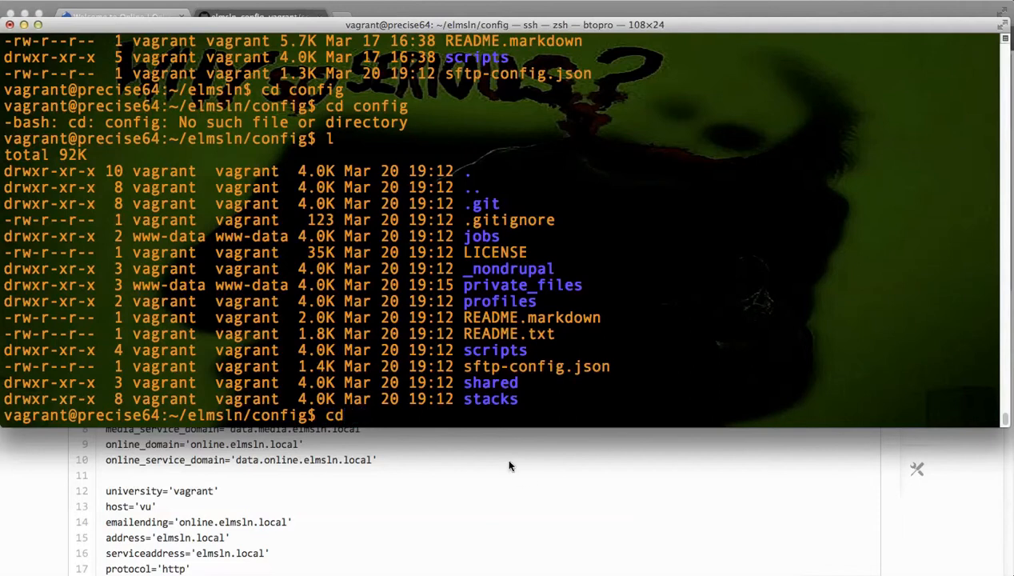
{"action": "mouse_move", "coordinate": [425, 460]}
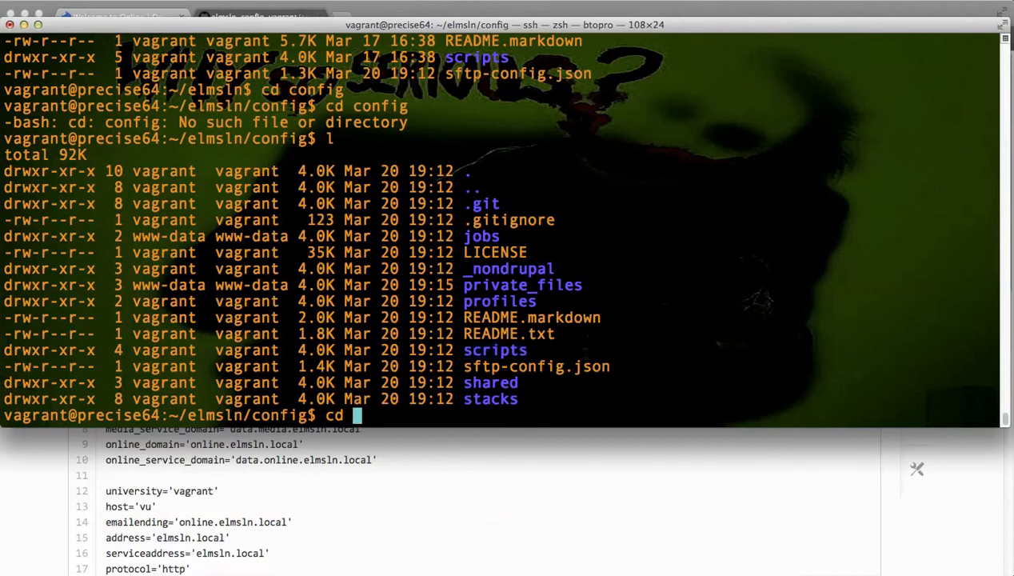
{"action": "type", "text": "share"}
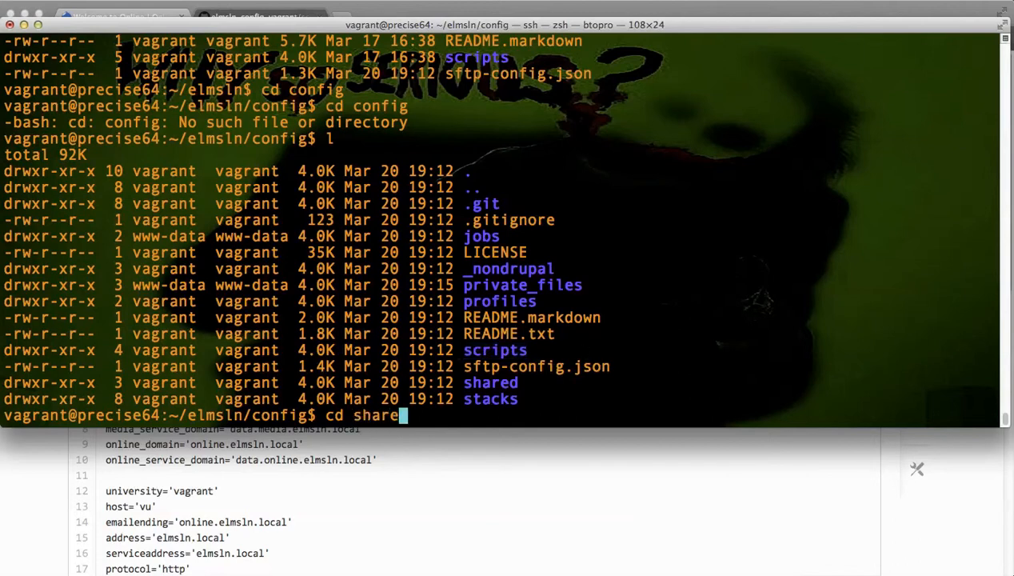
{"action": "key", "text": "Return"}
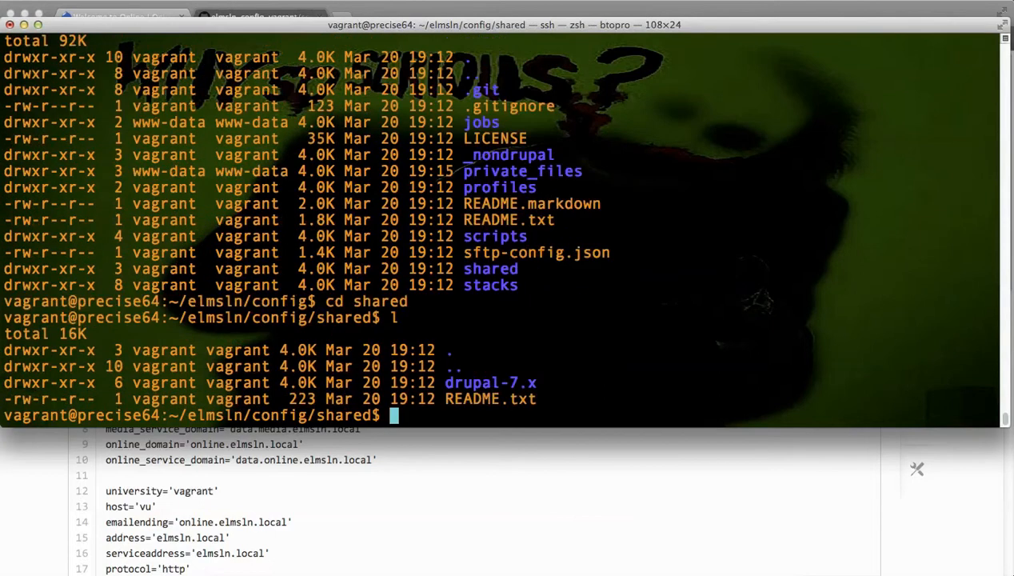
Step: Move into drupal-7.x/settings and enter the vi command for shared_settings.php
{"action": "type", "text": "cd drupal-7.x"}
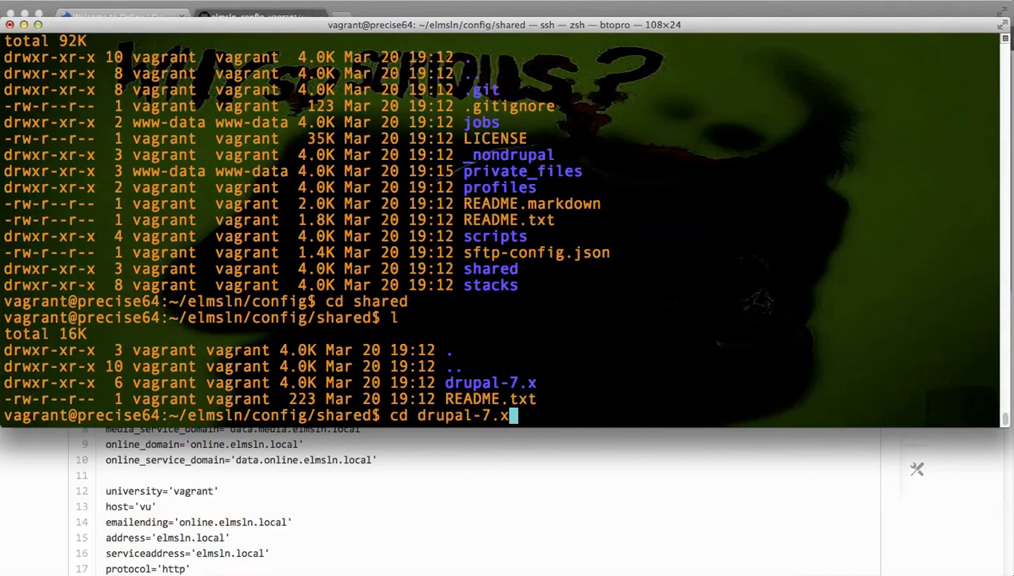
{"action": "key", "text": "Return"}
{"action": "type", "text": "l"}
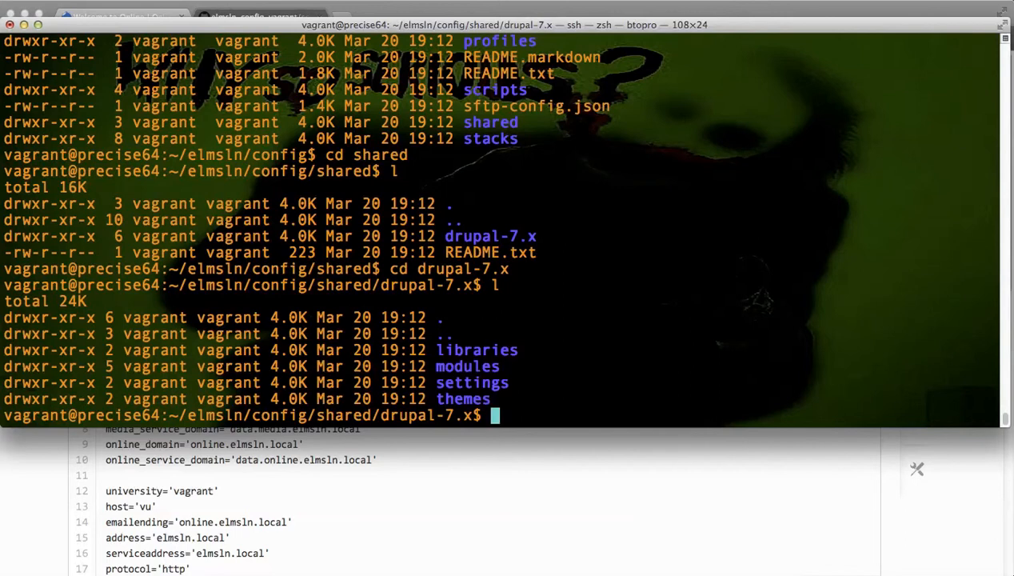
{"action": "type", "text": "cd settings"}
{"action": "type", "text": "sh"}
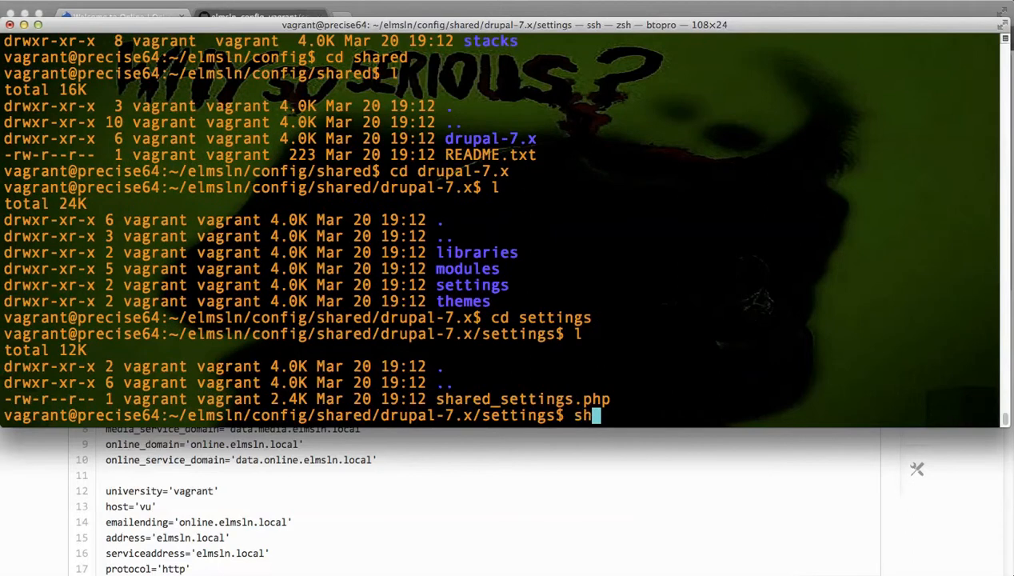
{"action": "type", "text": "vi"}
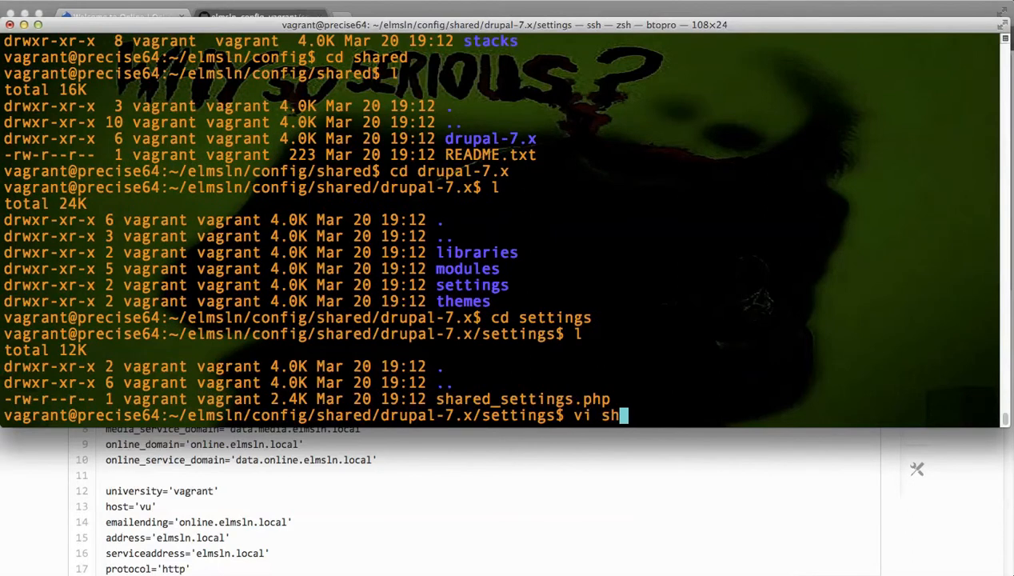
{"action": "type", "text": "ared_settings.php"}
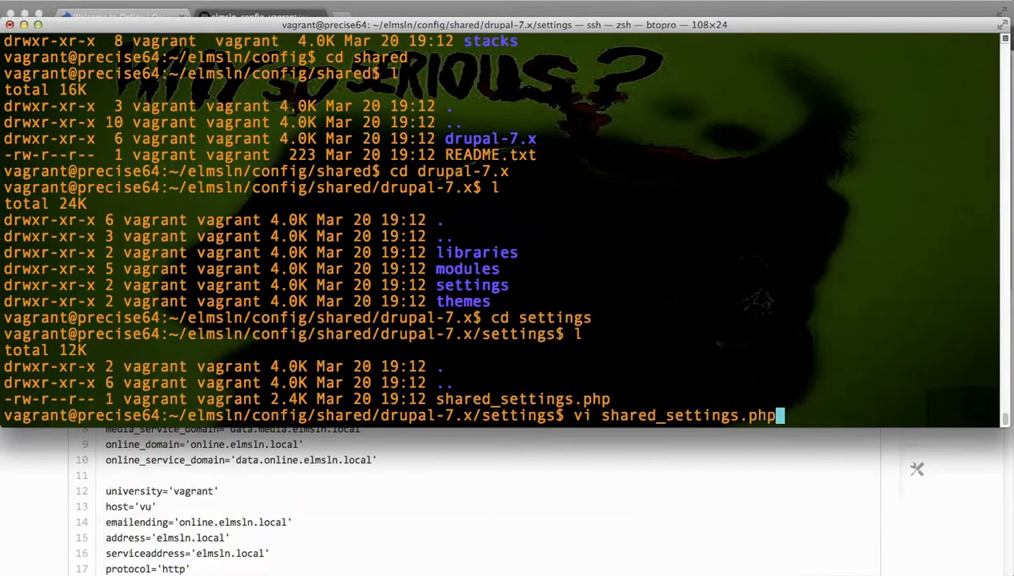
{"action": "key", "text": "Return"}
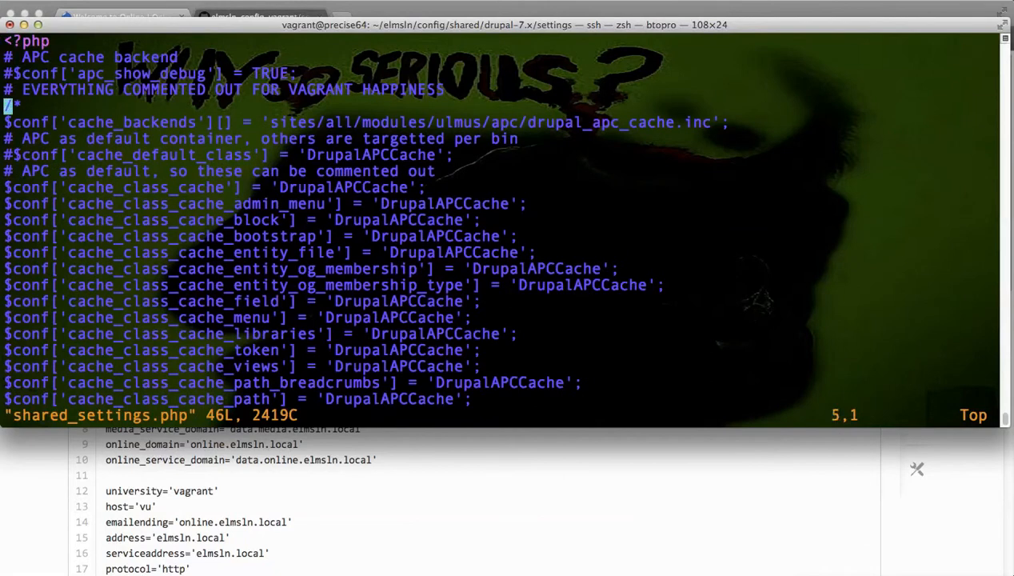
{"action": "key", "text": "G"}
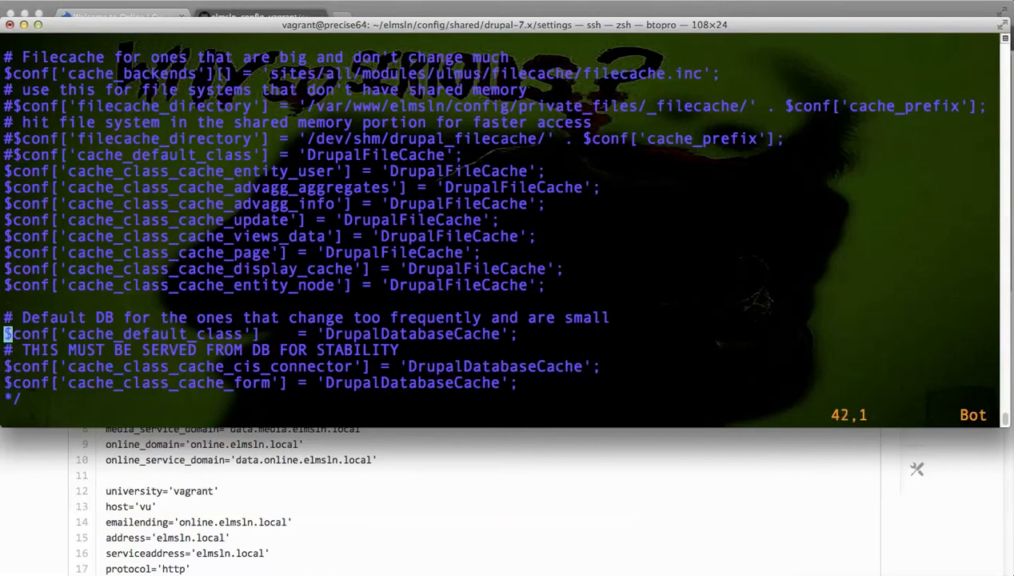
{"action": "scroll", "scroll_direction": "up", "scroll_amount": 3}
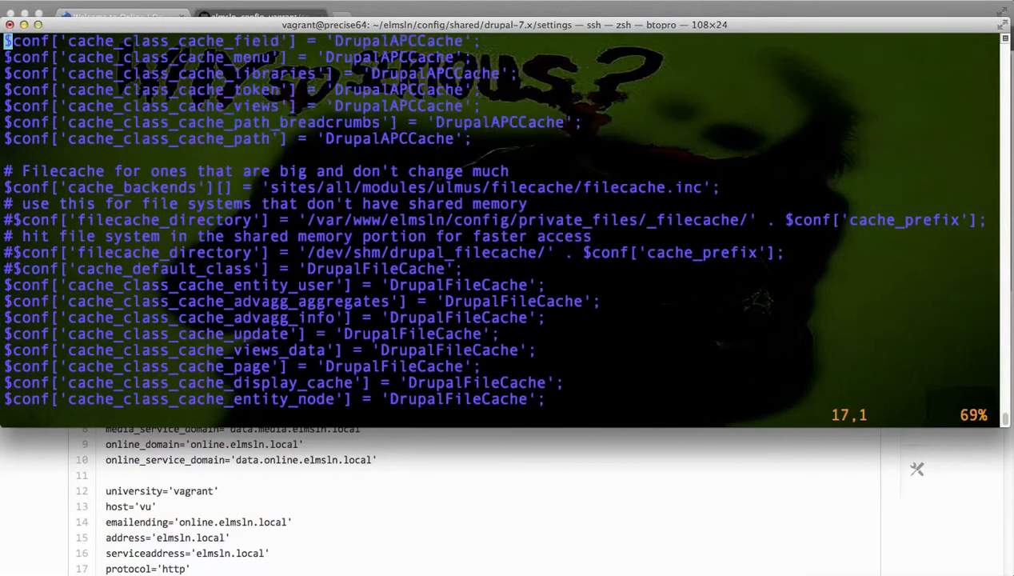
{"action": "scroll", "scroll_direction": "up", "scroll_amount": 3}
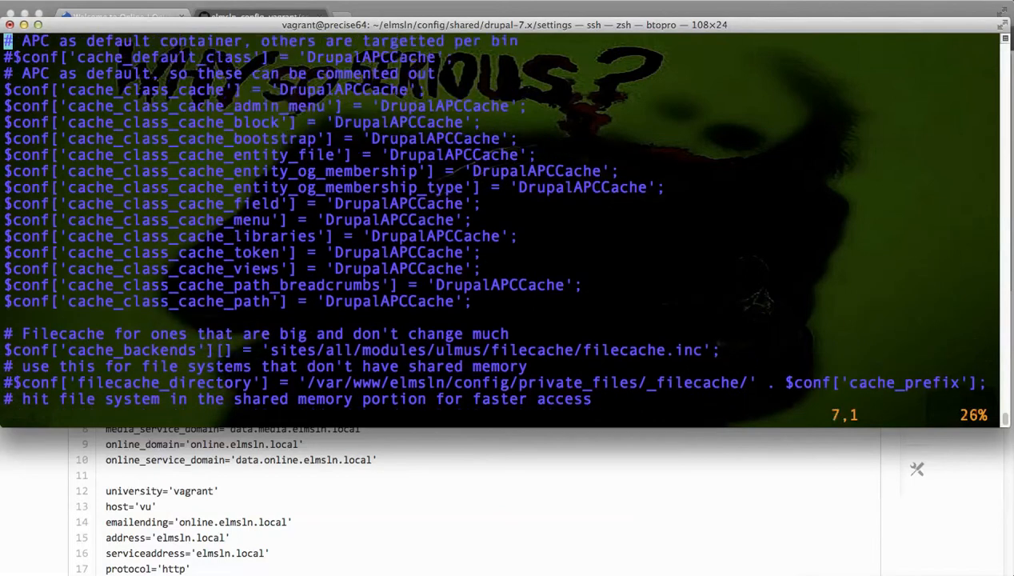
{"action": "type", "text": ":q"}
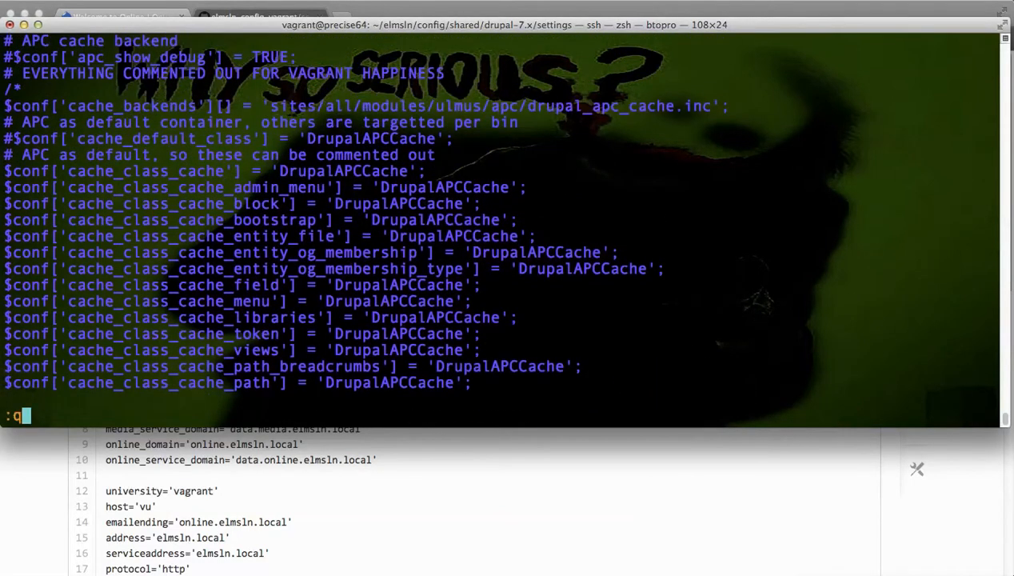
{"action": "key", "text": "Return"}
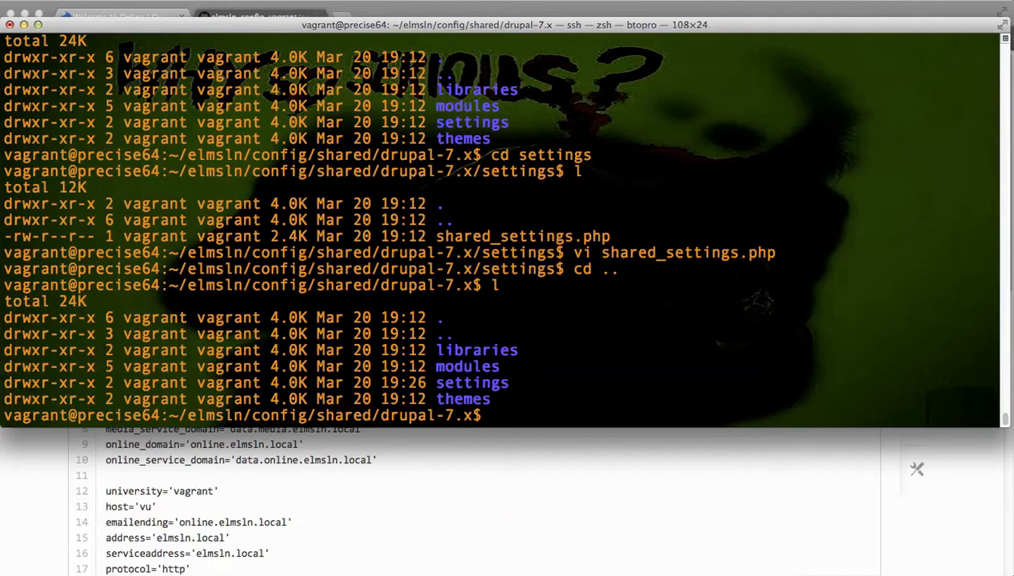
Step: Run the mistyped 'modules' command before changing into the modules folder
{"action": "type", "text": "modules"}
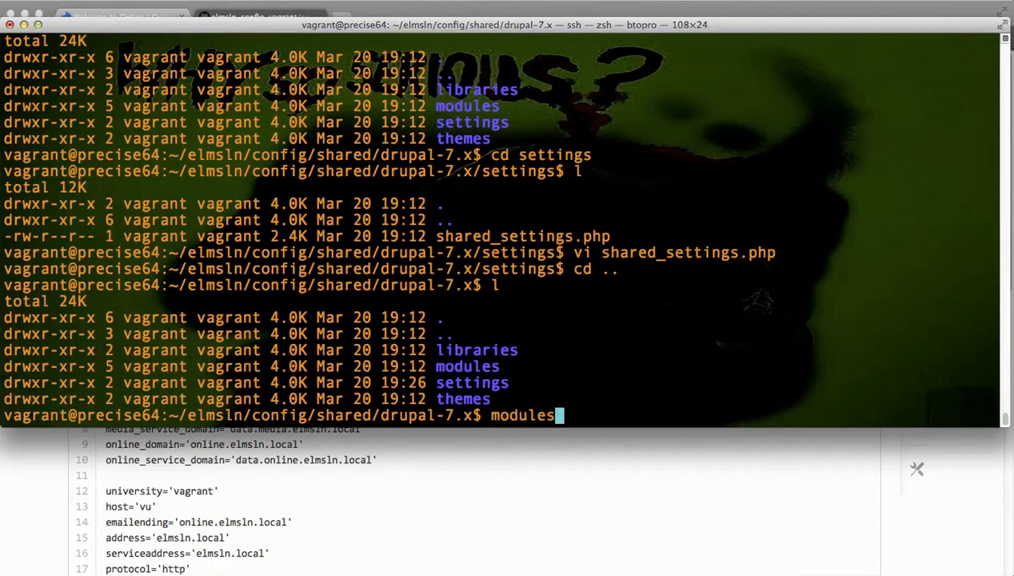
{"action": "key", "text": "Return"}
{"action": "type", "text": "cd modules"}
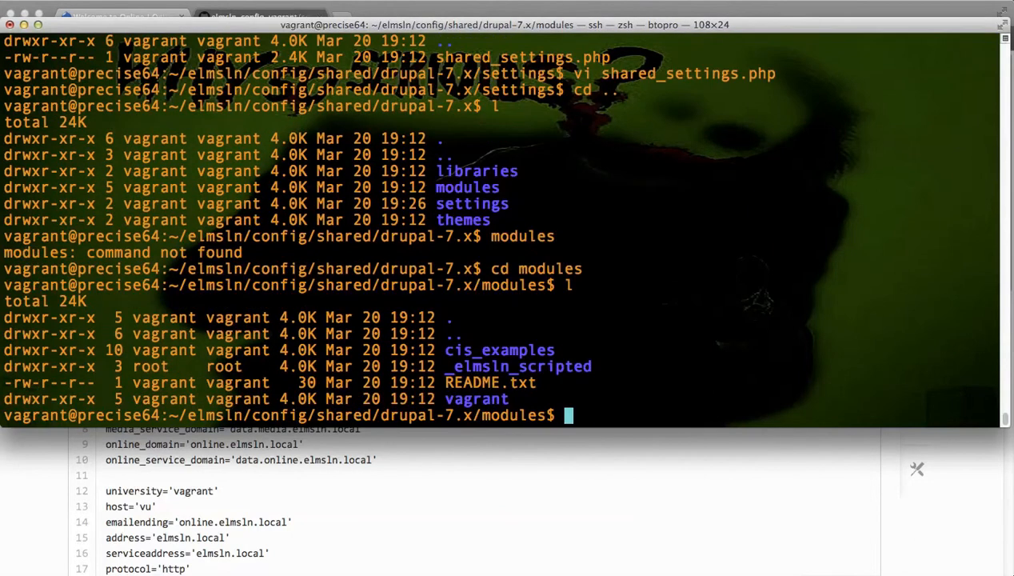
{"action": "mouse_move", "coordinate": [492, 518]}
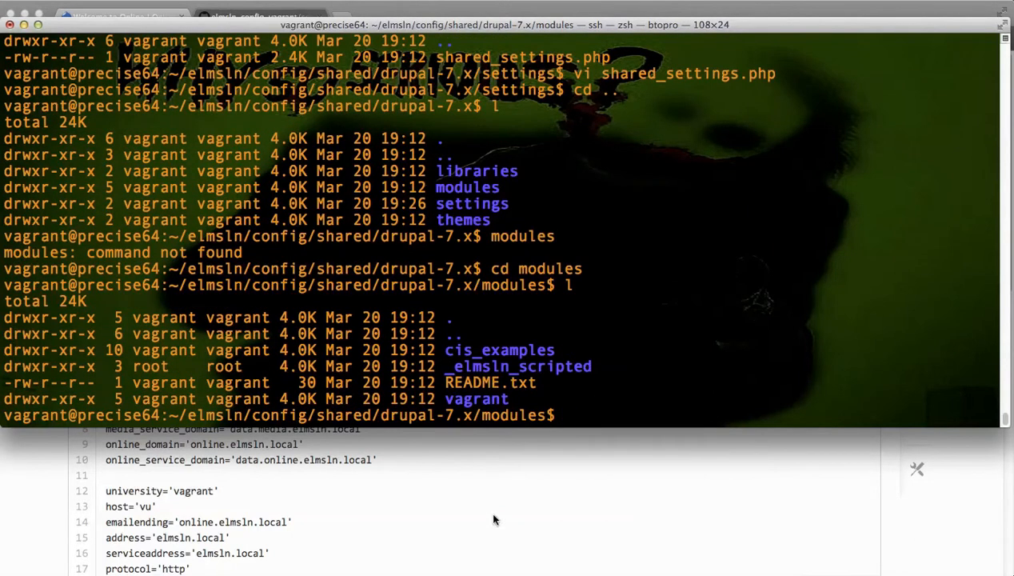
Step: From the repository root, open the shared/drupal-7.x/modules folder listing cis_examples and vagrant
{"action": "left_click", "coordinate": [256, 16]}
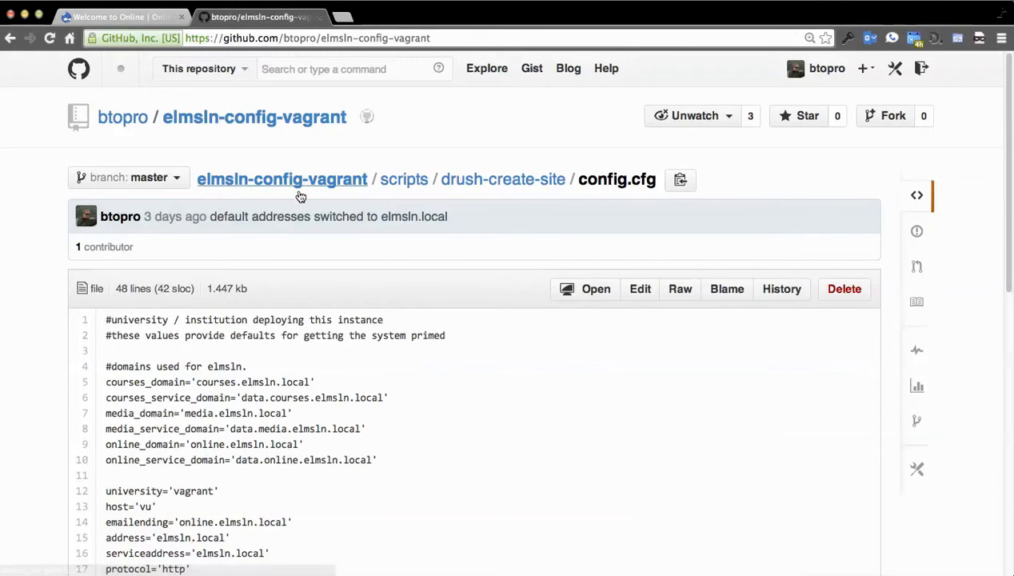
{"action": "left_click", "coordinate": [282, 179]}
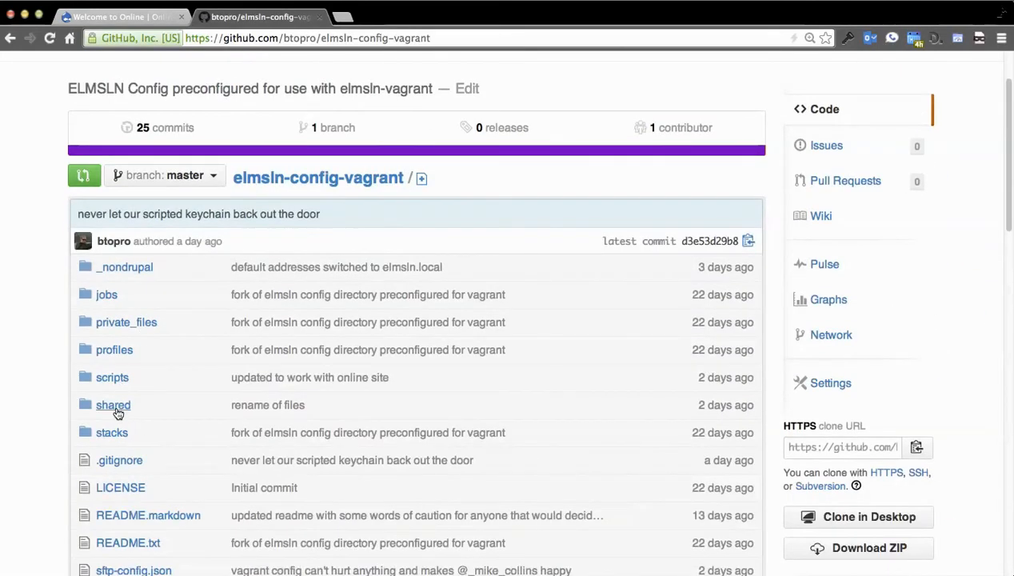
{"action": "left_click", "coordinate": [112, 404]}
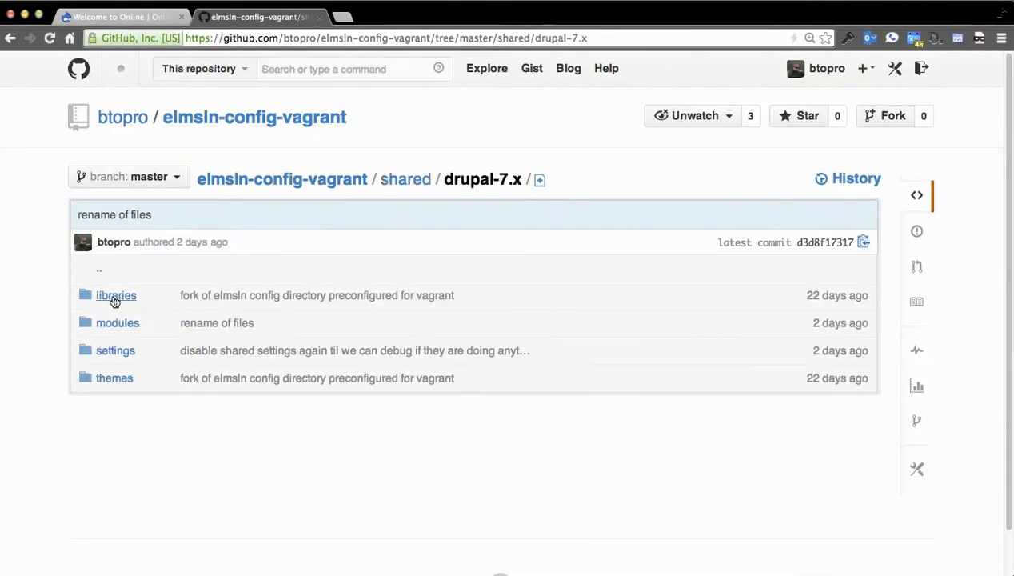
{"action": "left_click", "coordinate": [118, 323]}
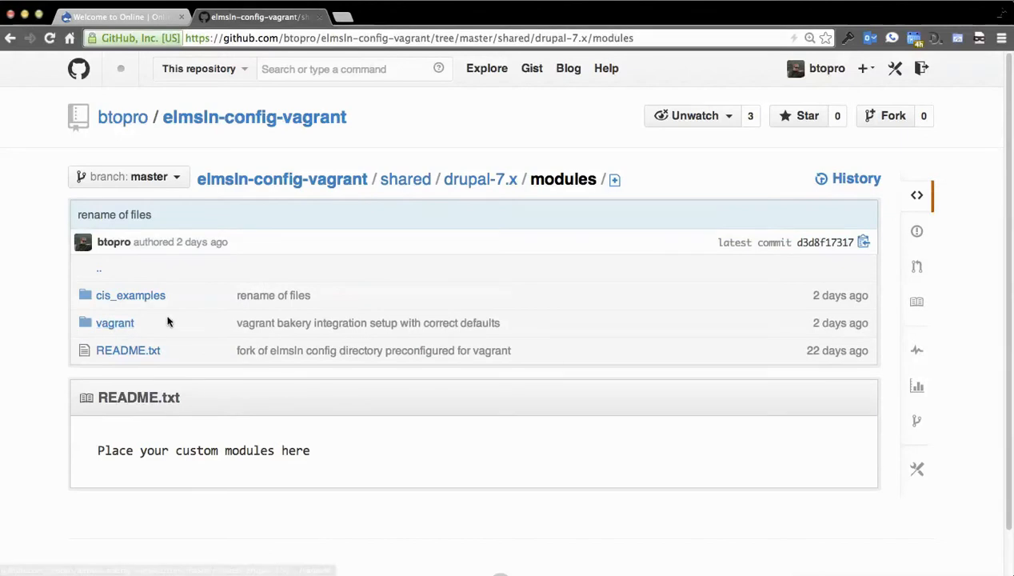
{"action": "mouse_move", "coordinate": [205, 336]}
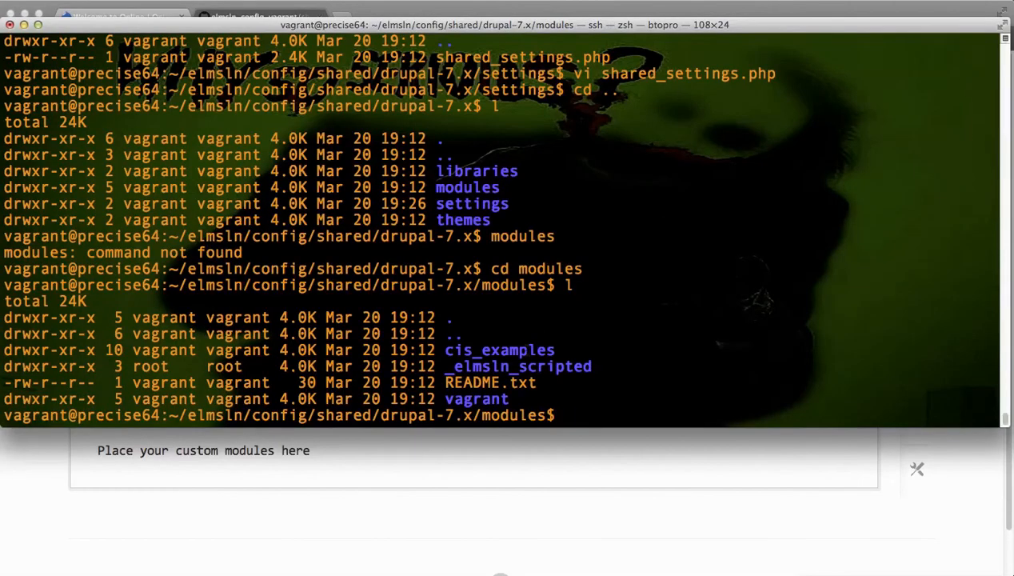
Step: Change into _elmsln_scripted and then into its vagrant folder
{"action": "double_click", "coordinate": [518, 364]}
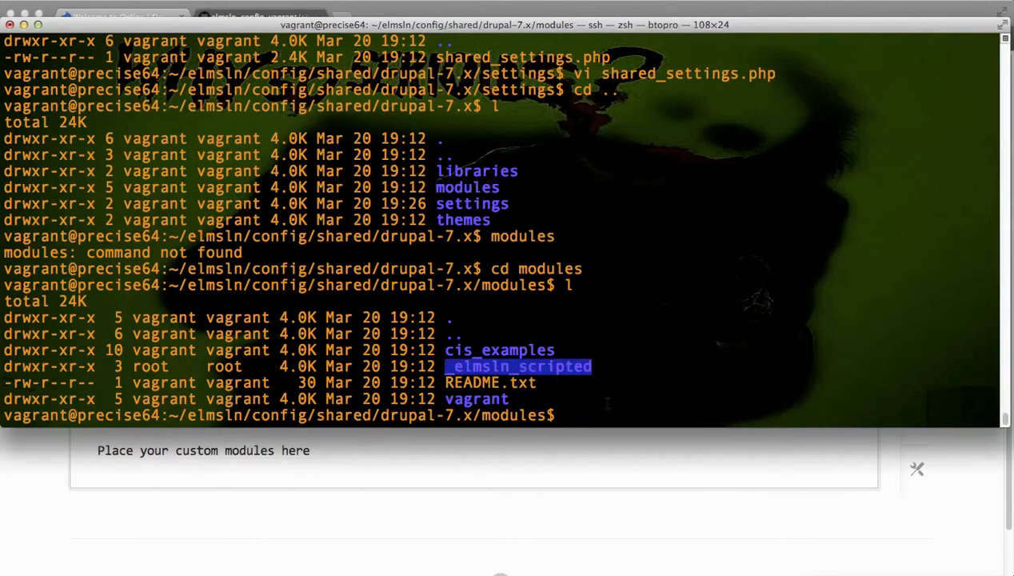
{"action": "type", "text": "cd"}
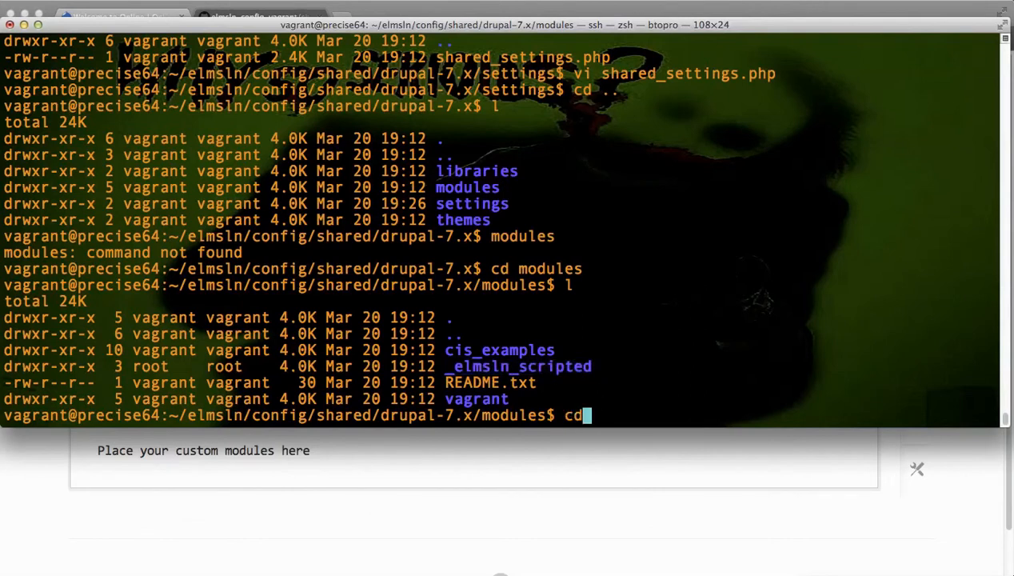
{"action": "key", "text": "Return"}
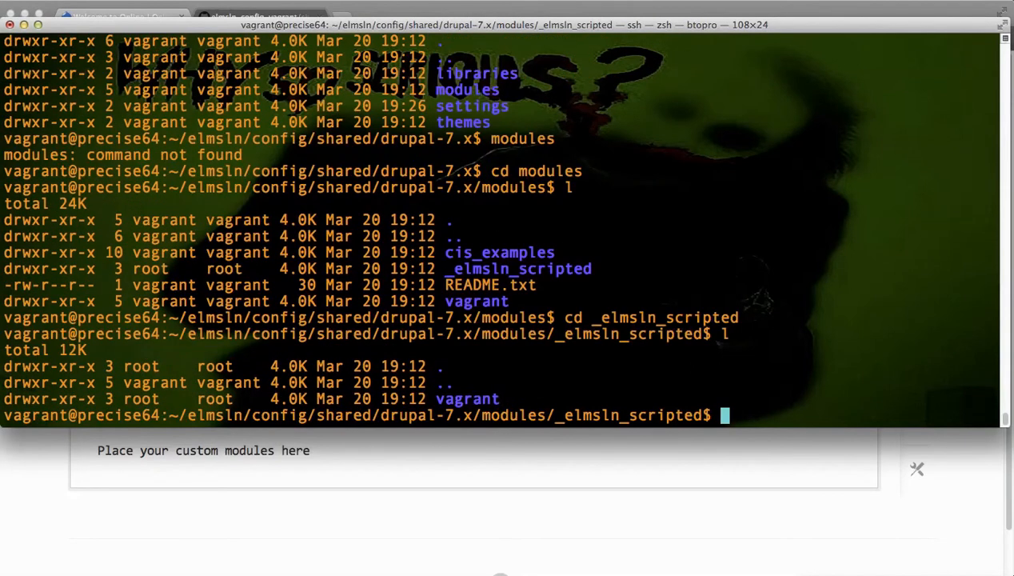
{"action": "type", "text": "cd vag"}
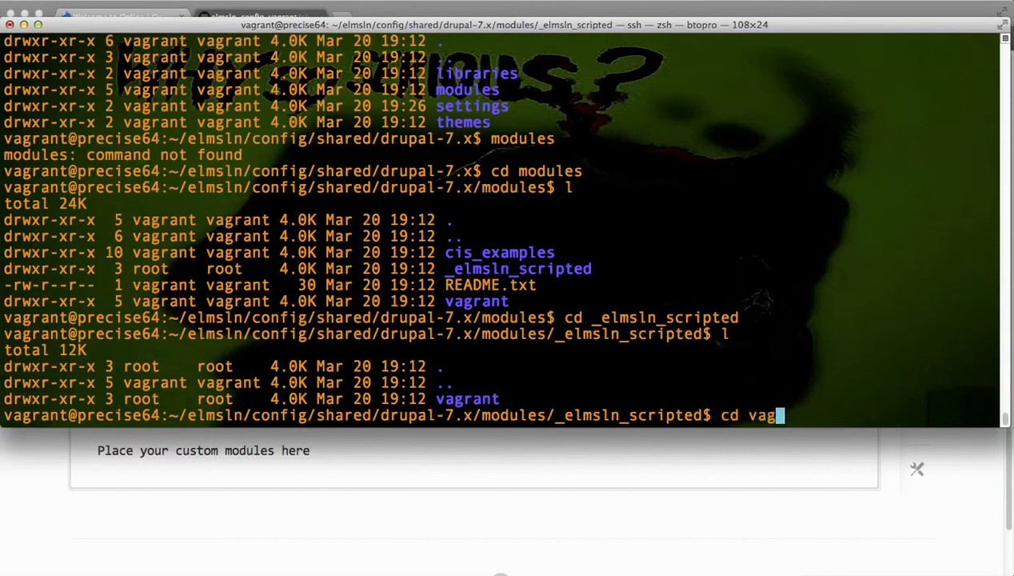
{"action": "key", "text": "Return"}
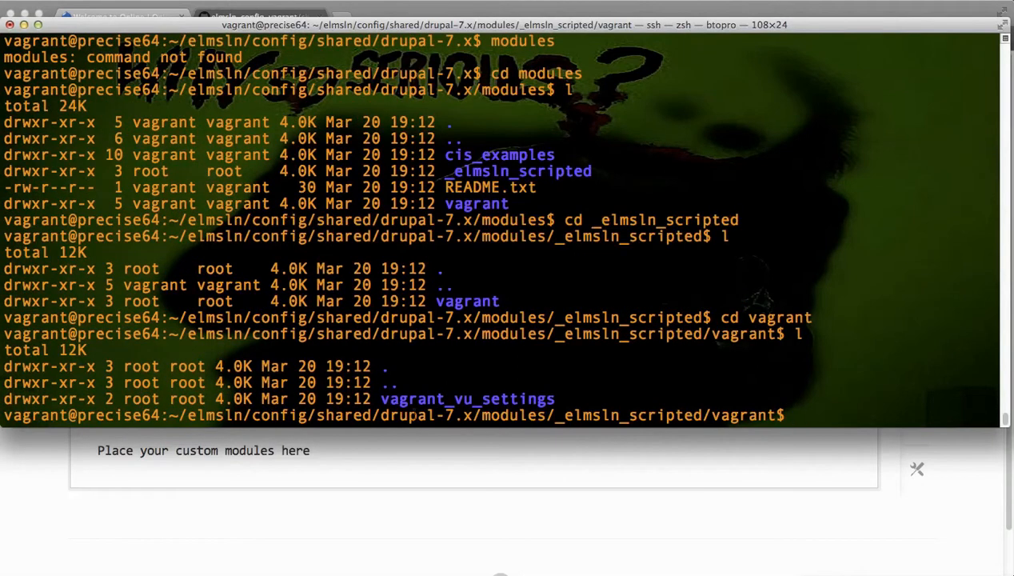
Step: Change into vagrant_vu_settings and list its .info and .module files
{"action": "double_click", "coordinate": [467, 398]}
{"action": "type", "text": "cd vagrant_vu_settings"}
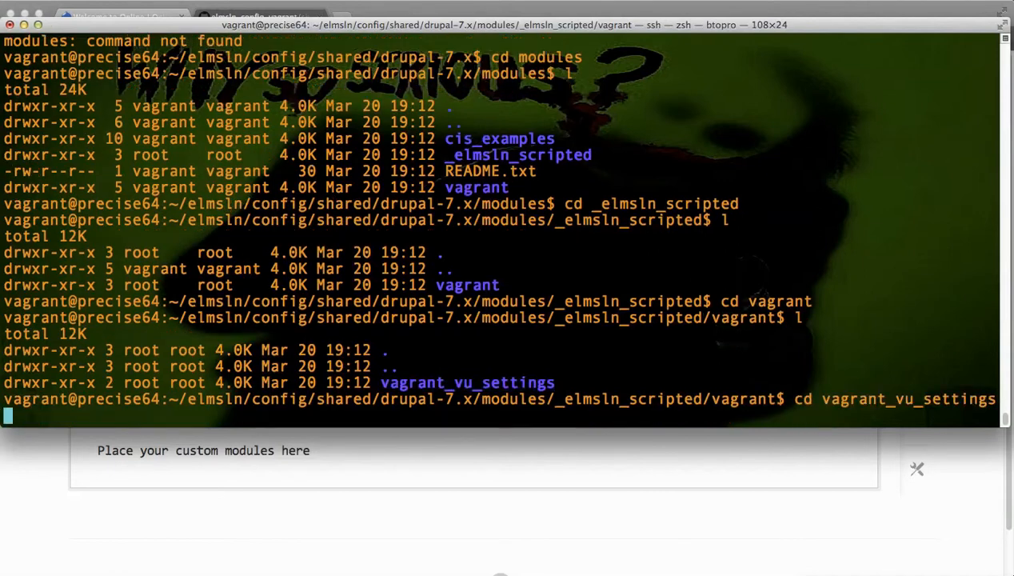
{"action": "key", "text": "Return"}
{"action": "type", "text": "l"}
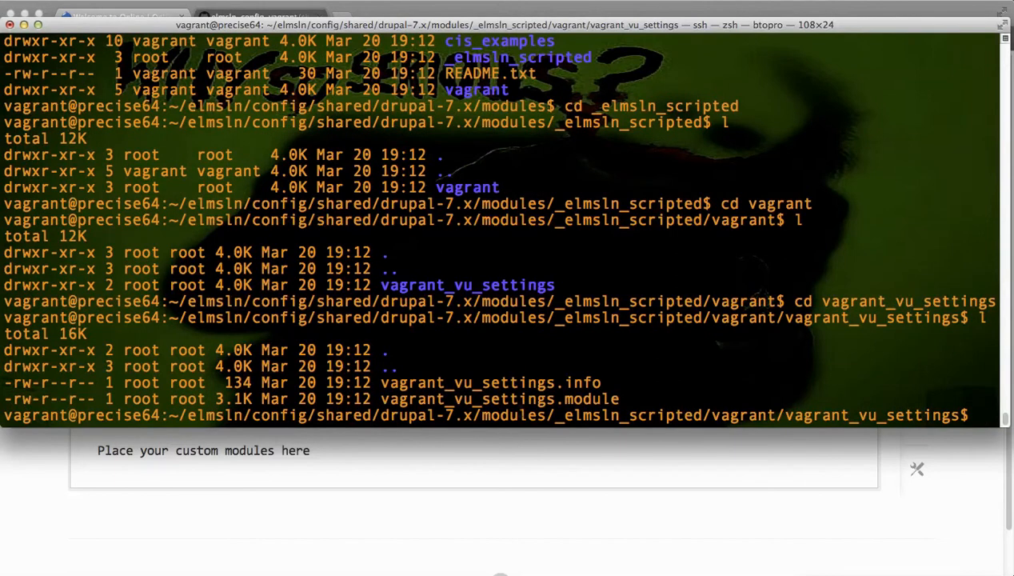
Step: From the repository root, reopen scripts/drush-create-site config.cfg and scroll into it
{"action": "left_click", "coordinate": [256, 16]}
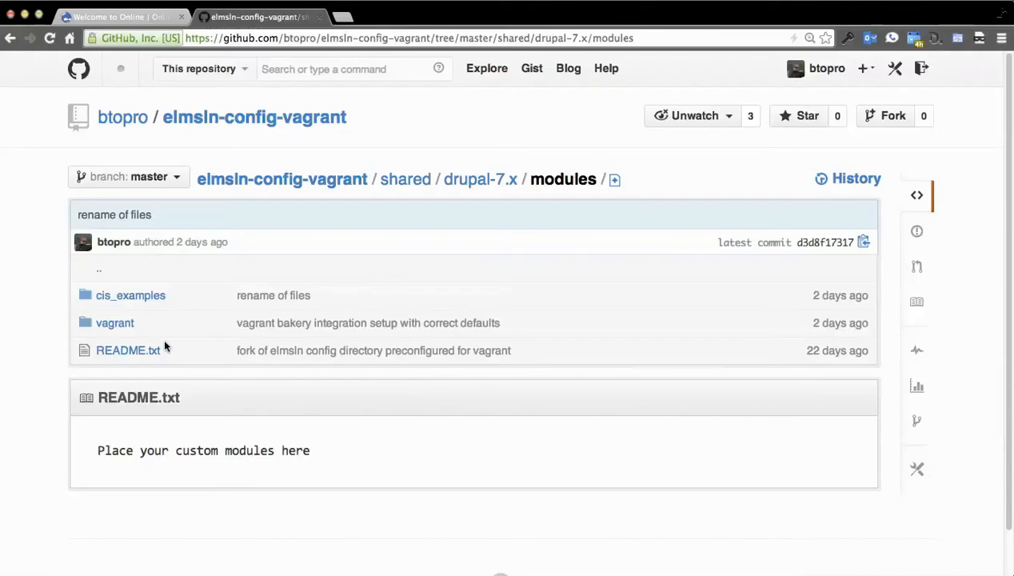
{"action": "left_click", "coordinate": [252, 117]}
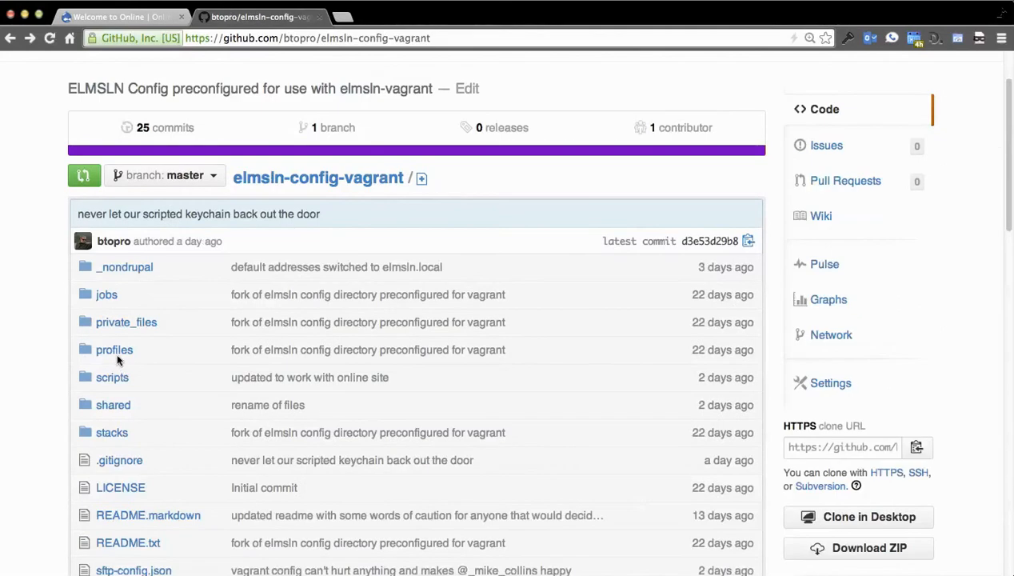
{"action": "left_click", "coordinate": [112, 378]}
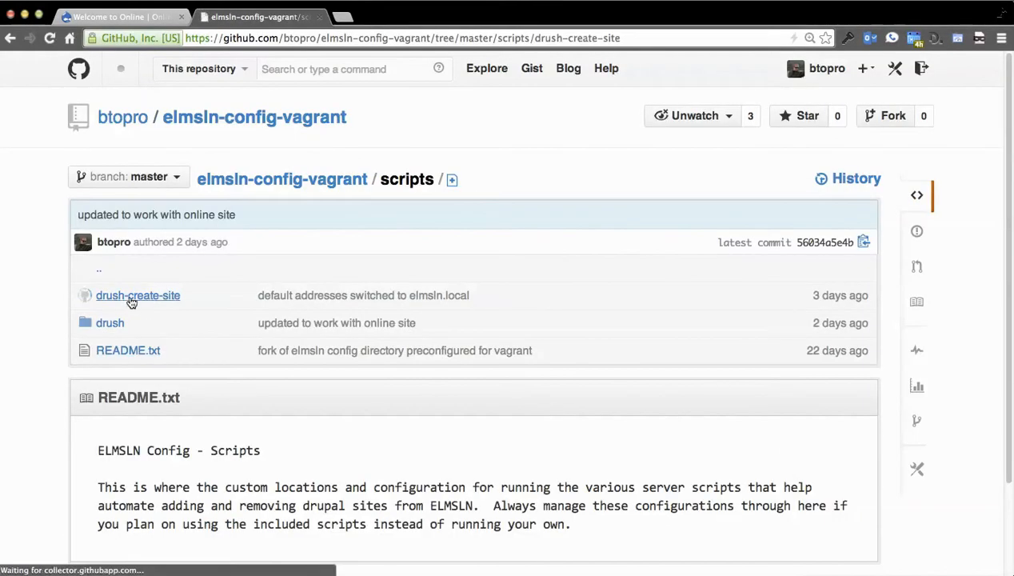
{"action": "left_click", "coordinate": [138, 294]}
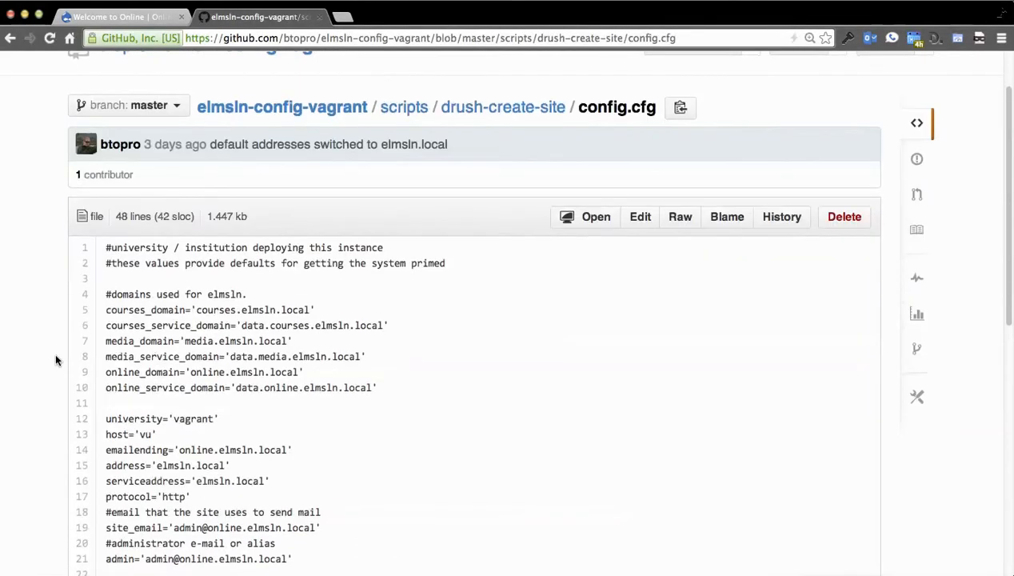
{"action": "scroll", "scroll_direction": "down", "scroll_amount": 3}
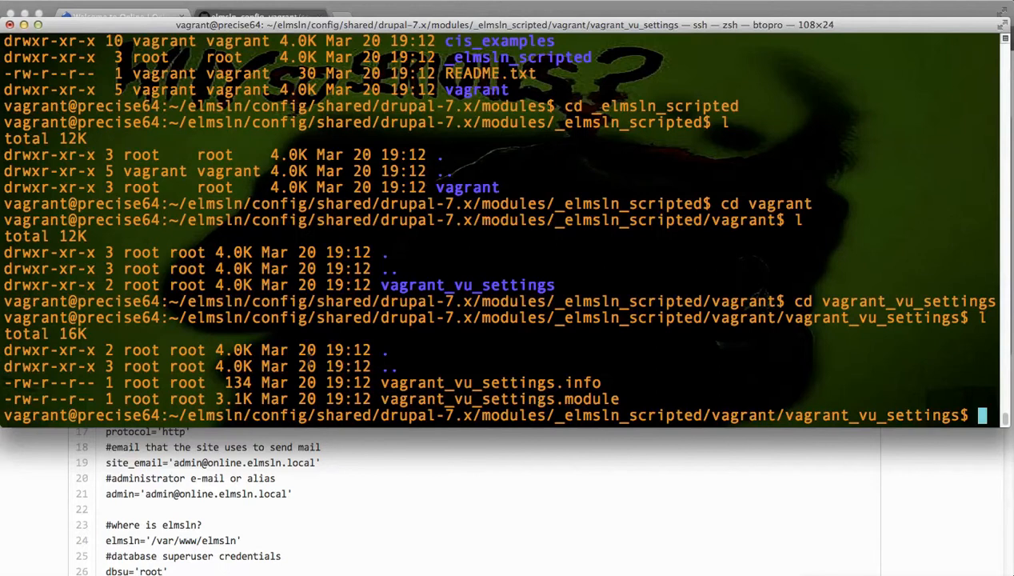
Step: Open vagrant_vu_settings.module in vi to read its service registry entries
{"action": "type", "text": "vi"}
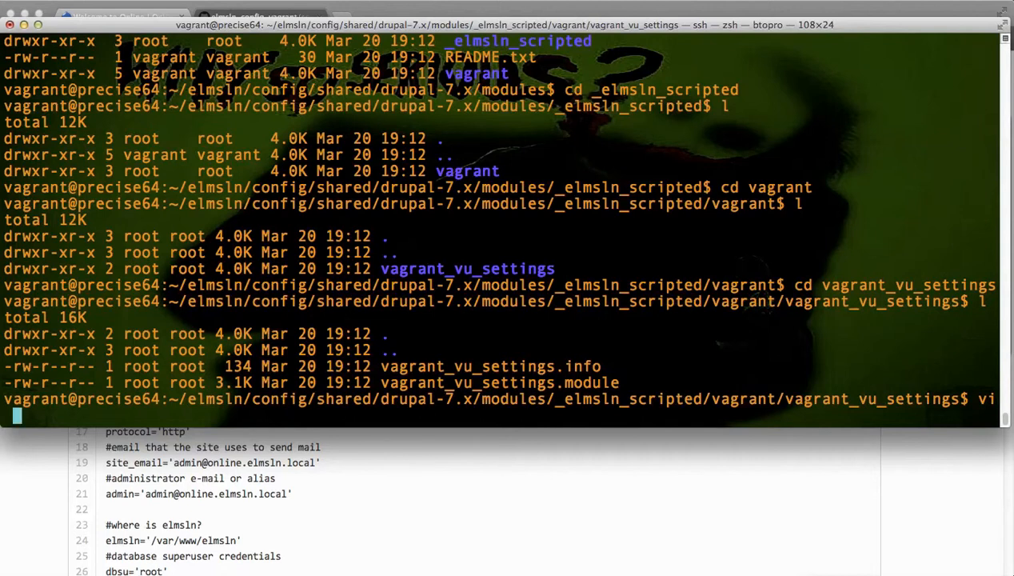
{"action": "type", "text": "vagrant_vu_settings.module"}
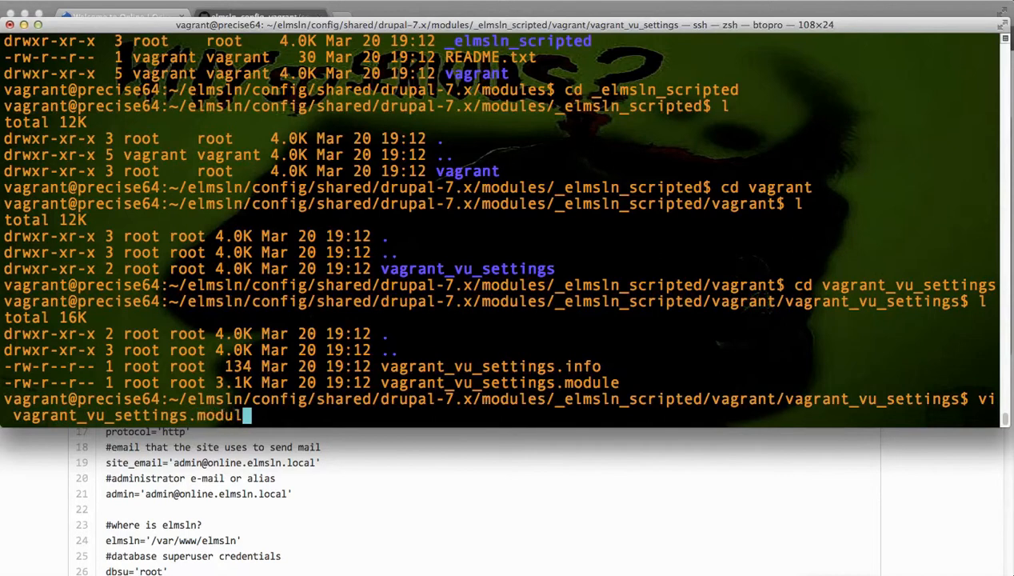
{"action": "key", "text": "Return"}
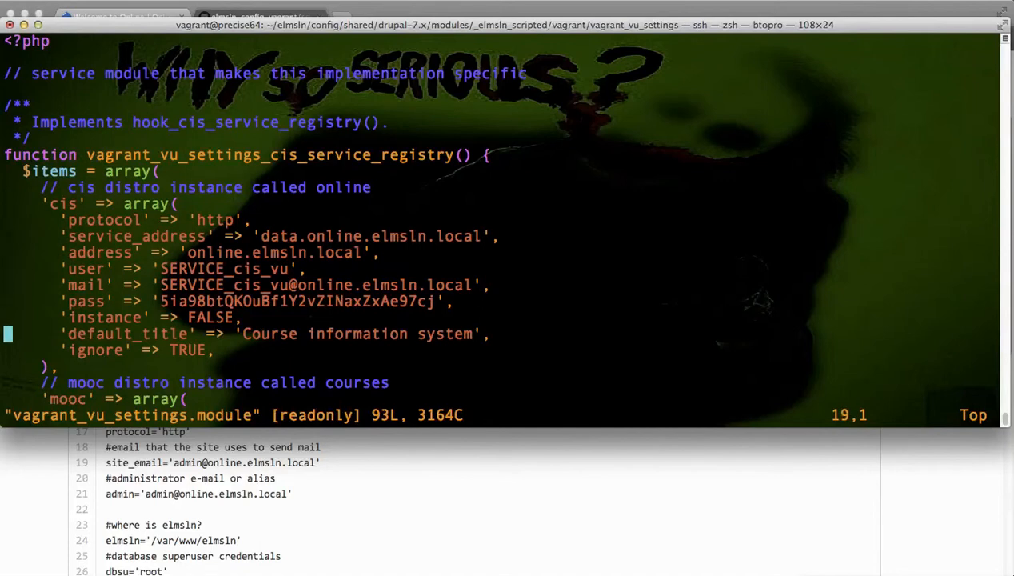
{"action": "key", "text": "Down"}
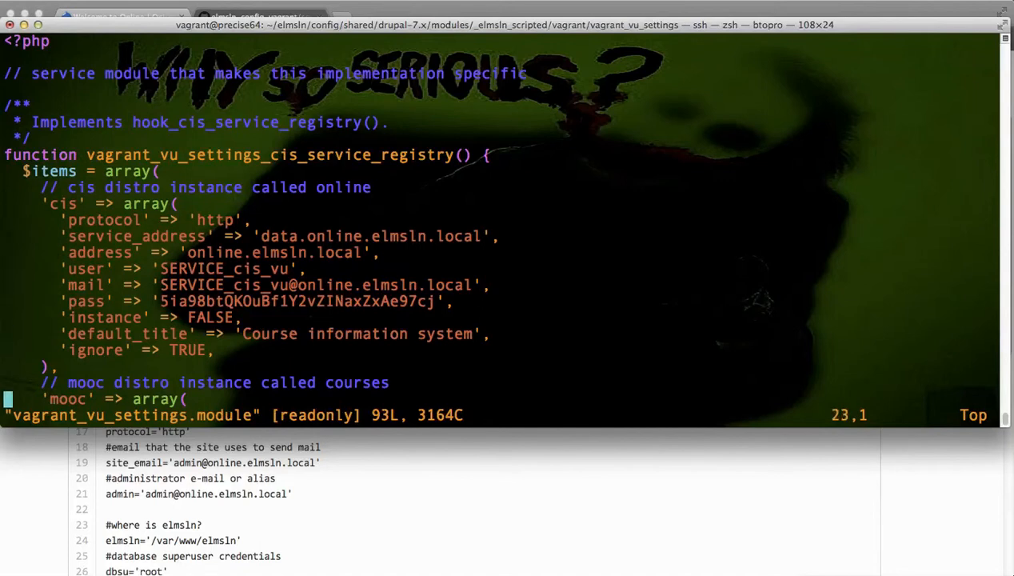
{"action": "scroll", "scroll_direction": "down", "scroll_amount": 3}
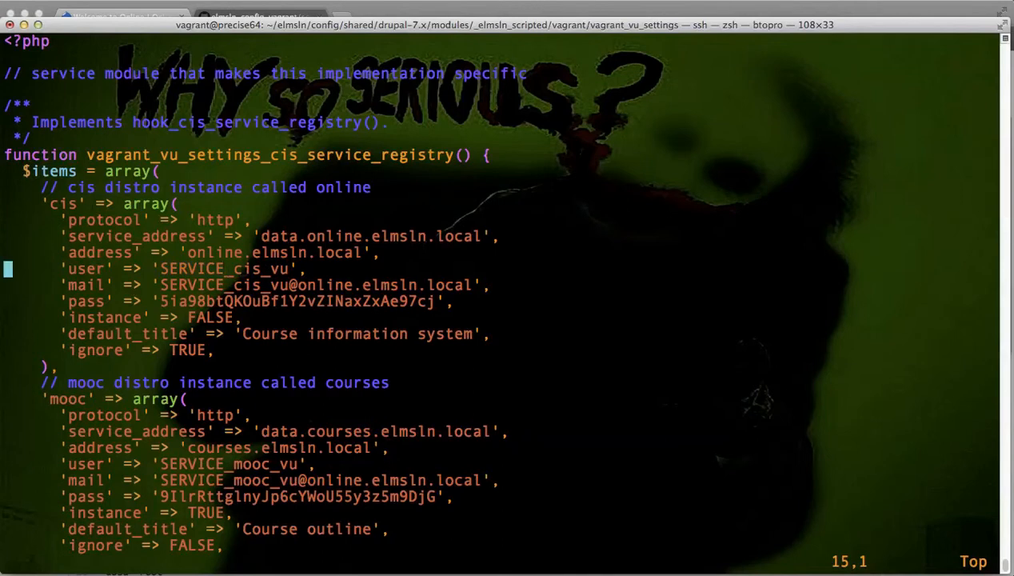
Step: Read vagrant_vu_settings.module in vi down to the service instances and options_alter hook, then quit
{"action": "double_click", "coordinate": [278, 269]}
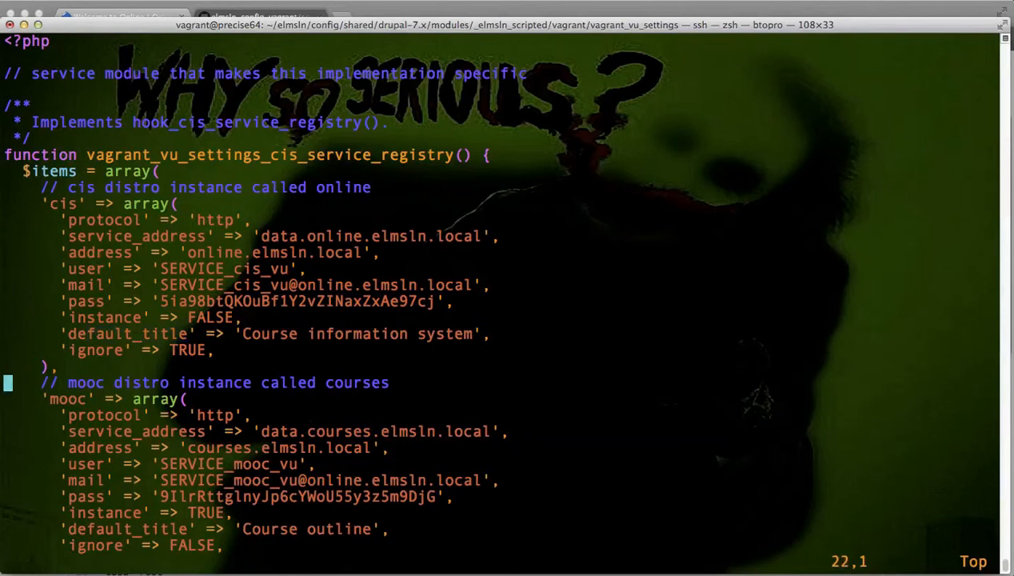
{"action": "scroll", "scroll_direction": "down", "scroll_amount": 3}
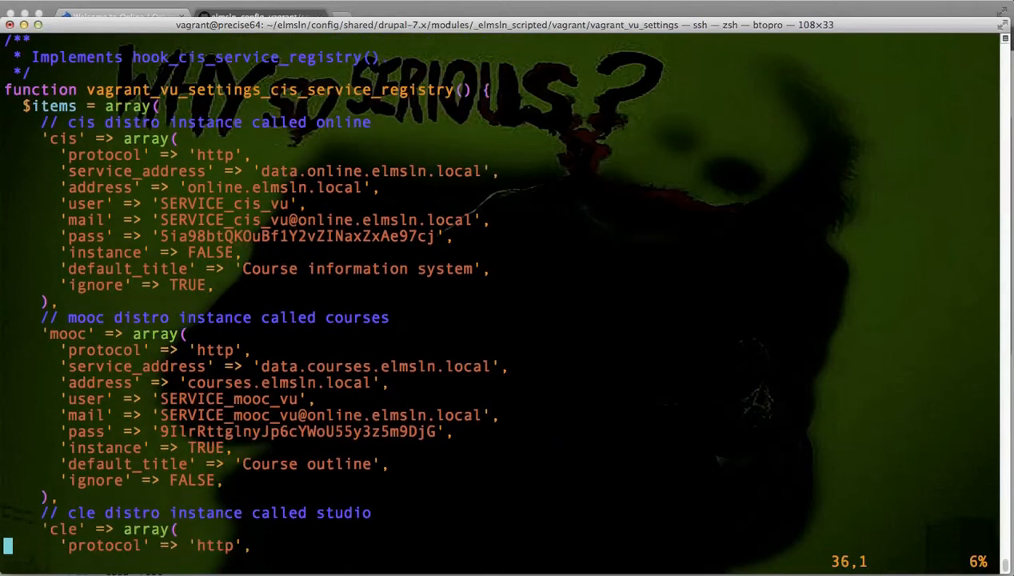
{"action": "scroll", "scroll_direction": "down", "scroll_amount": 3}
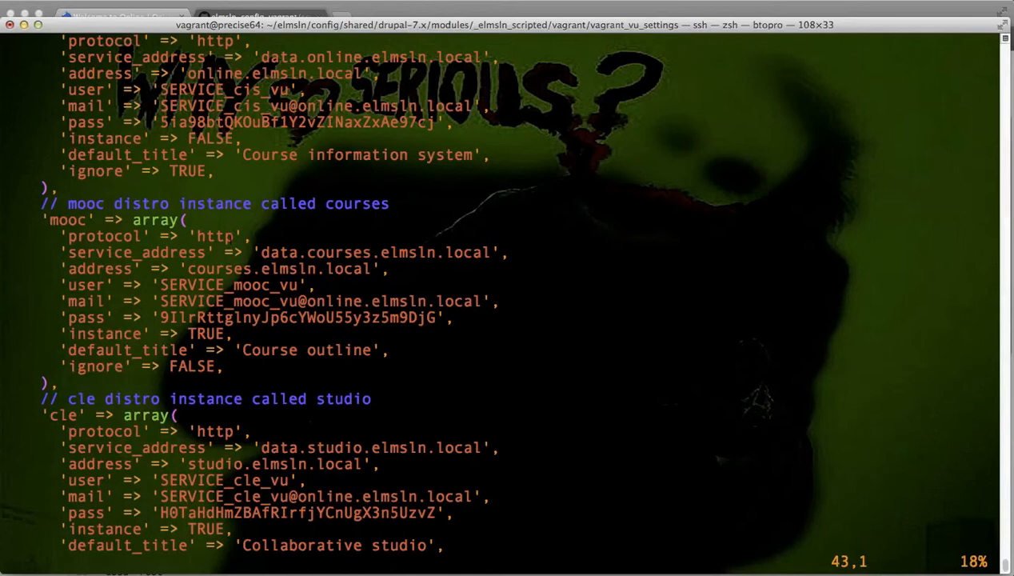
{"action": "scroll", "scroll_direction": "down", "scroll_amount": 3}
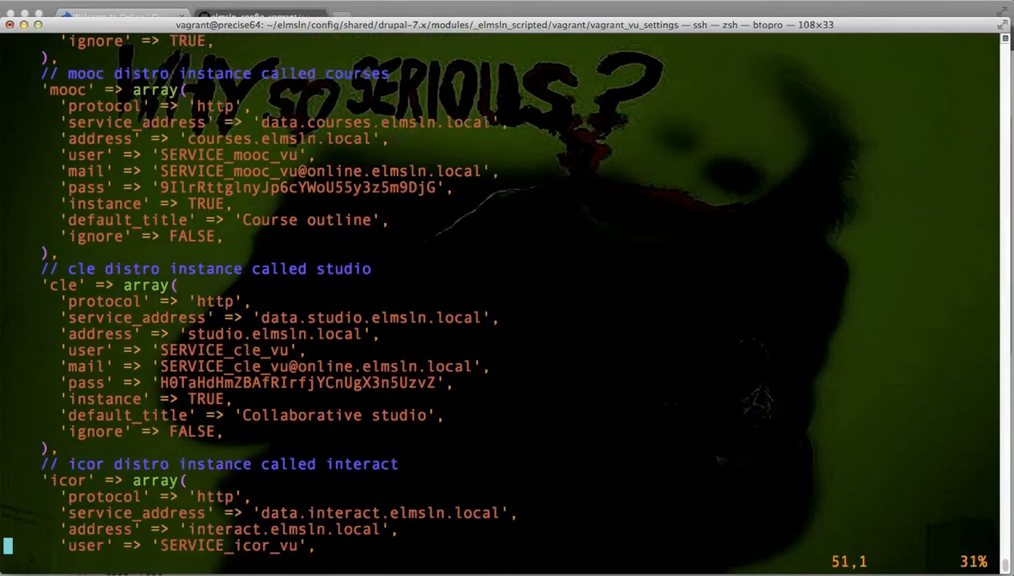
{"action": "scroll", "scroll_direction": "down", "scroll_amount": 3}
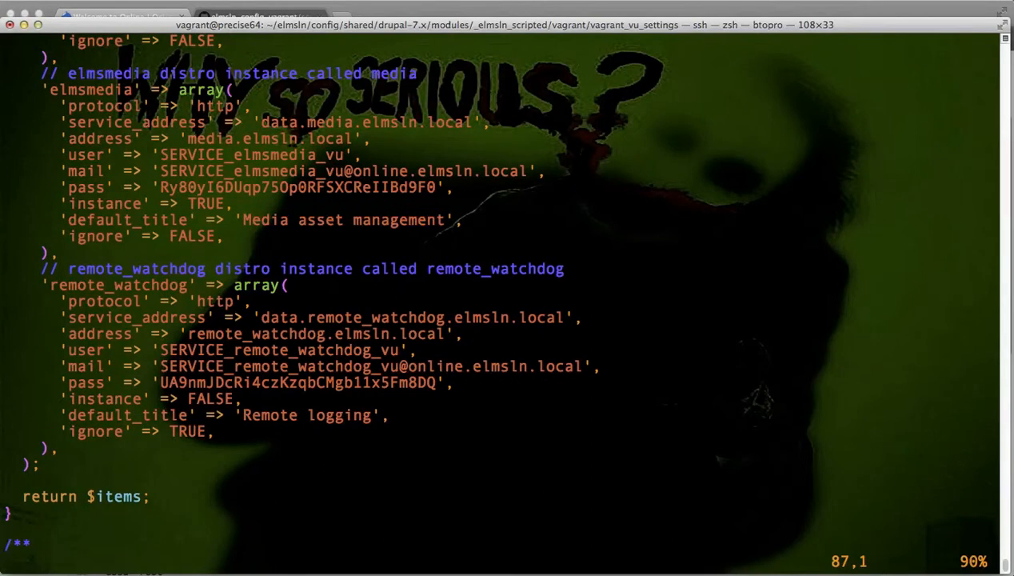
{"action": "scroll", "scroll_direction": "down", "scroll_amount": 3}
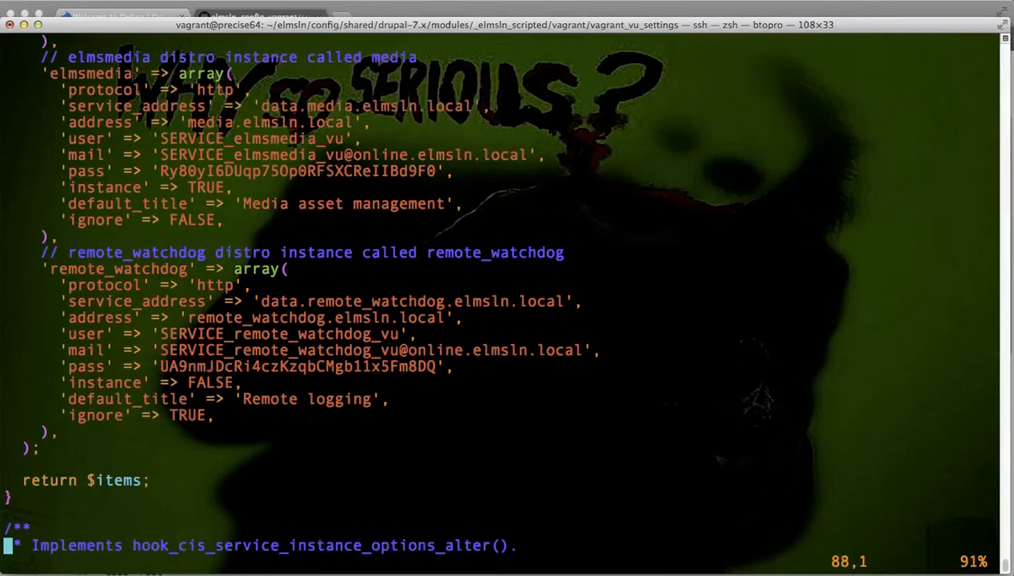
{"action": "scroll", "scroll_direction": "down", "scroll_amount": 3}
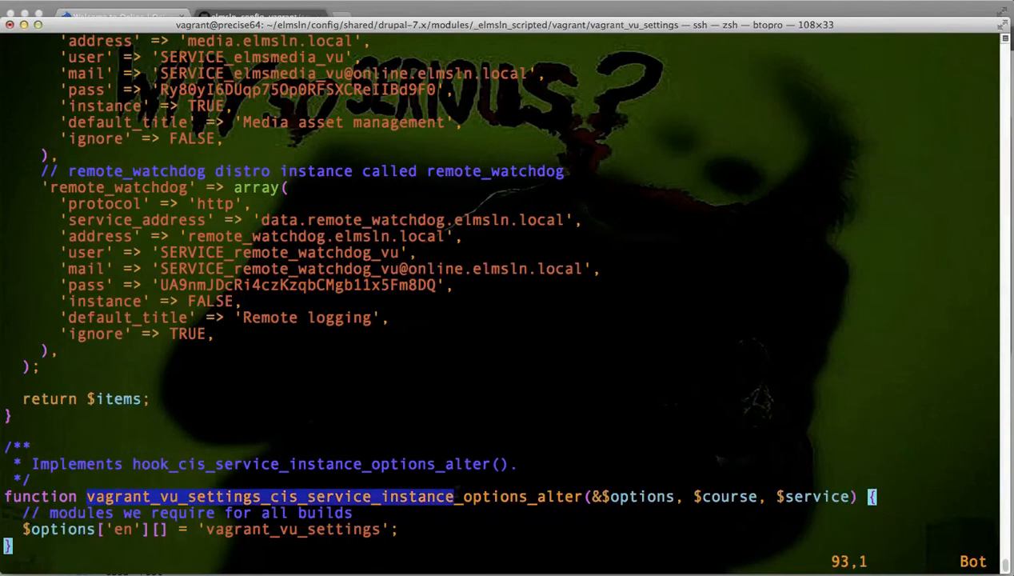
{"action": "left_click", "coordinate": [272, 496]}
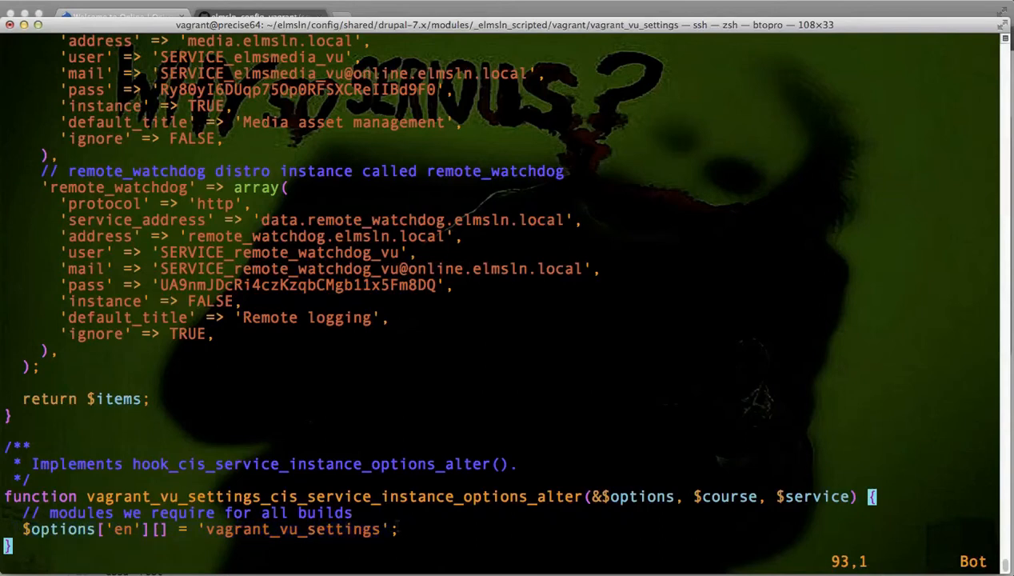
{"action": "mouse_move", "coordinate": [368, 403]}
{"action": "type", "text": "cd .."}
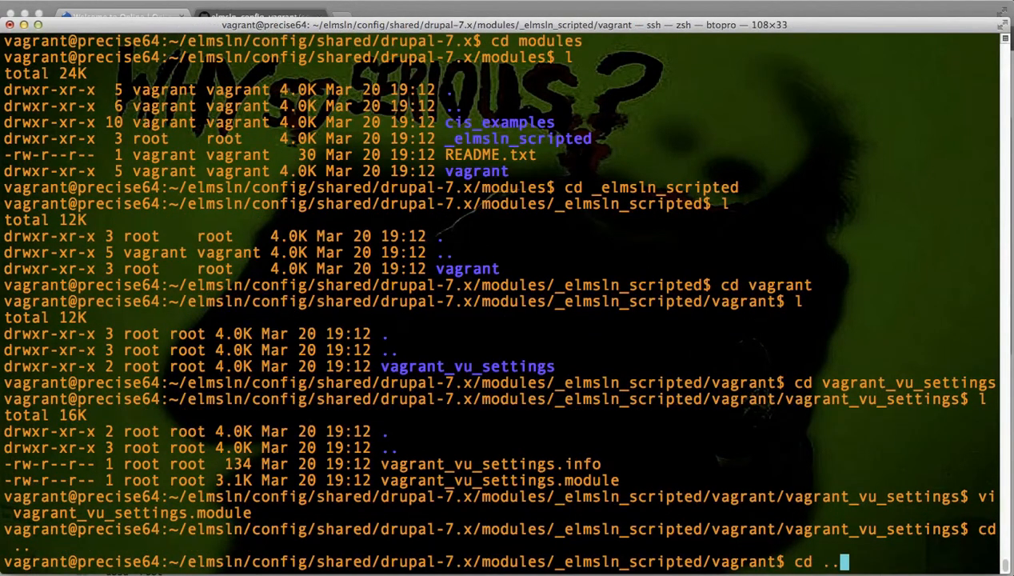
Step: Return to the ~/elmsln folder in the home directory and list its contents
{"action": "key", "text": "Return"}
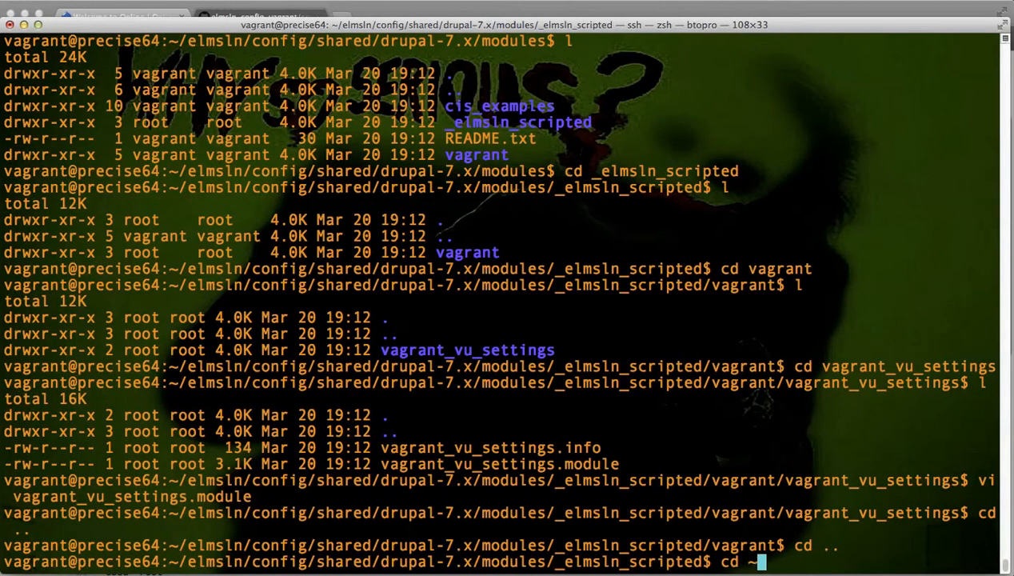
{"action": "type", "text": "~/el"}
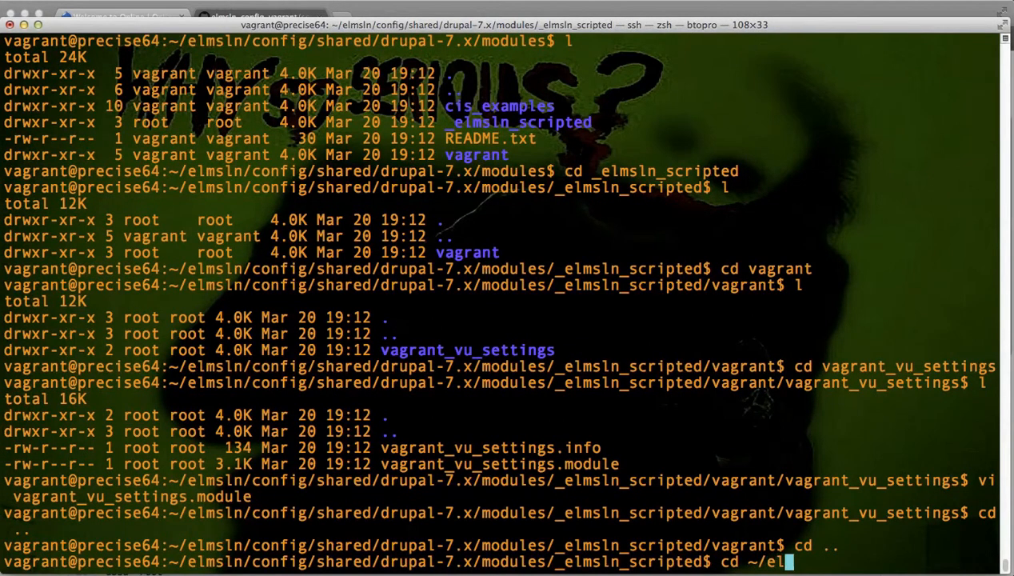
{"action": "key", "text": "Return"}
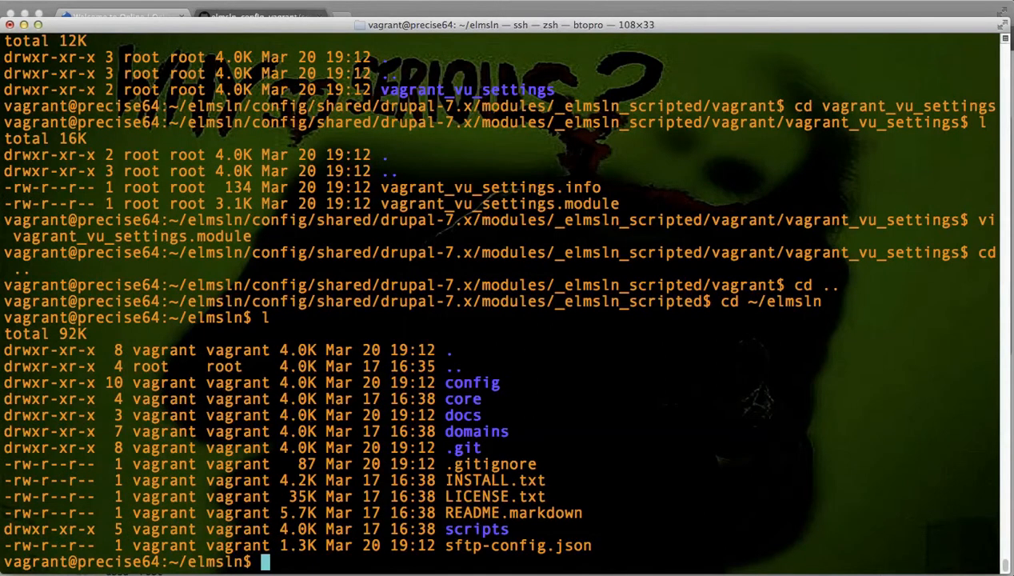
Step: Move into the elmsln config folder listing jobs, private_files, profiles, shared and stacks
{"action": "type", "text": "cd"}
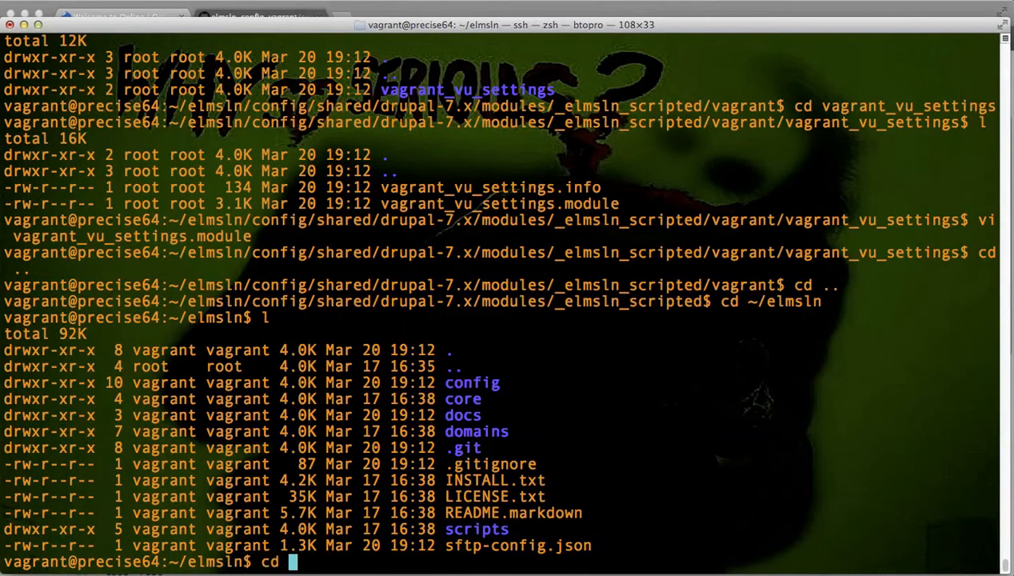
{"action": "type", "text": "confi"}
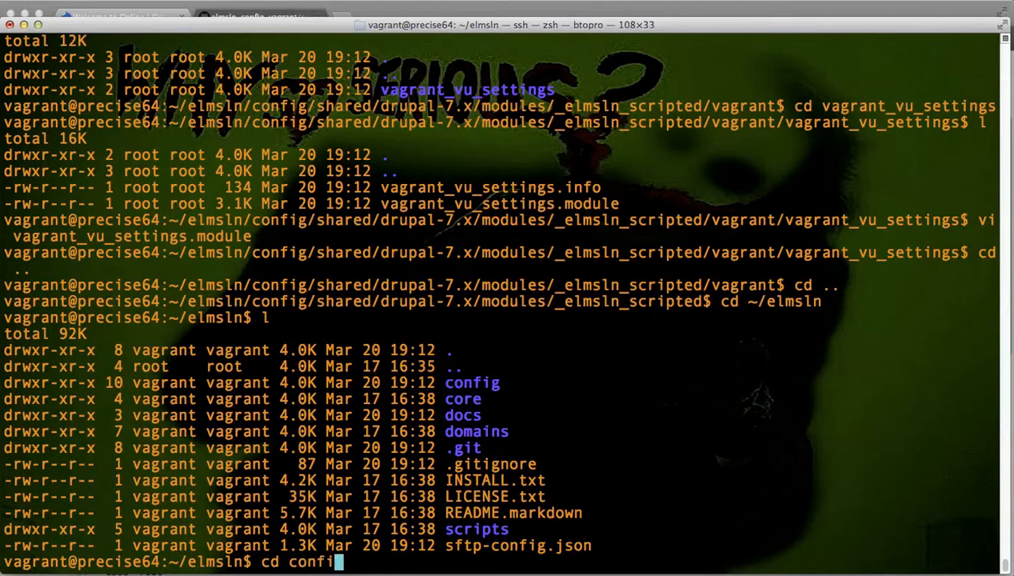
{"action": "type", "text": "g"}
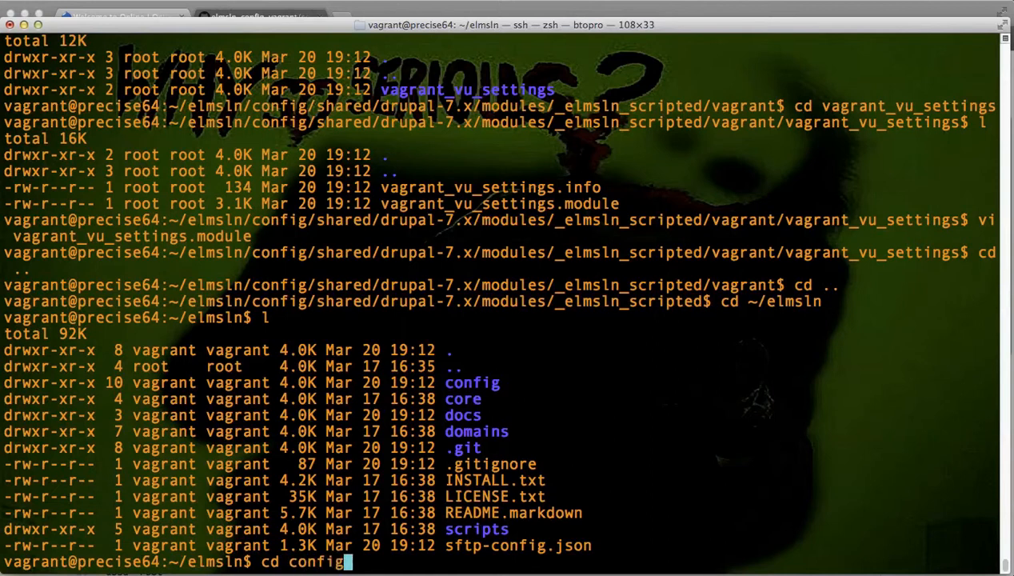
{"action": "mouse_move", "coordinate": [633, 550]}
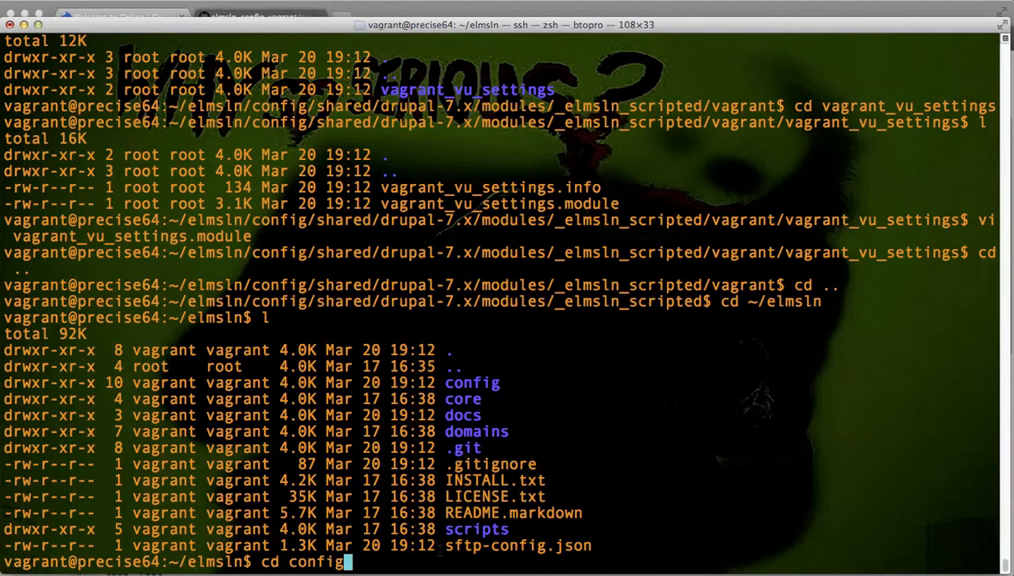
{"action": "key", "text": "Return"}
{"action": "type", "text": "l"}
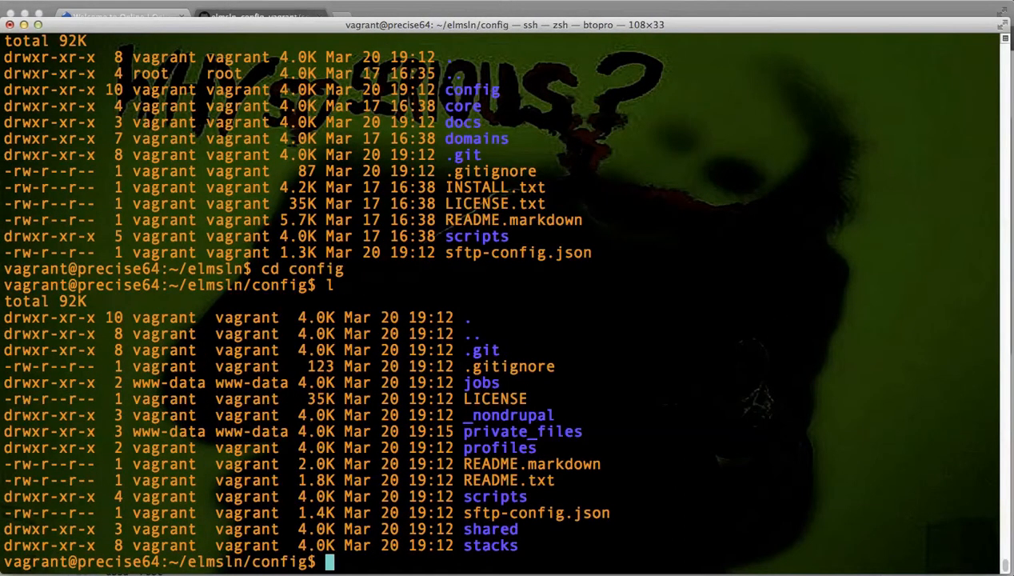
Step: Enter config/stacks and list courses, interact, media, online, remote_watchdog and studio
{"action": "type", "text": "cd"}
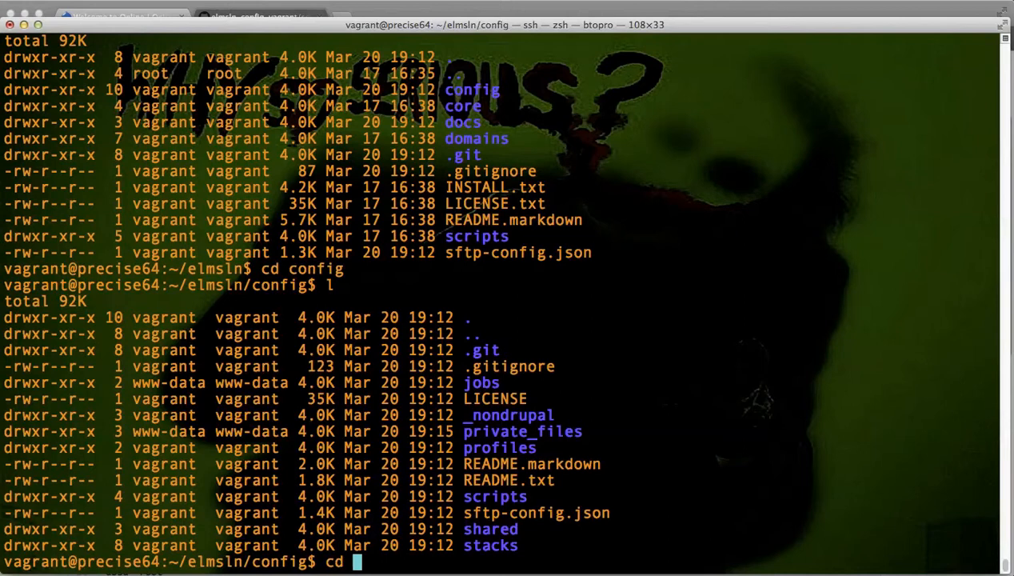
{"action": "type", "text": "stac"}
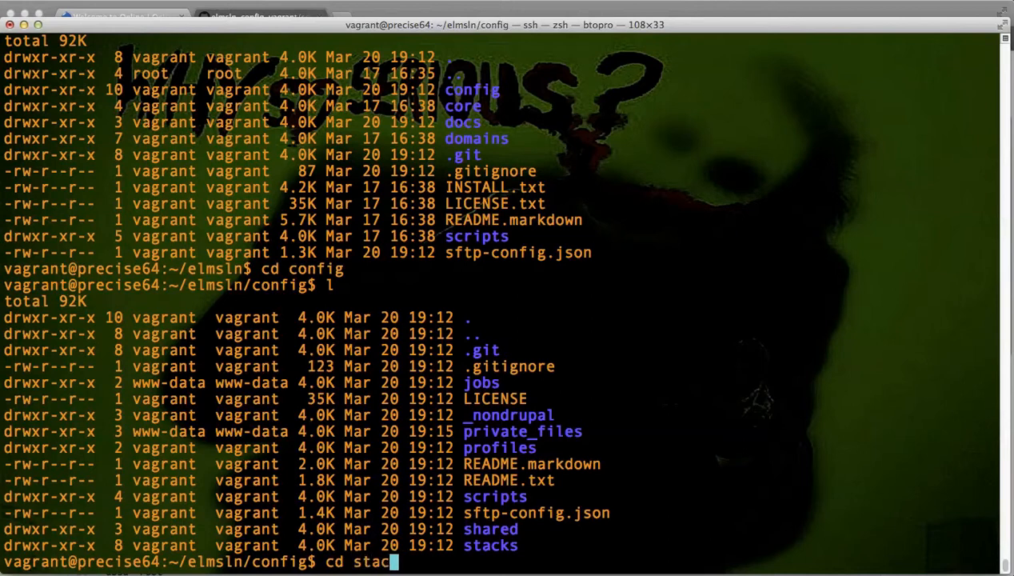
{"action": "type", "text": "ks"}
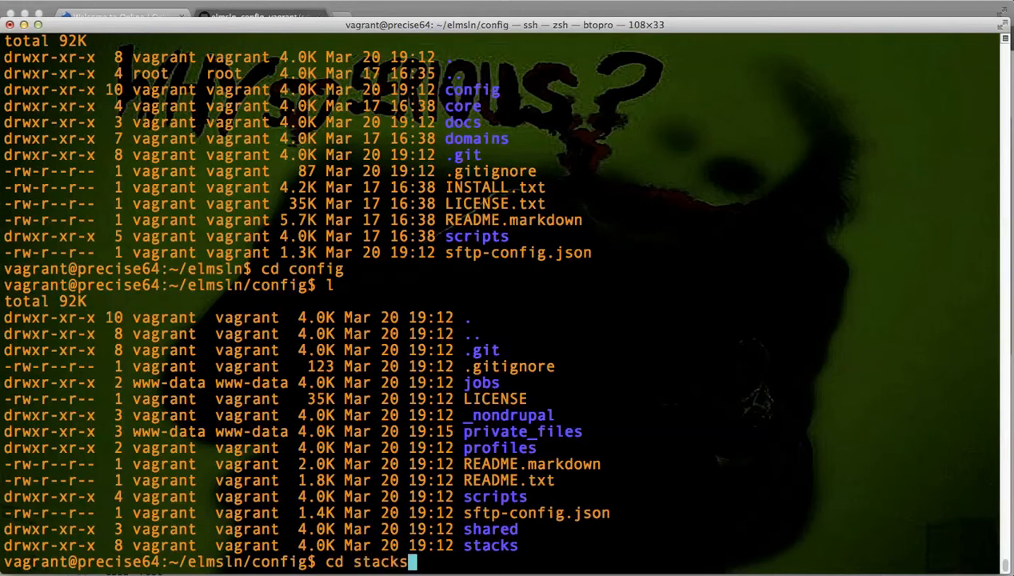
{"action": "key", "text": "Return"}
{"action": "type", "text": "l"}
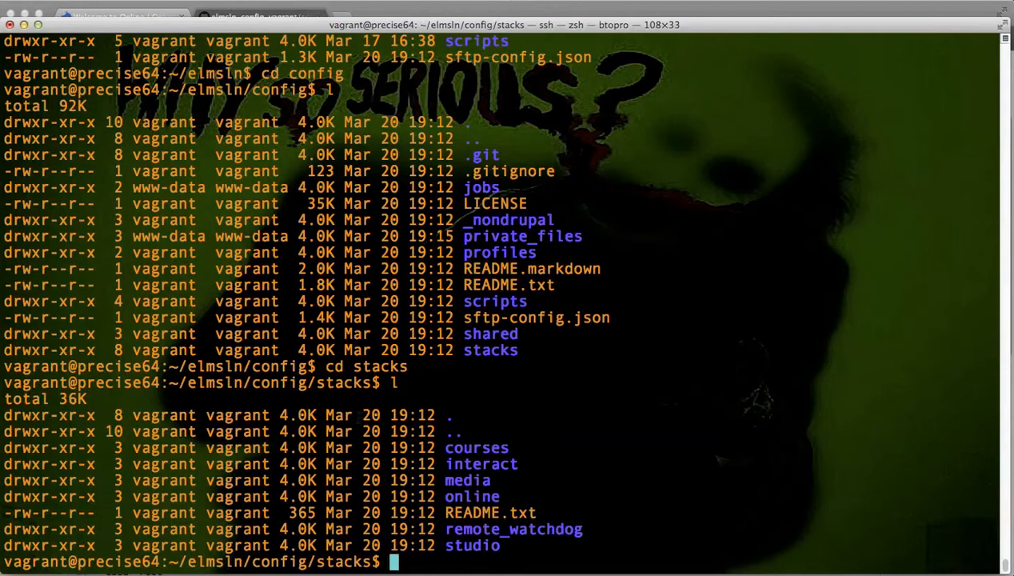
Step: Explore the courses stack's sites and default folders, listing each
{"action": "double_click", "coordinate": [477, 448]}
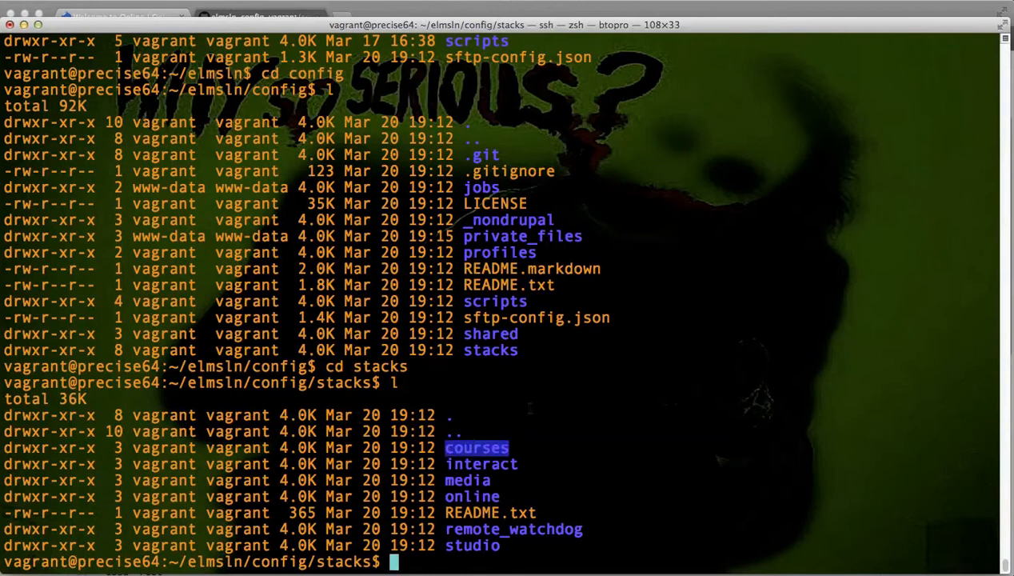
{"action": "type", "text": "cd courses"}
{"action": "type", "text": "l"}
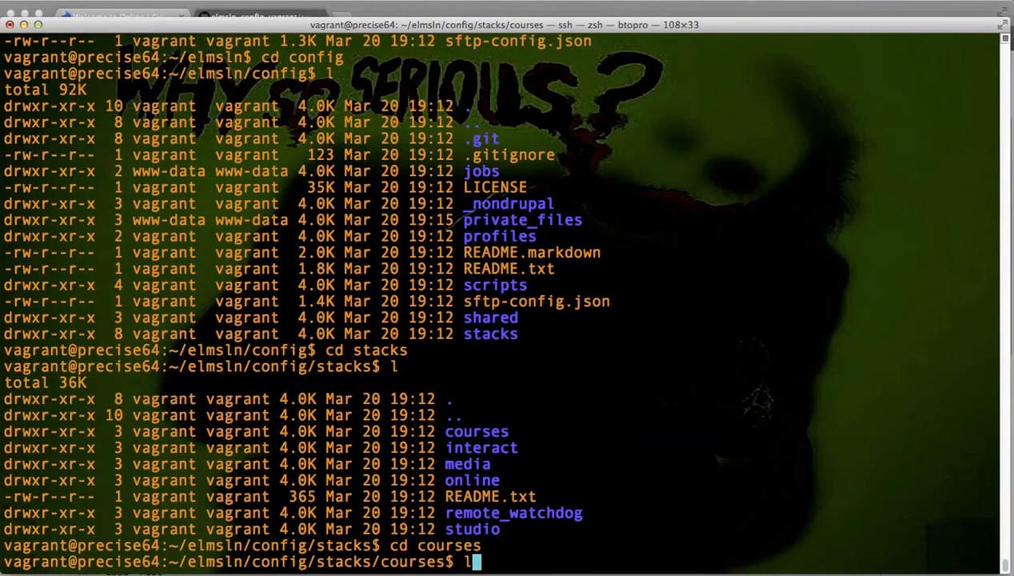
{"action": "key", "text": "Return"}
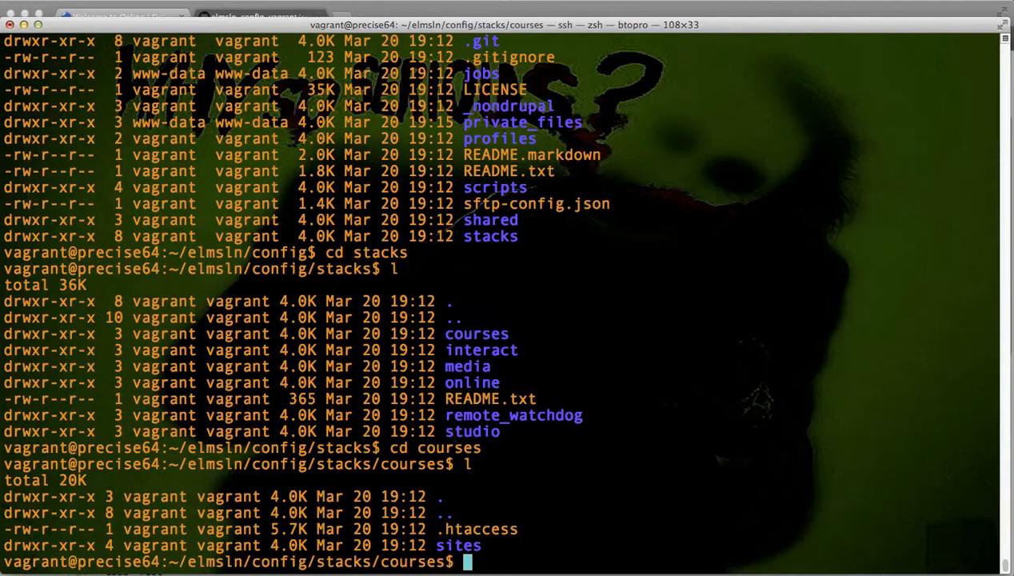
{"action": "type", "text": "cd sites"}
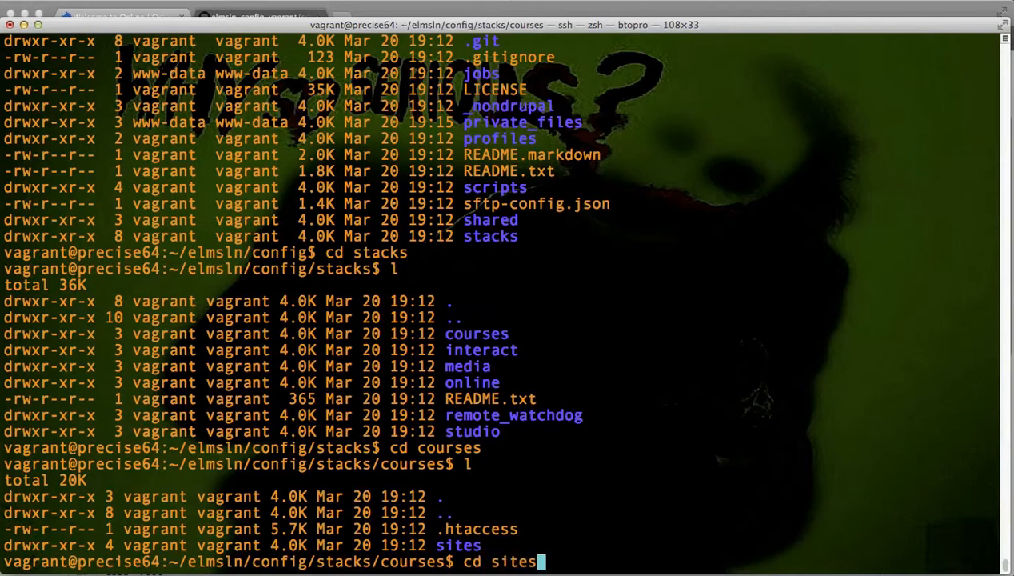
{"action": "key", "text": "Return"}
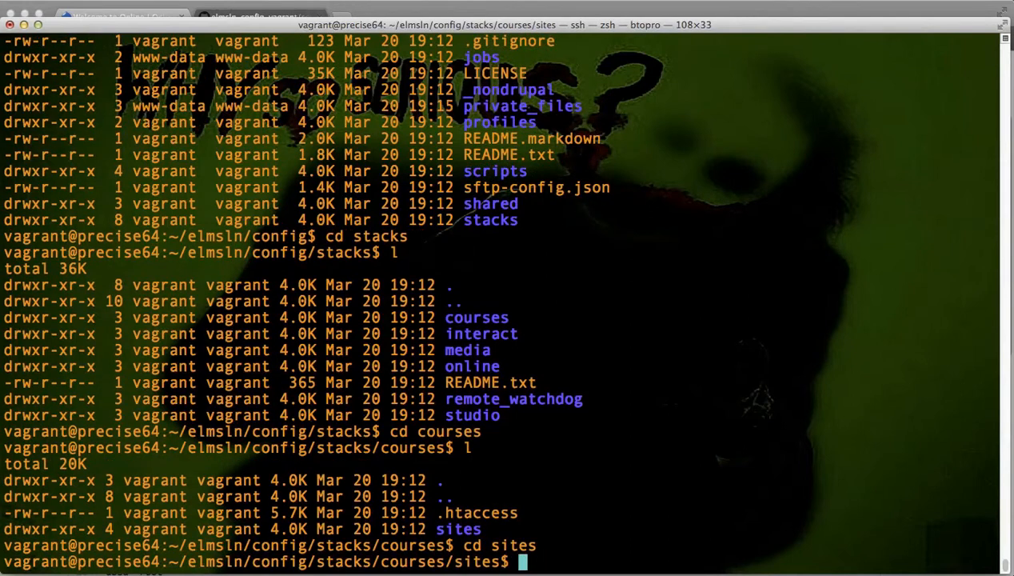
{"action": "key", "text": "Return"}
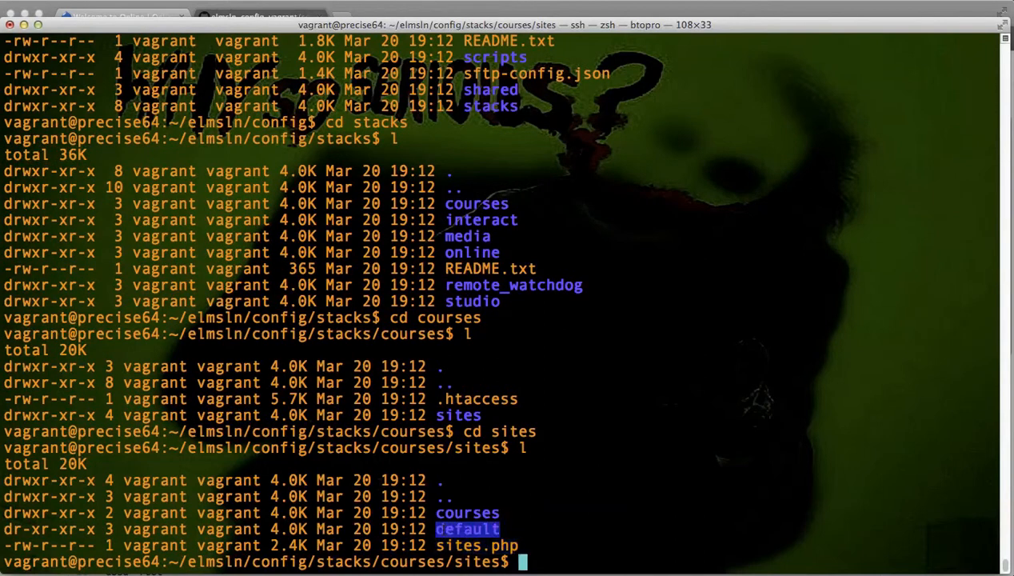
{"action": "type", "text": "cd default"}
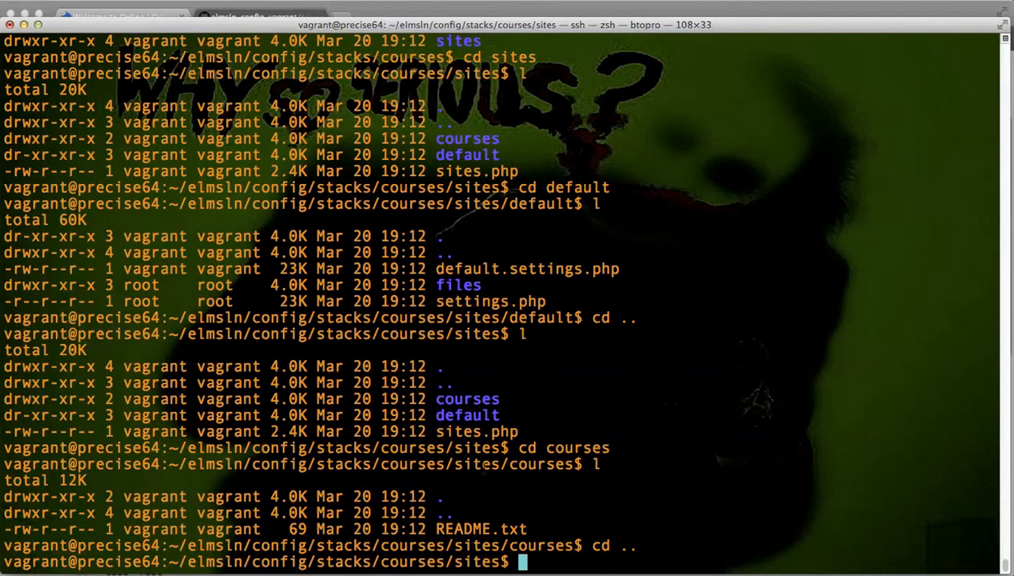
Step: Go back up to stacks and into the online stack's sites folder, listing default, online and sites.php
{"action": "type", "text": "cd .."}
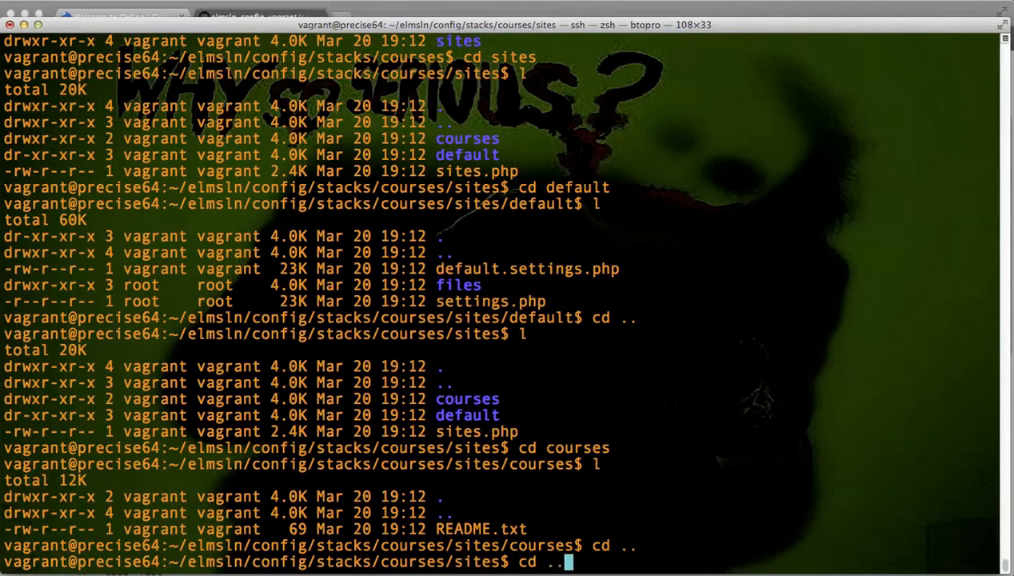
{"action": "key", "text": "Return"}
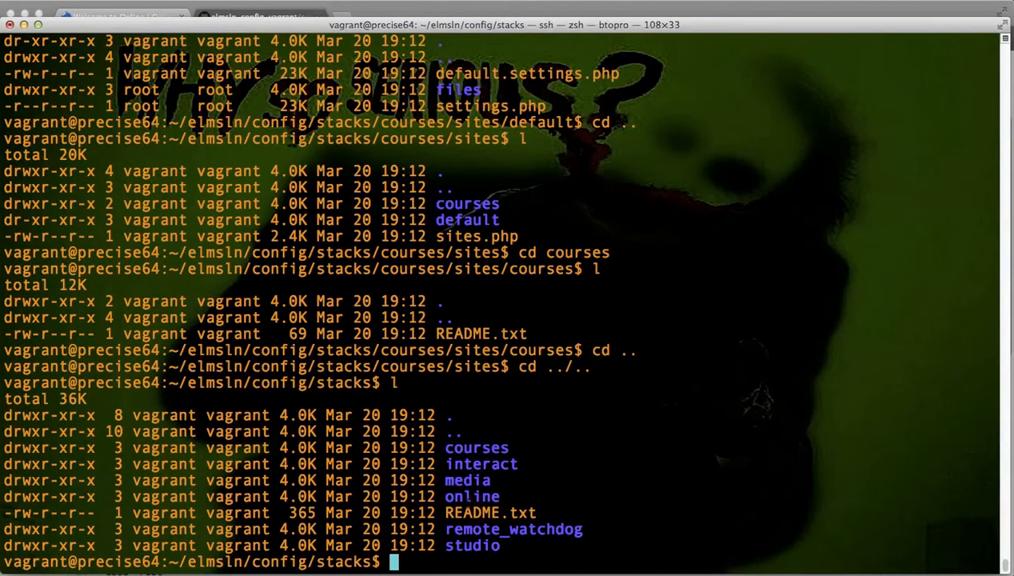
{"action": "type", "text": "cd online"}
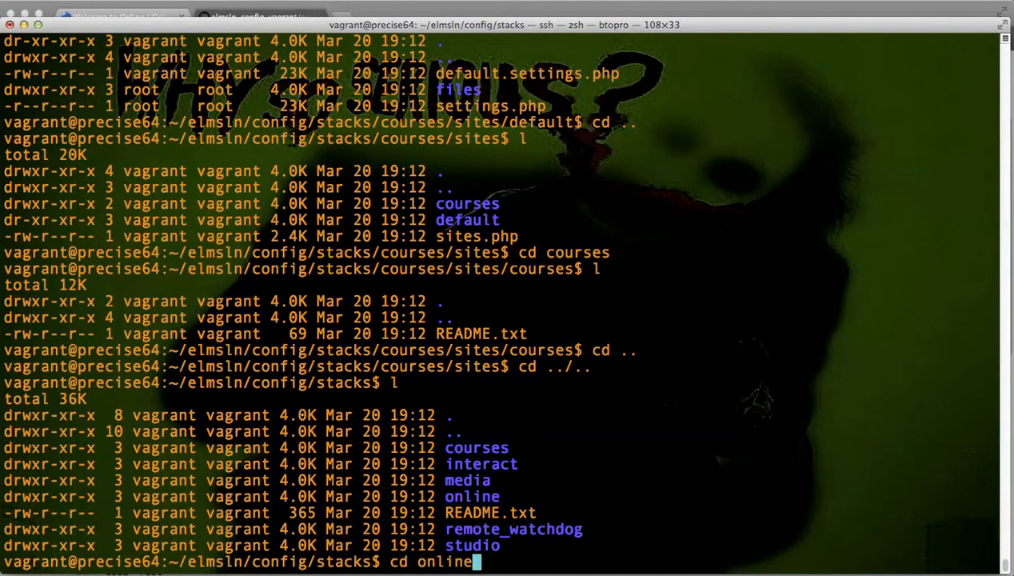
{"action": "key", "text": "Return"}
{"action": "type", "text": "l"}
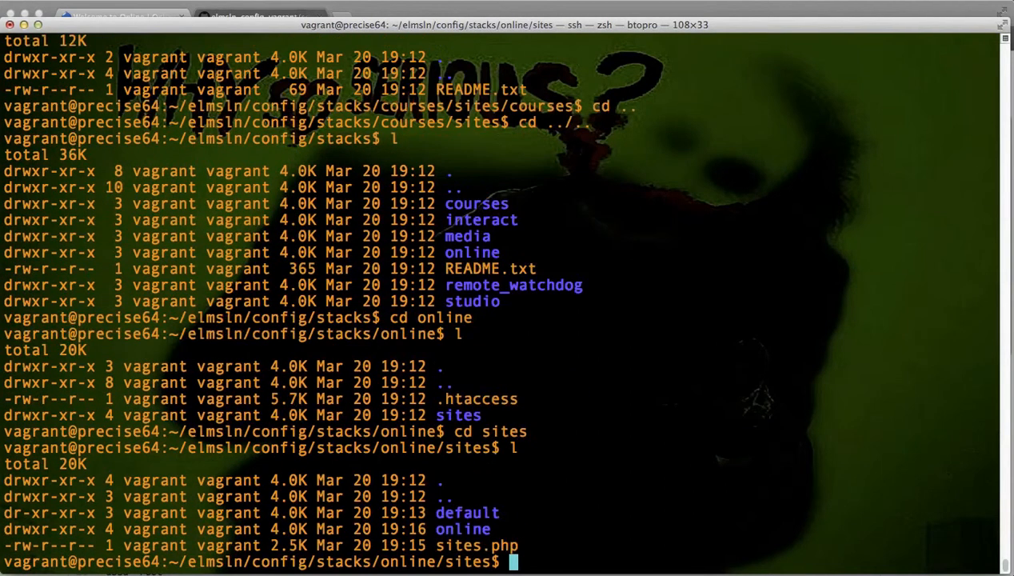
{"action": "type", "text": "vi s"}
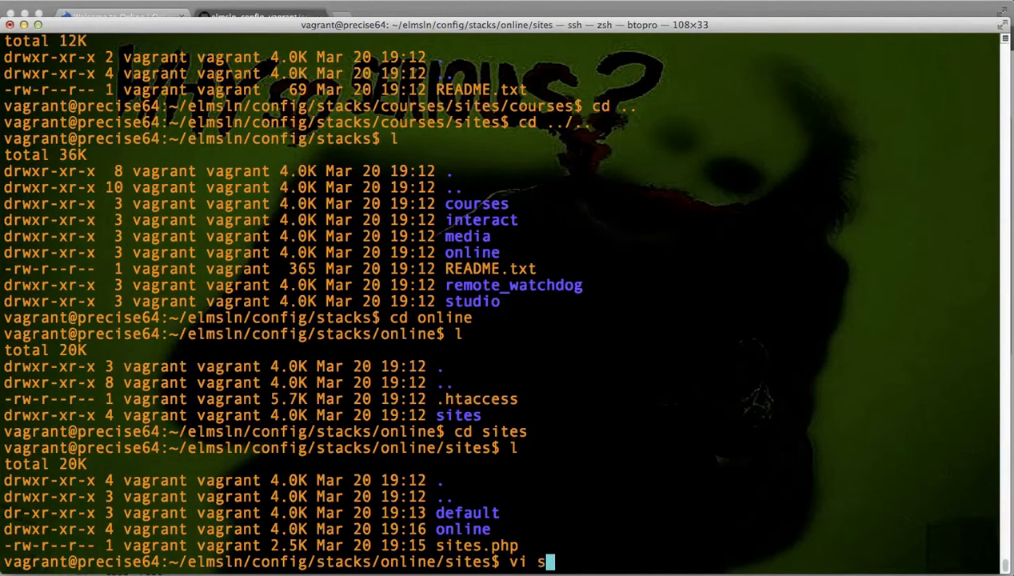
Step: View sites.php's aliases for online.elmsln.local and data.online.elmsln.local in vi, then quit unchanged
{"action": "key", "text": "Return"}
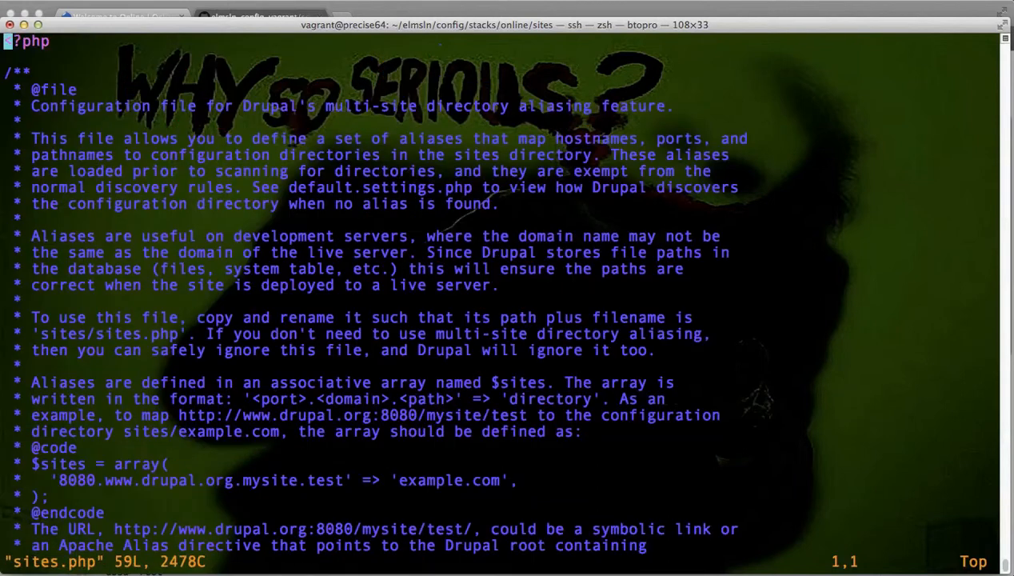
{"action": "scroll", "scroll_direction": "down", "scroll_amount": 3}
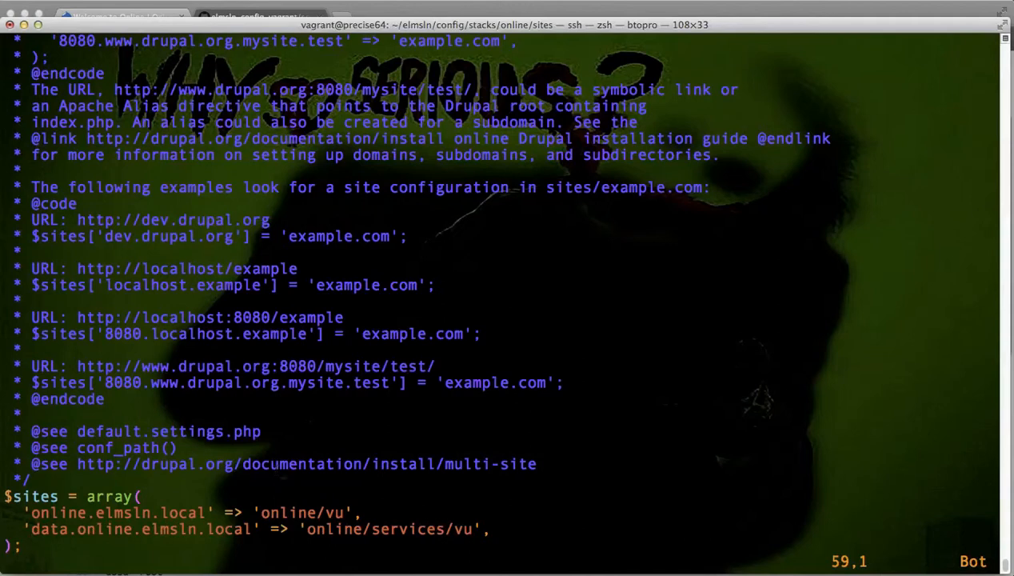
{"action": "double_click", "coordinate": [334, 512]}
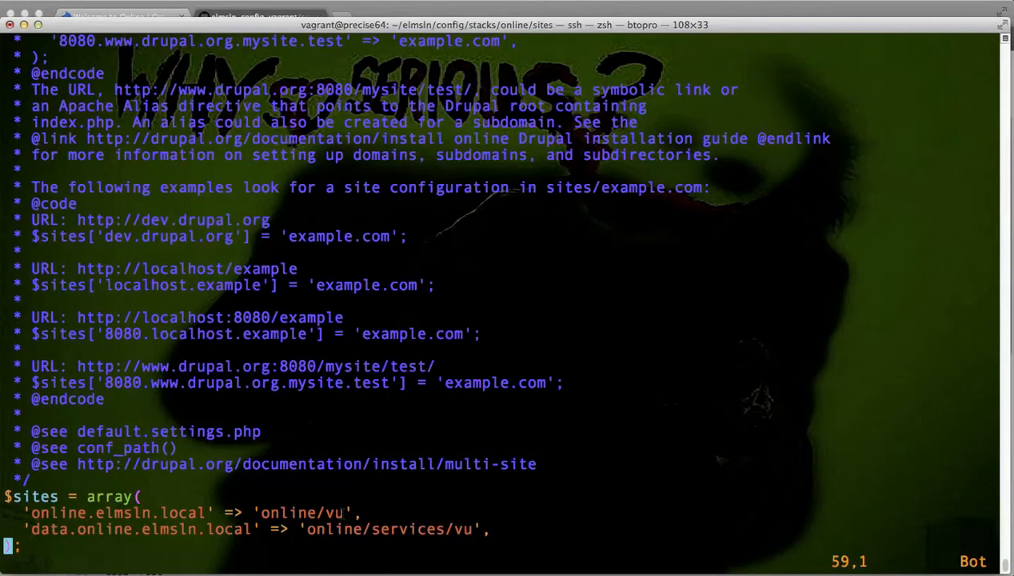
{"action": "type", "text": ":q"}
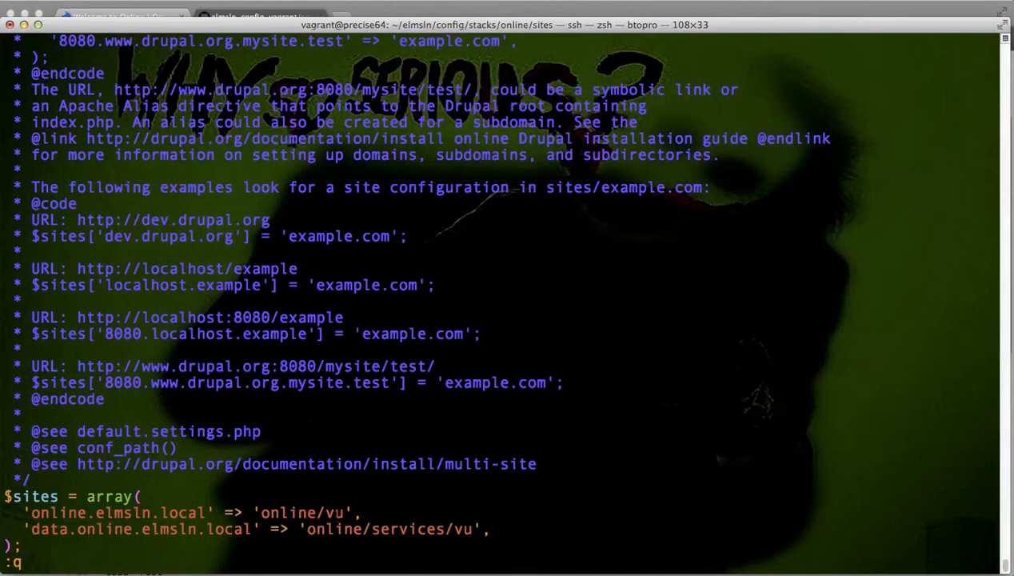
{"action": "key", "text": "Return"}
{"action": "type", "text": "l"}
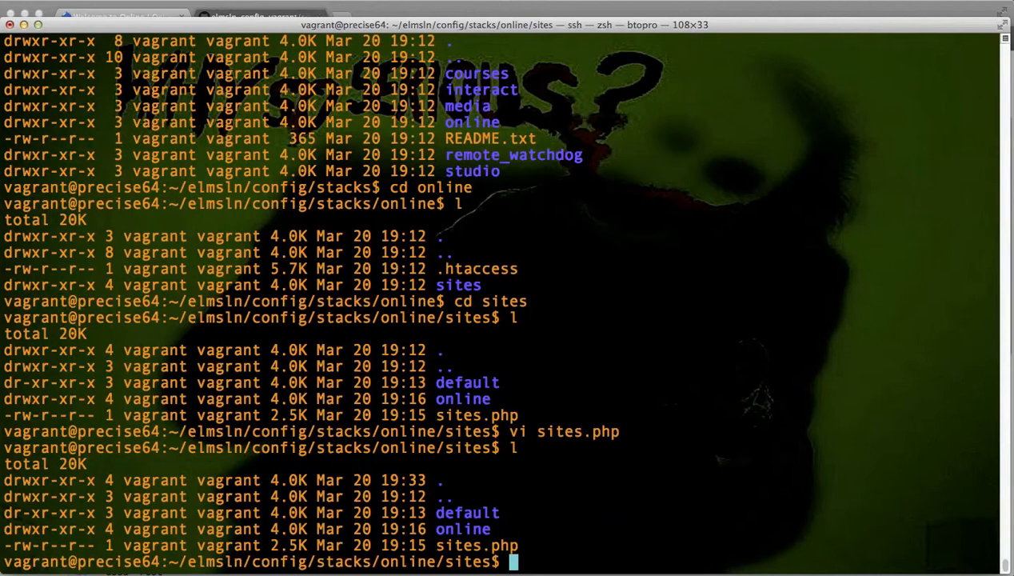
Step: Move into the online stack's sites/online/vu folder and select settings.php for viewing
{"action": "type", "text": "cd o"}
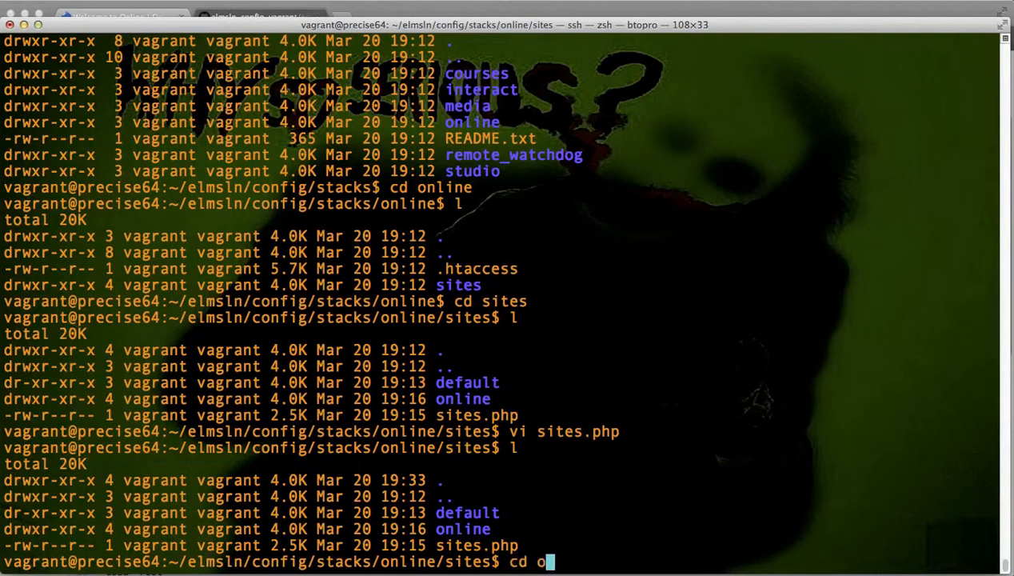
{"action": "key", "text": "Return"}
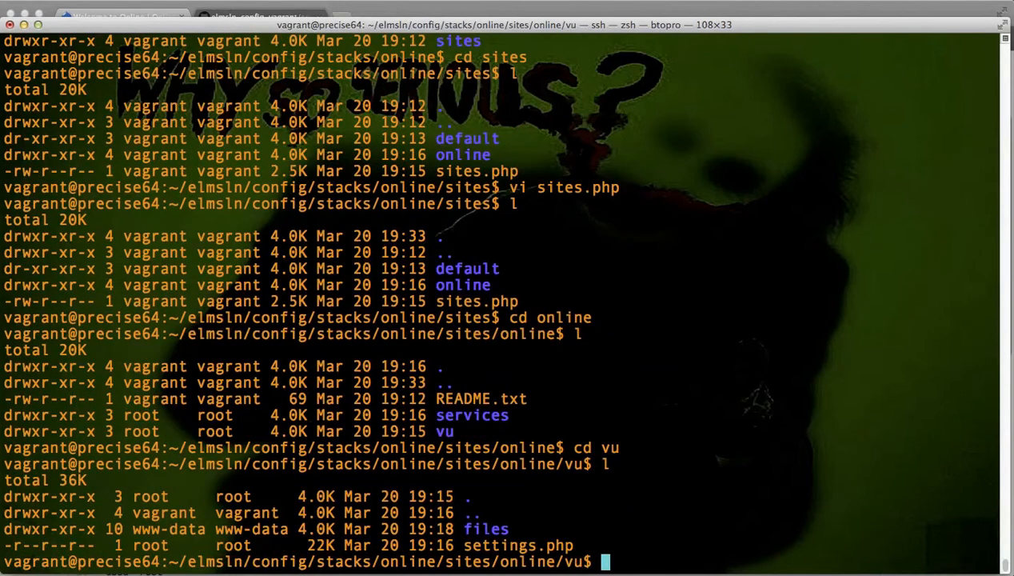
{"action": "double_click", "coordinate": [560, 543]}
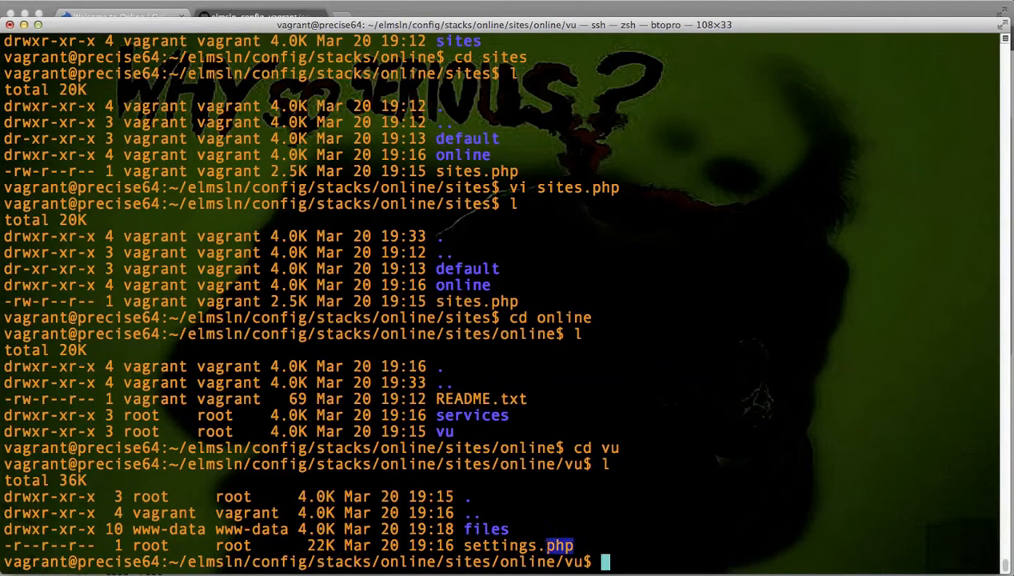
{"action": "double_click", "coordinate": [518, 544]}
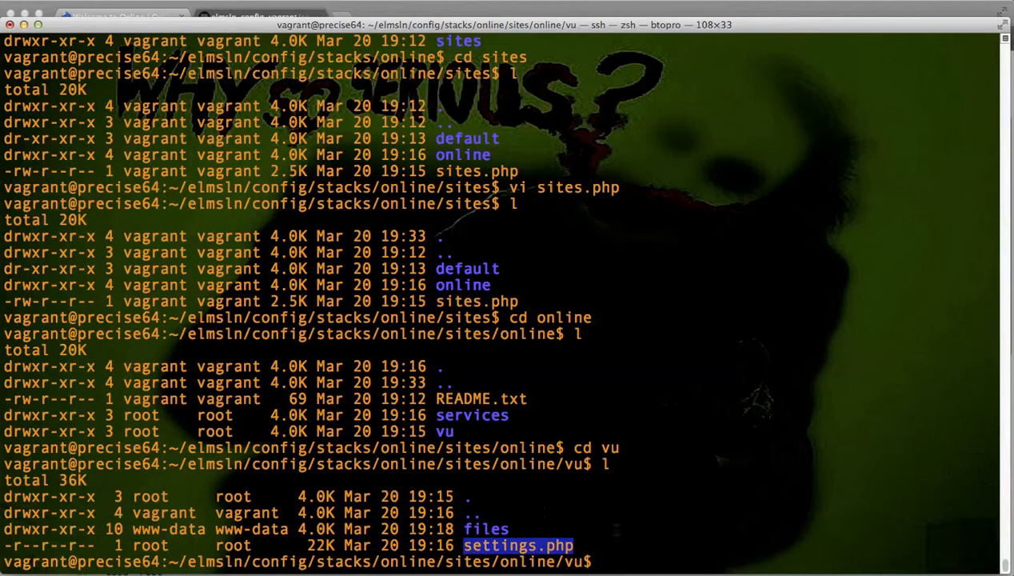
Step: Read the vu settings.php to its base_url and cache_prefix lines, quit, and return to the online sites folder
{"action": "type", "text": "vi settings.php"}
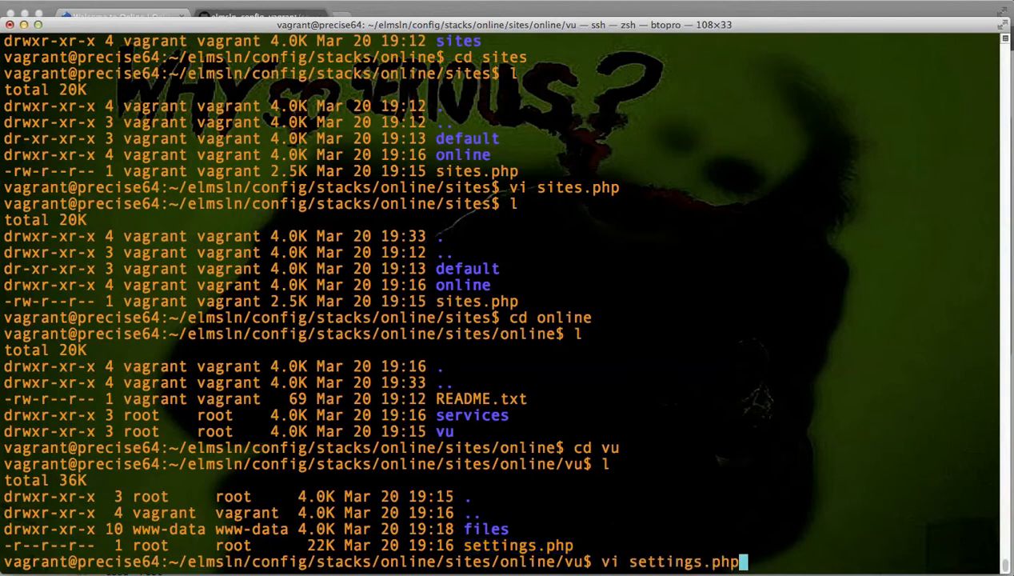
{"action": "key", "text": "Return"}
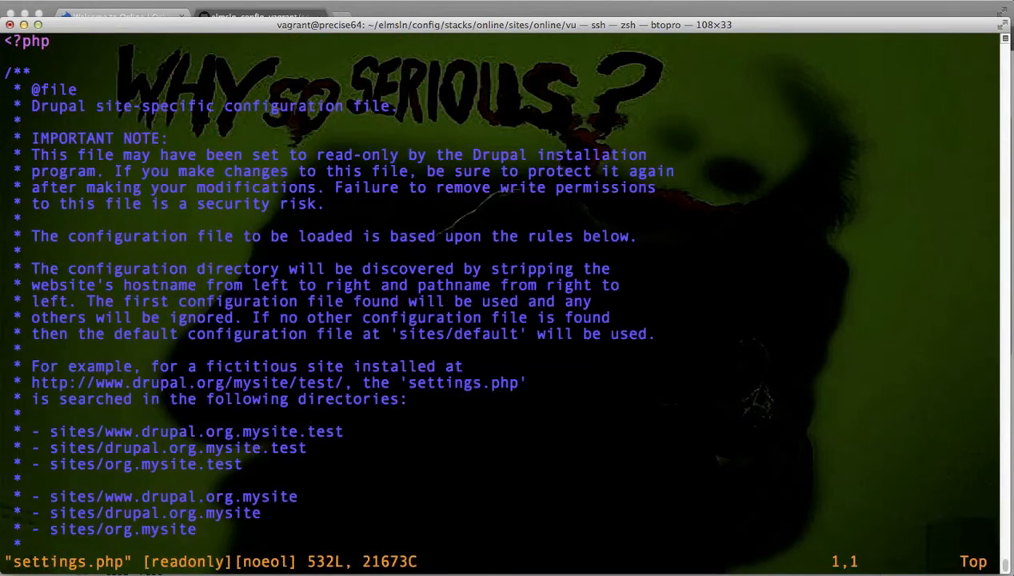
{"action": "key", "text": "G"}
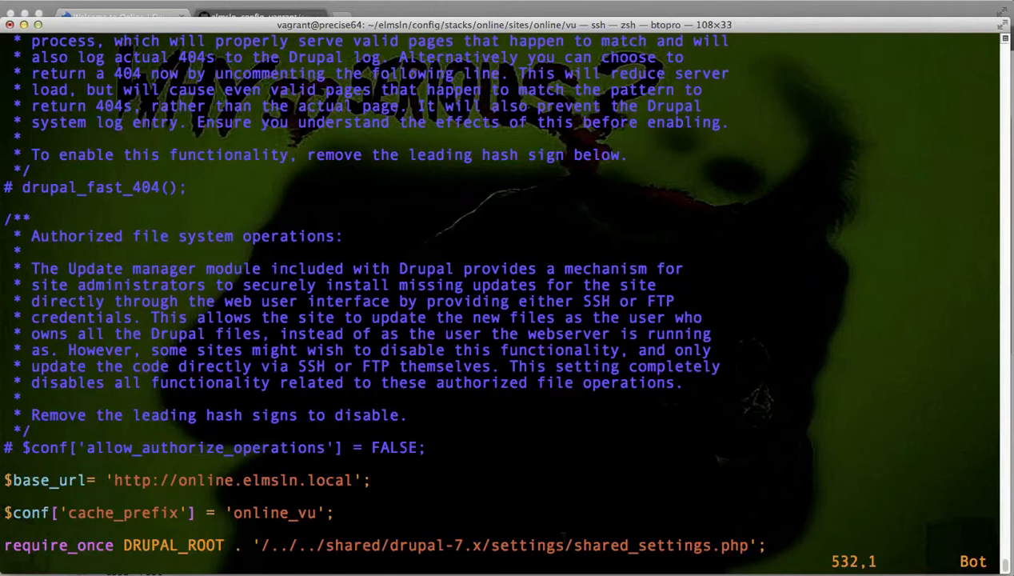
{"action": "type", "text": ":q"}
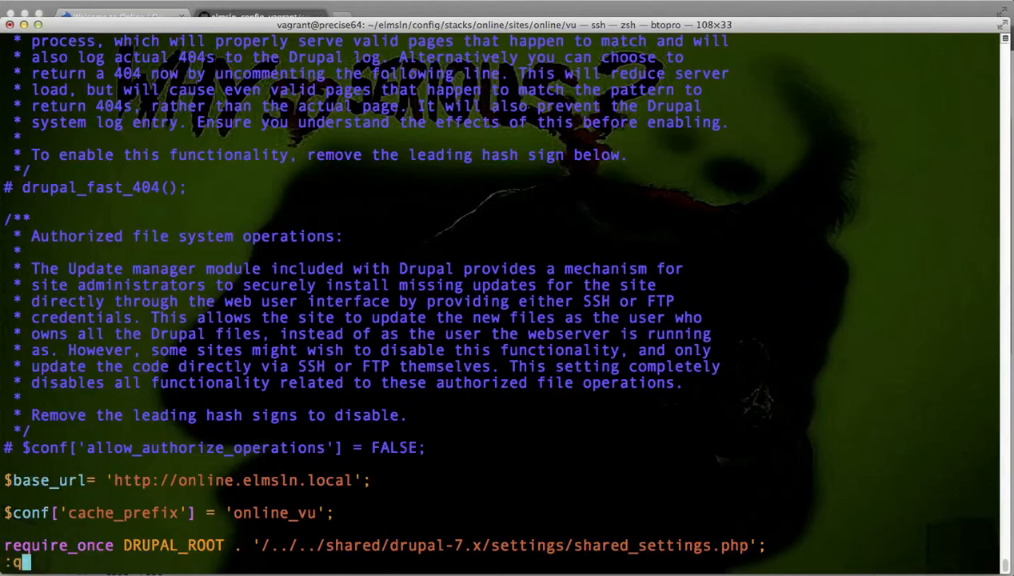
{"action": "key", "text": "Return"}
{"action": "type", "text": "cd ser"}
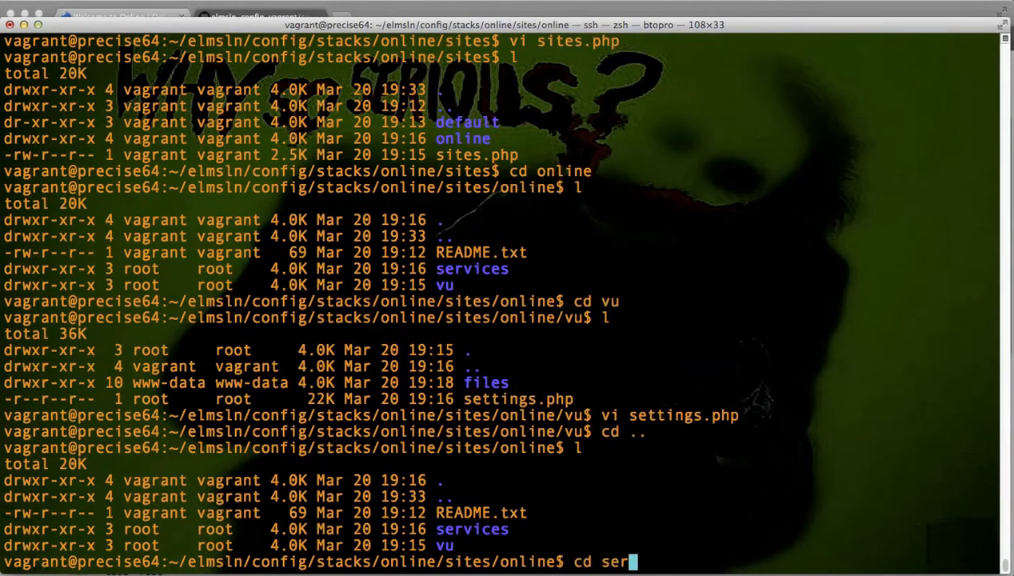
Step: View the services vu settings.php down to its restws_basic_auth_user_regex line
{"action": "key", "text": "Return"}
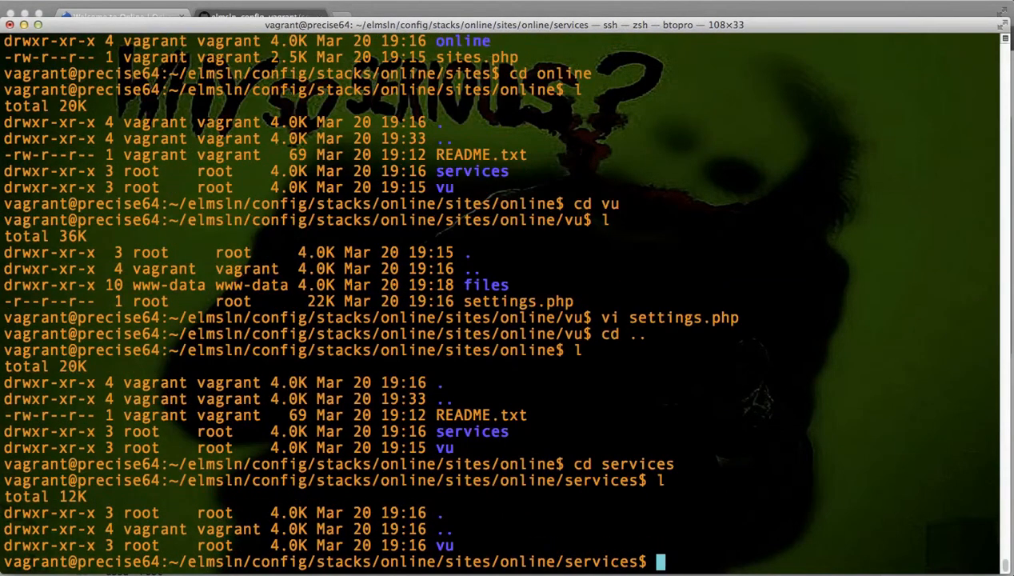
{"action": "type", "text": "cd vu"}
{"action": "type", "text": "l"}
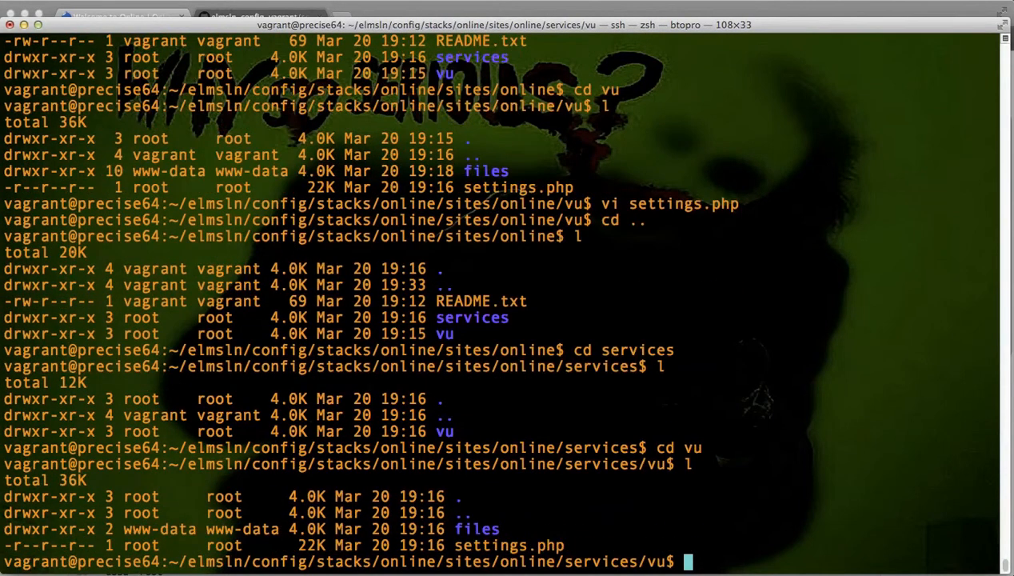
{"action": "type", "text": "vi sett"}
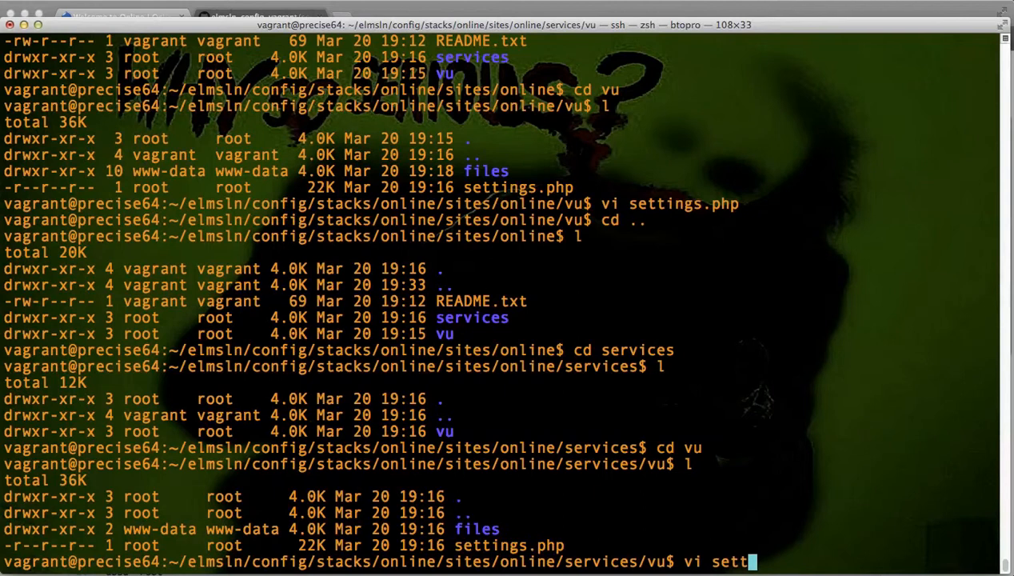
{"action": "key", "text": "Return"}
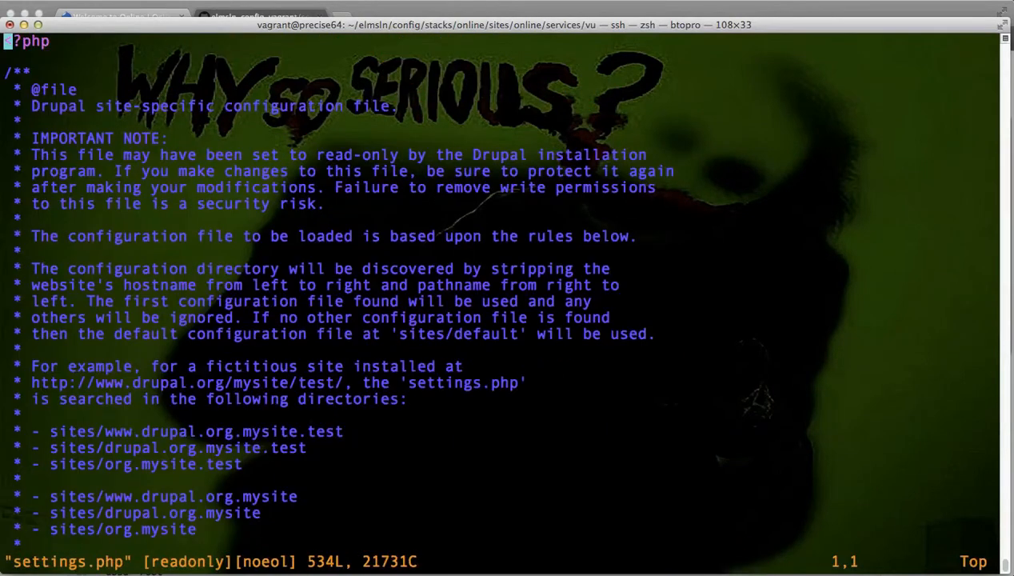
{"action": "key", "text": "G"}
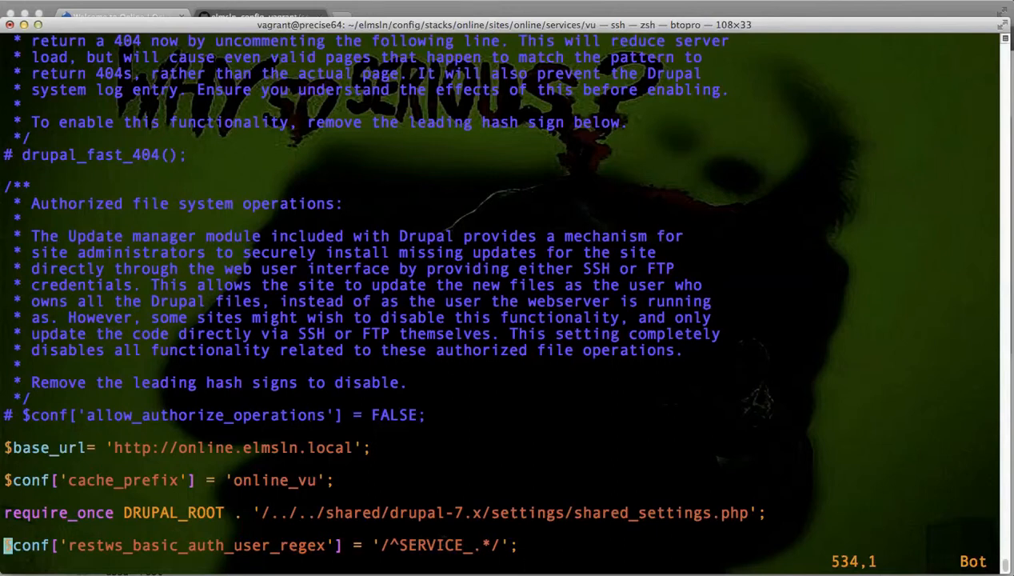
{"action": "double_click", "coordinate": [435, 543]}
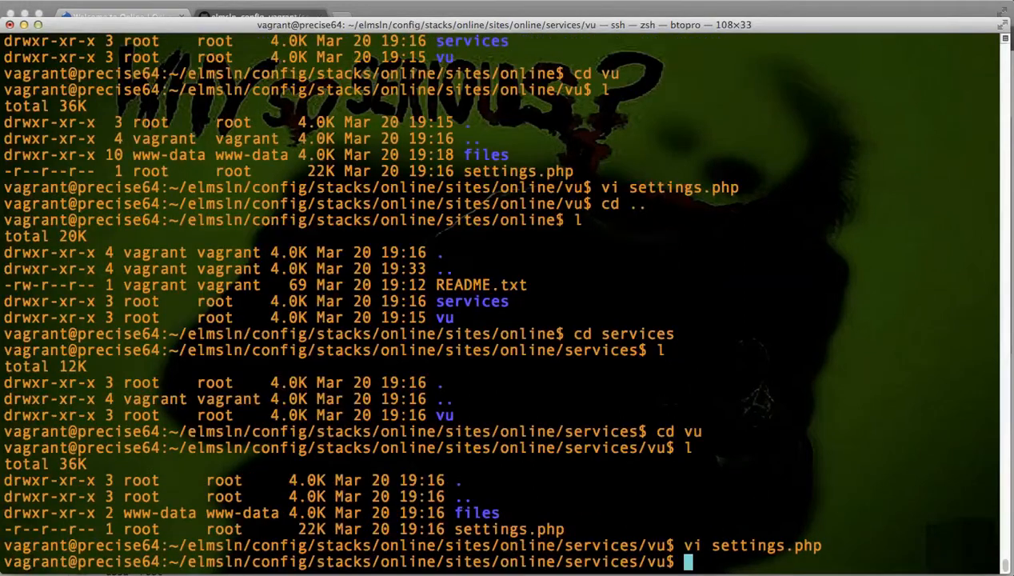
Step: Go to ~/elmsln/domains/online and list its symlinks into the Drupal 7 core
{"action": "type", "text": "cd ~"}
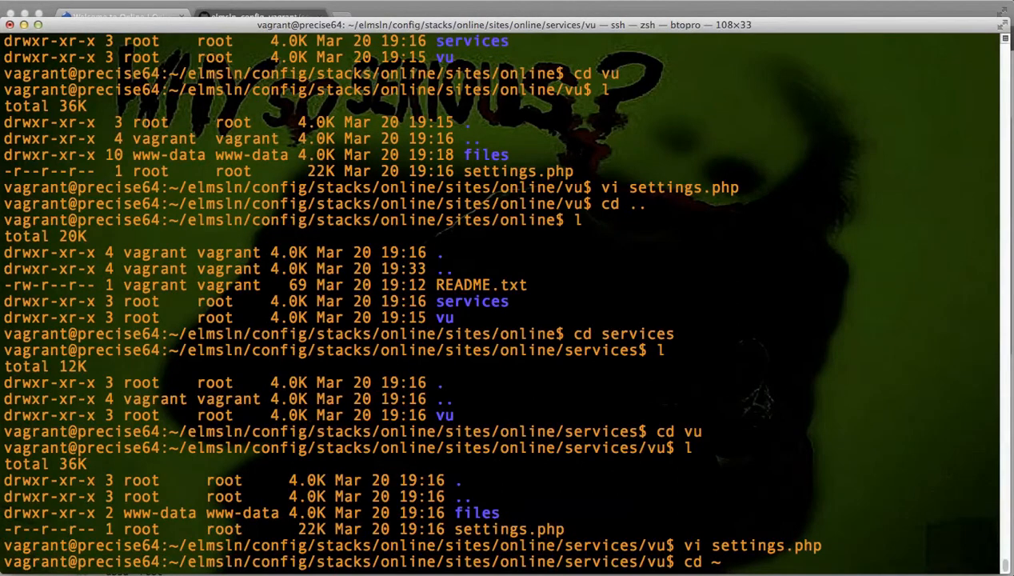
{"action": "key", "text": "Return"}
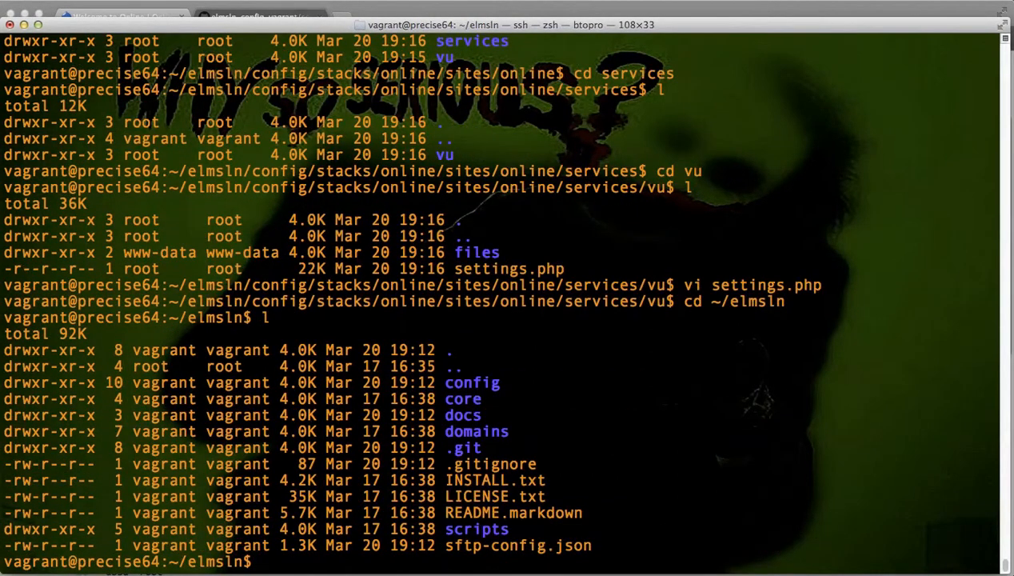
{"action": "type", "text": "cd domains"}
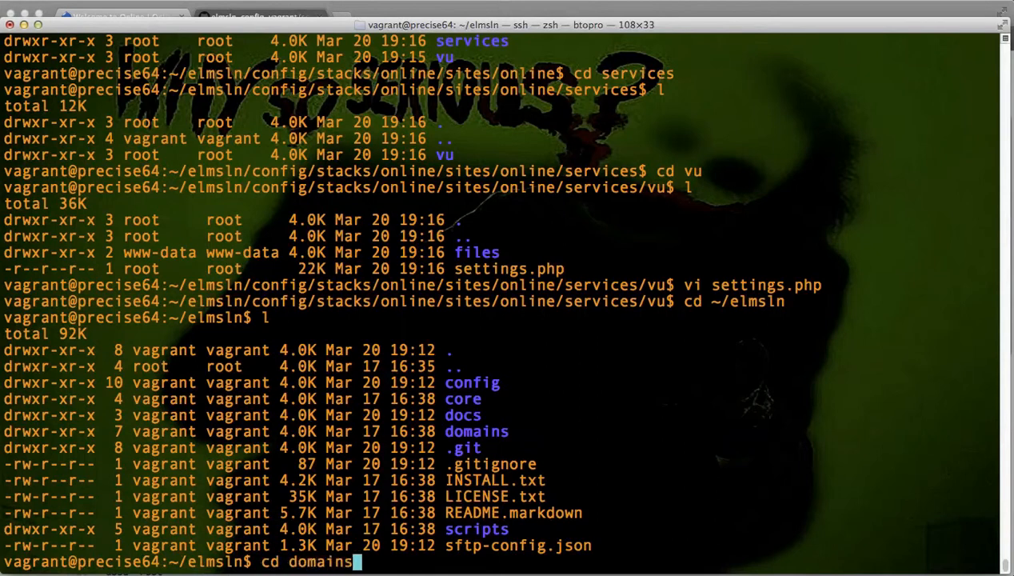
{"action": "key", "text": "Return"}
{"action": "type", "text": "cd online"}
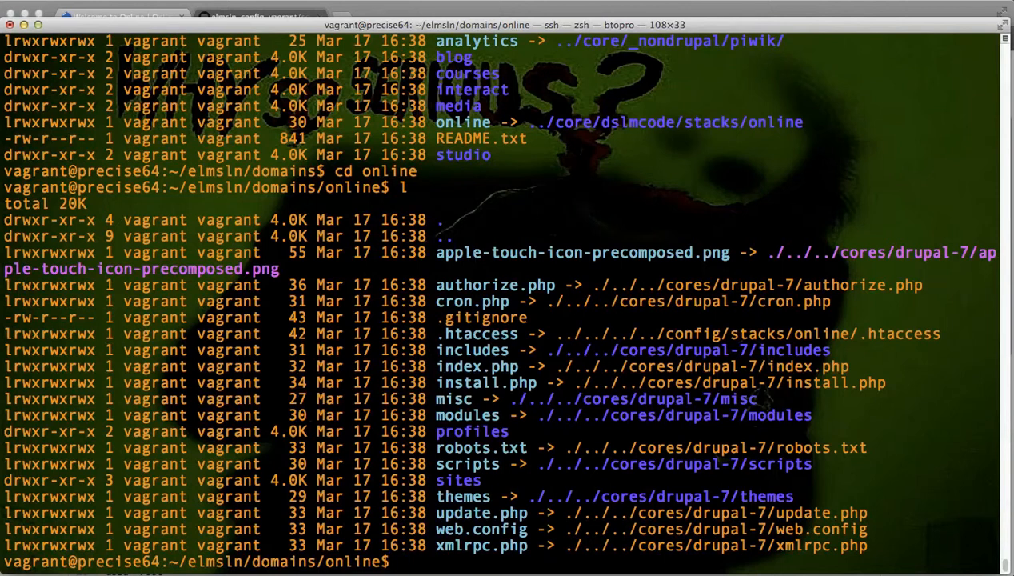
{"action": "left_click_drag", "start_coordinate": [437, 285], "coordinate": [866, 545]}
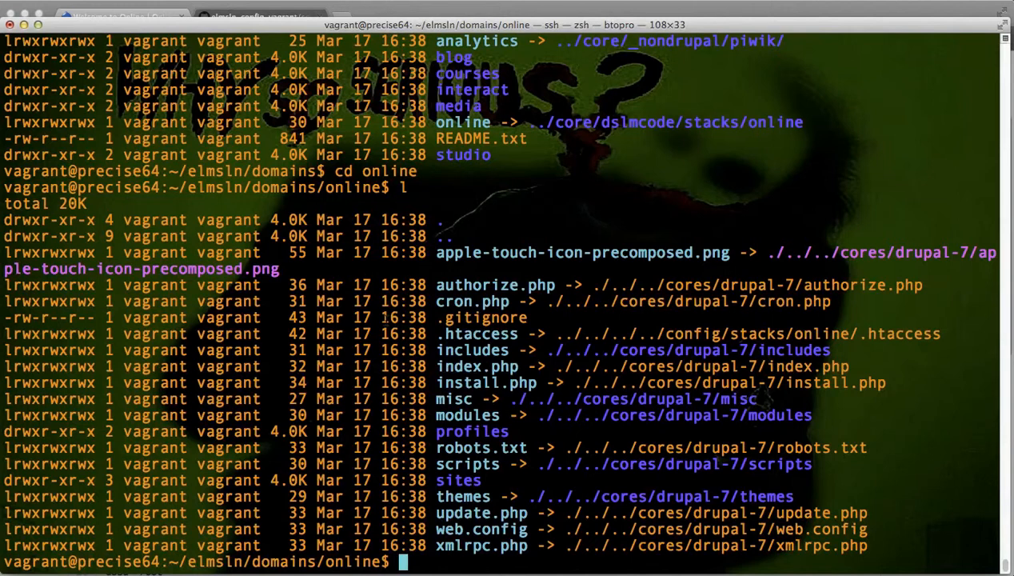
{"action": "type", "text": "cd sites"}
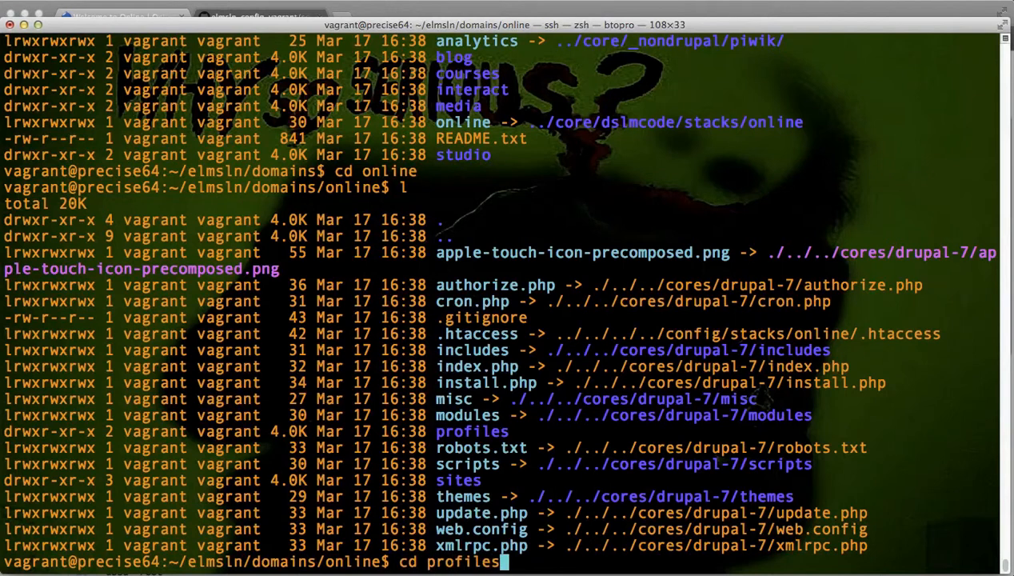
Step: List the online domain's install profiles, then head toward its sites folder
{"action": "key", "text": "Return"}
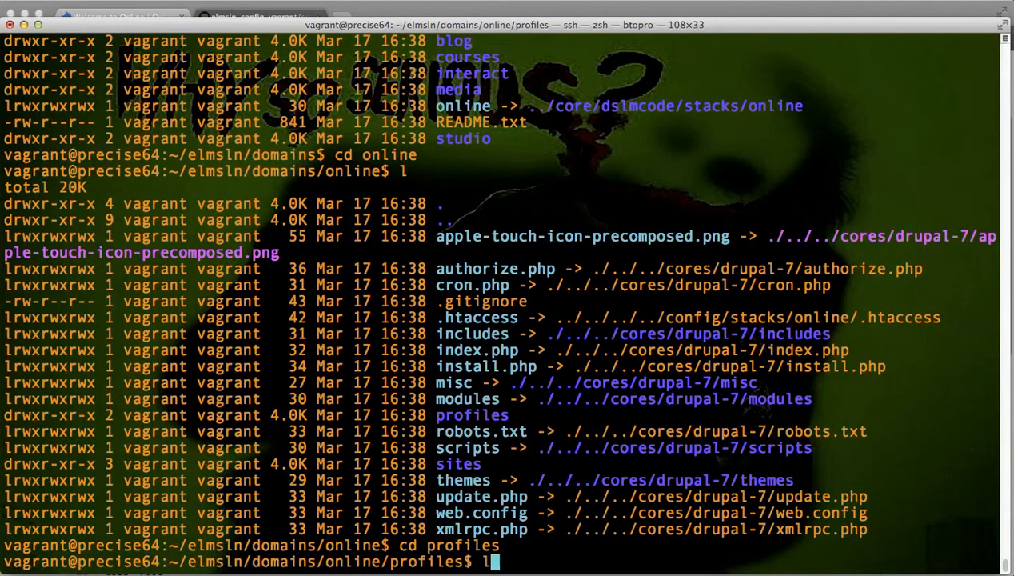
{"action": "key", "text": "Return"}
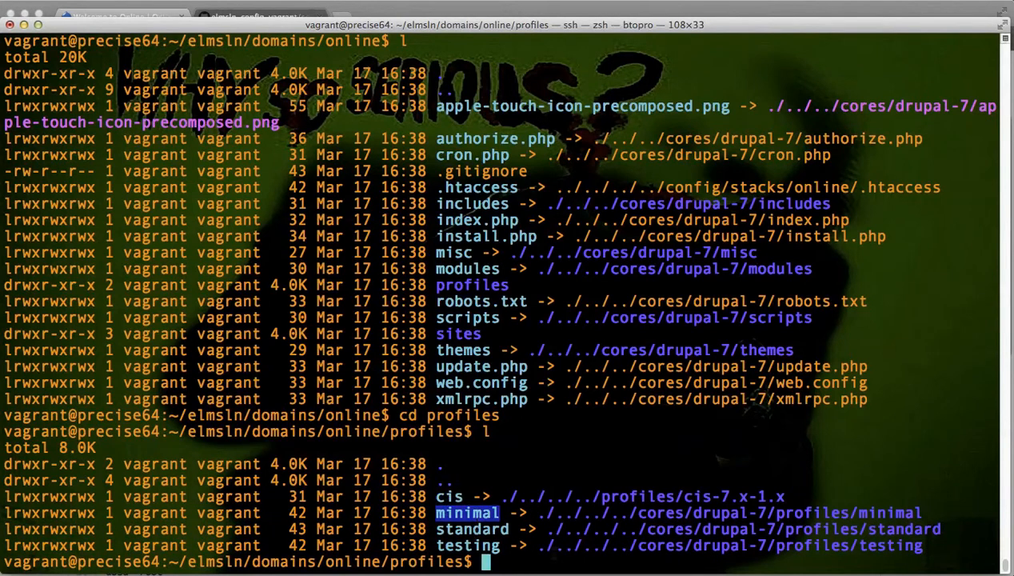
{"action": "type", "text": "cd sites"}
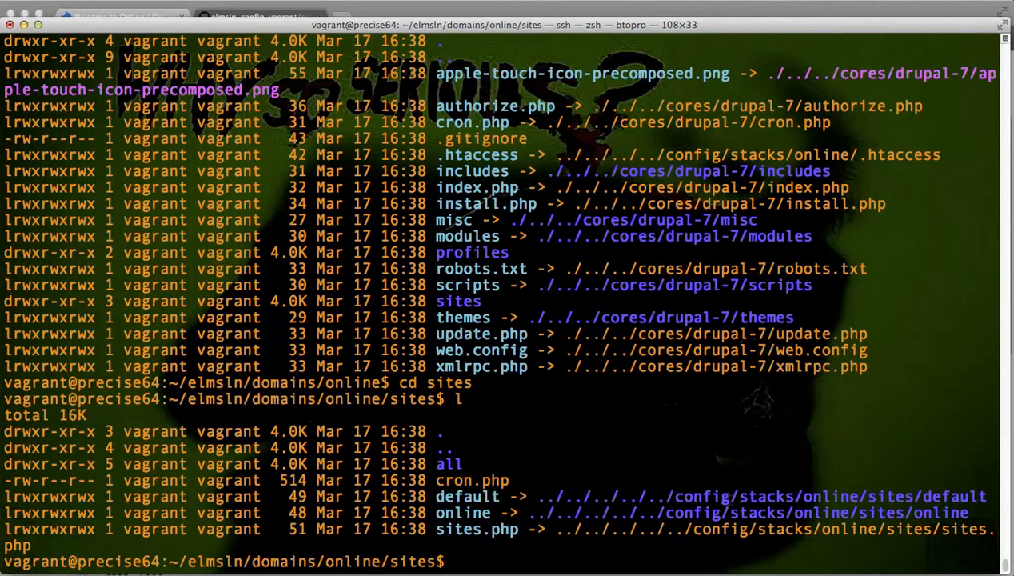
Step: Return to the domains/online folder with 'cd ..' and switch over to Navicat's ELMSLN local connection
{"action": "type", "text": "cd ."}
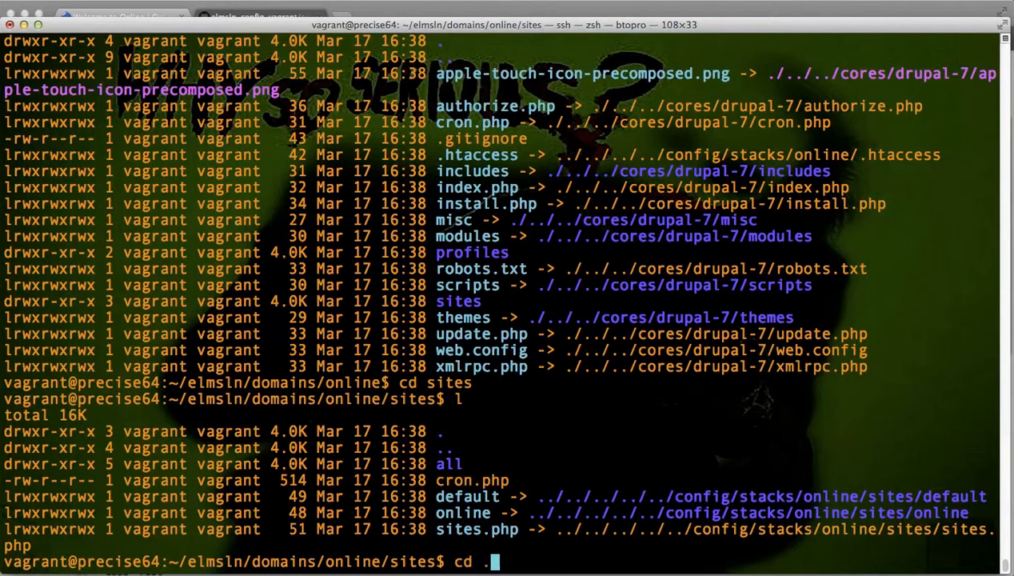
{"action": "key", "text": "Return"}
{"action": "type", "text": "cd"}
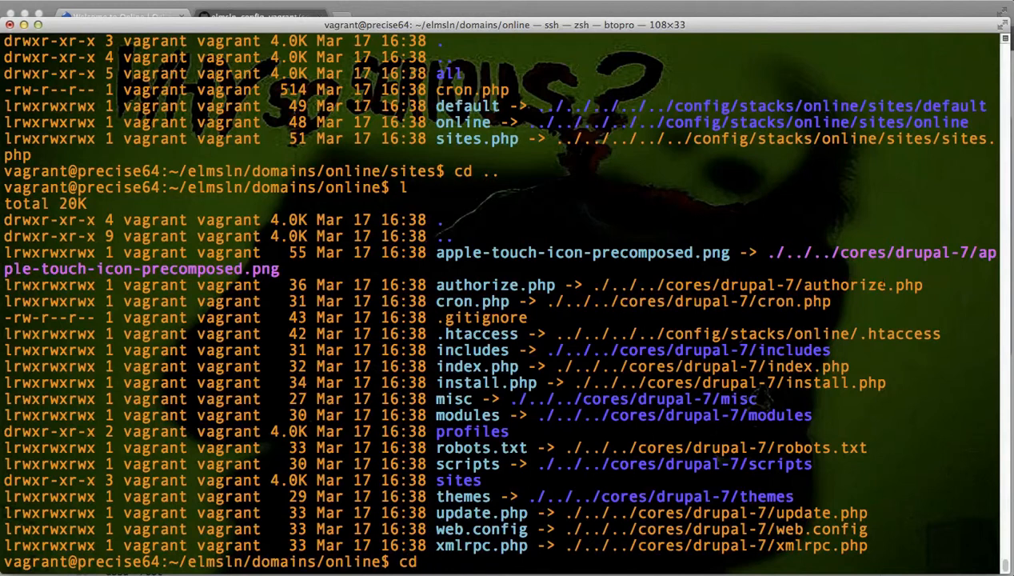
{"action": "double_click", "coordinate": [743, 334]}
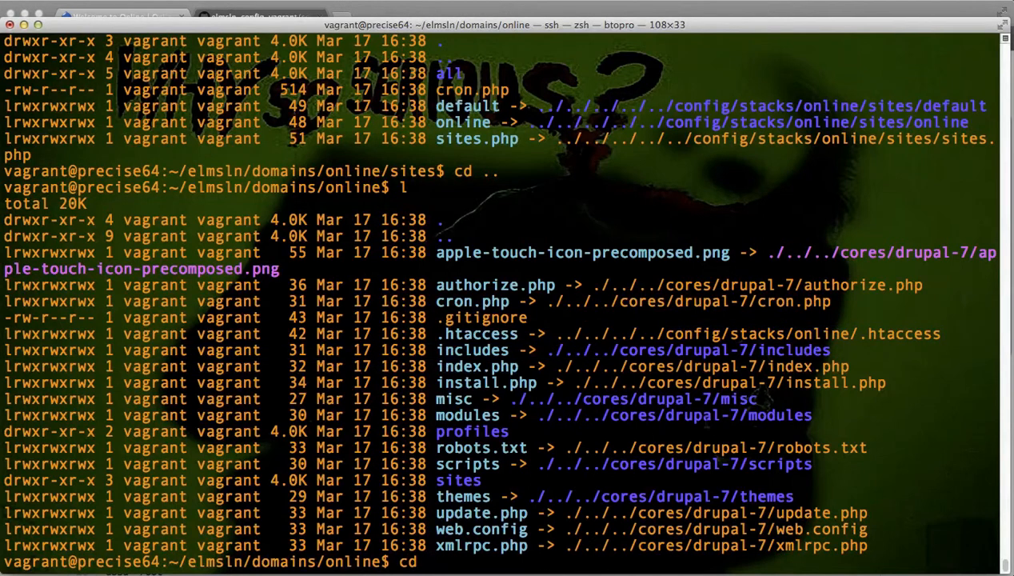
{"action": "key", "text": "Return"}
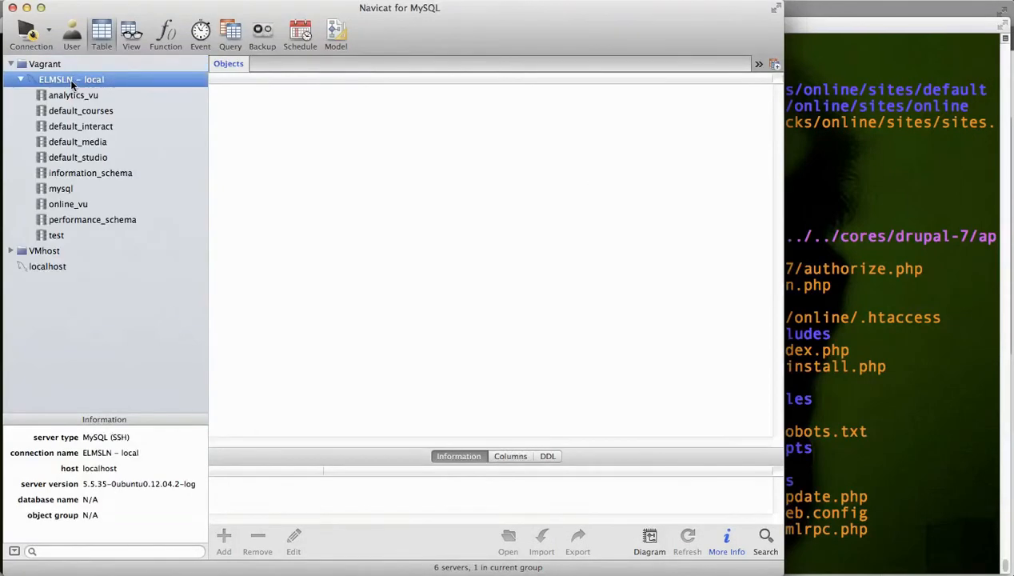
{"action": "mouse_move", "coordinate": [62, 98]}
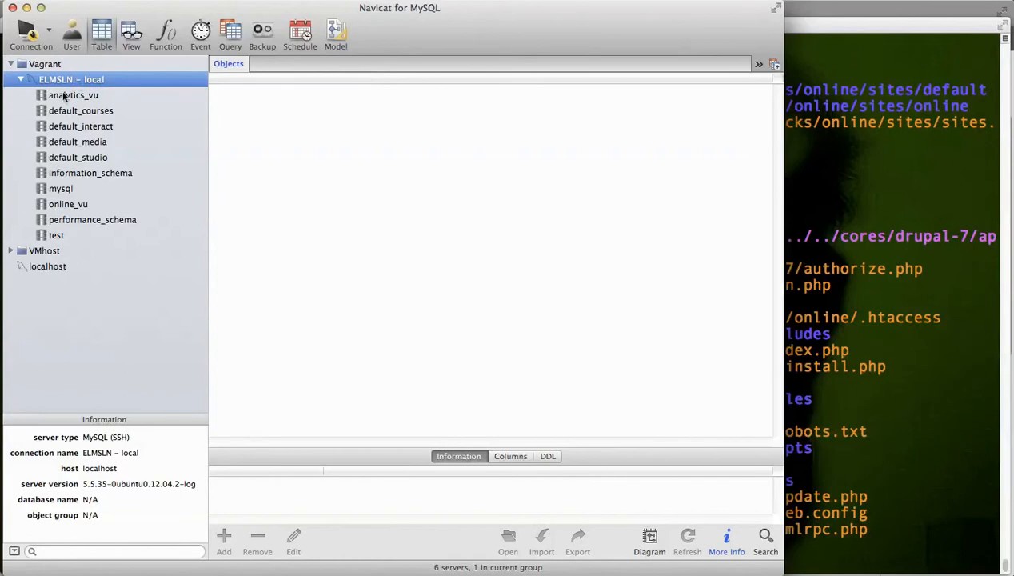
{"action": "mouse_move", "coordinate": [80, 111]}
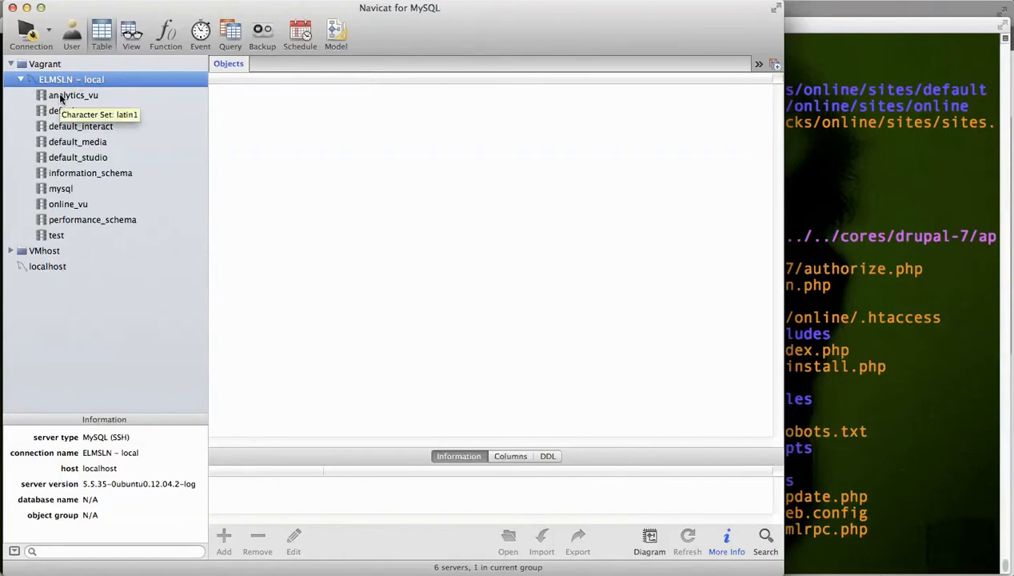
{"action": "mouse_move", "coordinate": [179, 286]}
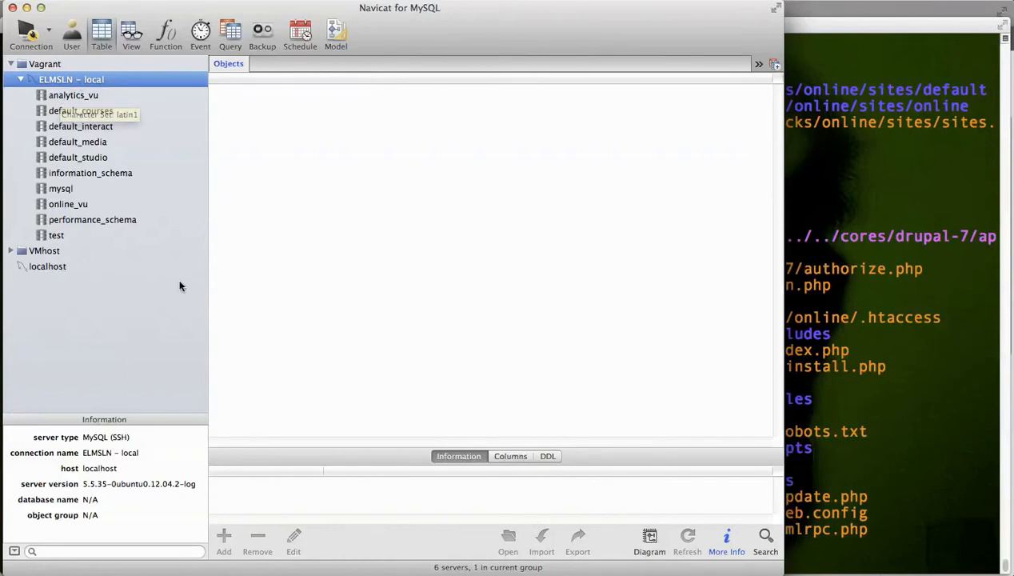
{"action": "mouse_move", "coordinate": [90, 218]}
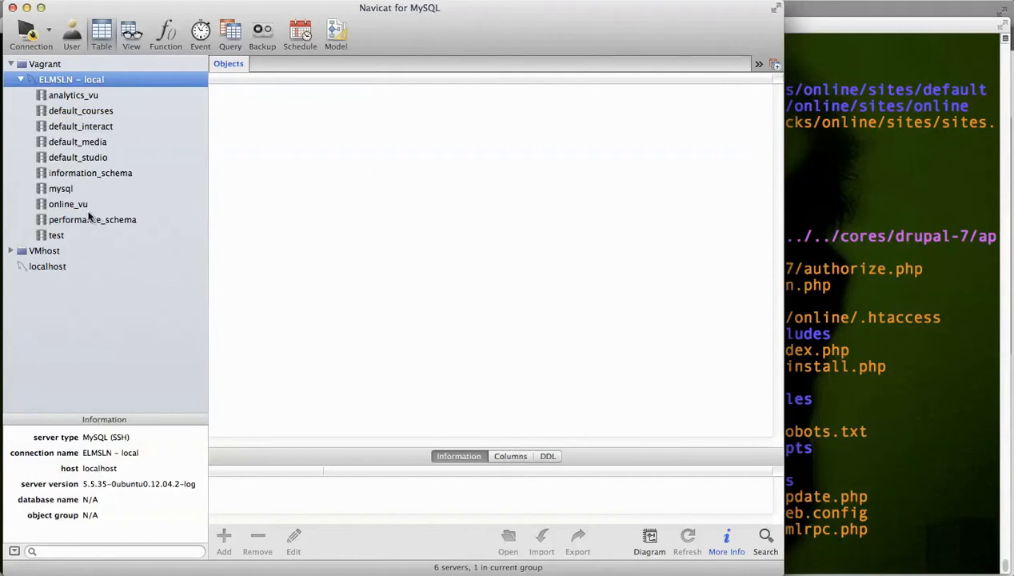
{"action": "mouse_move", "coordinate": [64, 138]}
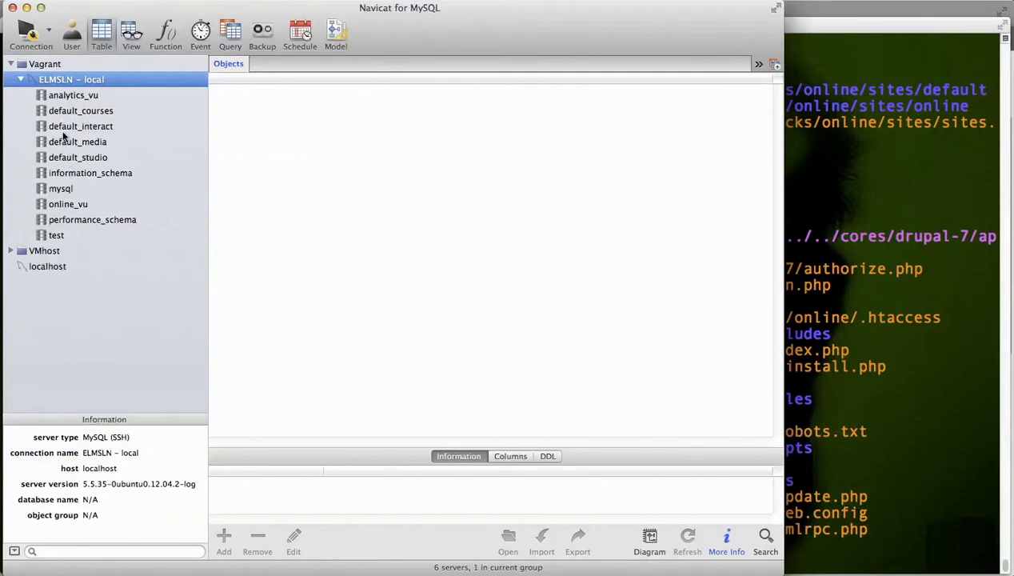
Step: List the tables of the analytics_vu and default_courses databases
{"action": "left_click", "coordinate": [73, 95]}
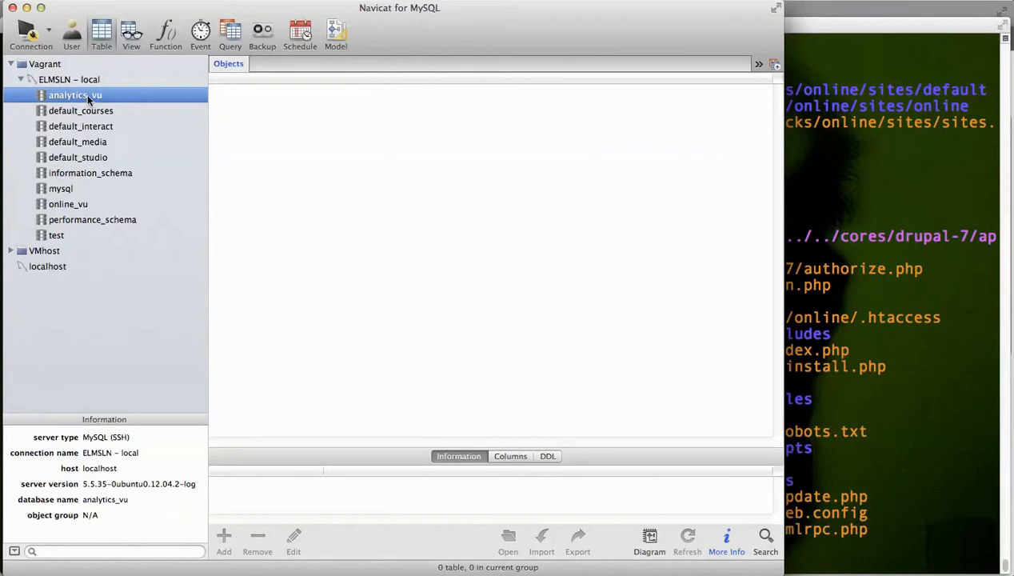
{"action": "double_click", "coordinate": [76, 94]}
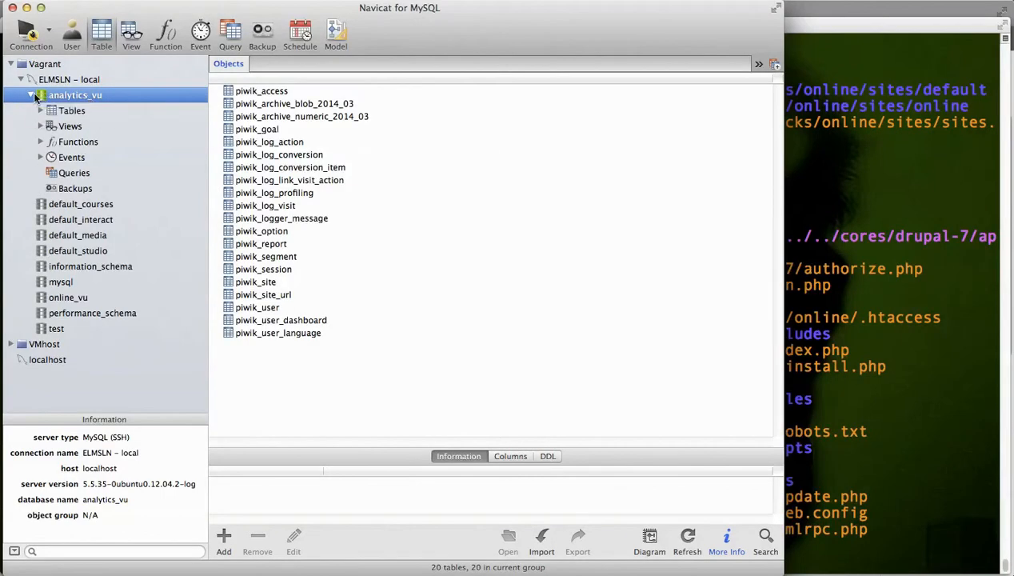
{"action": "left_click", "coordinate": [80, 111]}
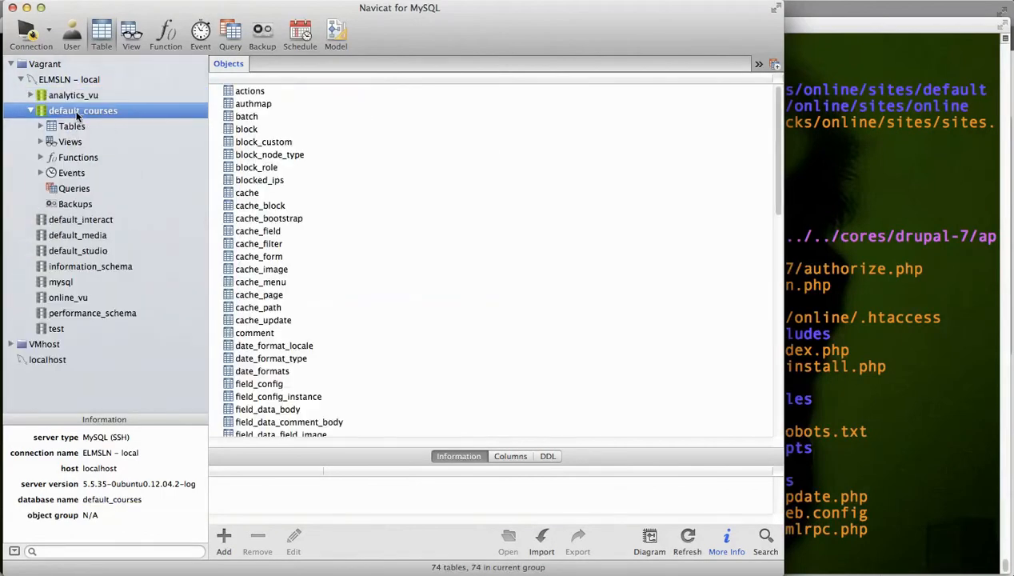
Step: Check the empty default_interact and default_studio databases, then show default_courses' tables again
{"action": "left_click", "coordinate": [29, 110]}
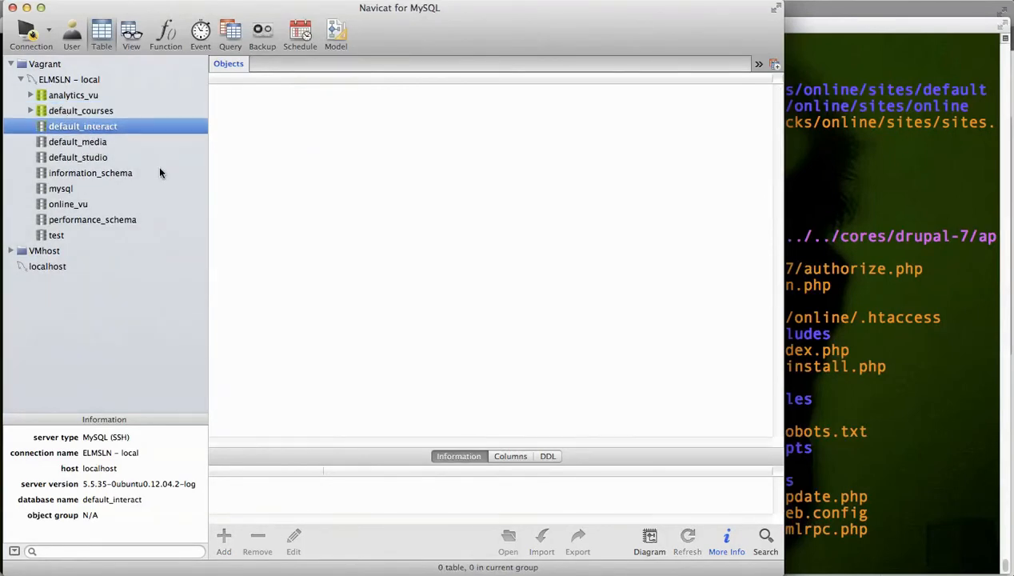
{"action": "left_click", "coordinate": [80, 157]}
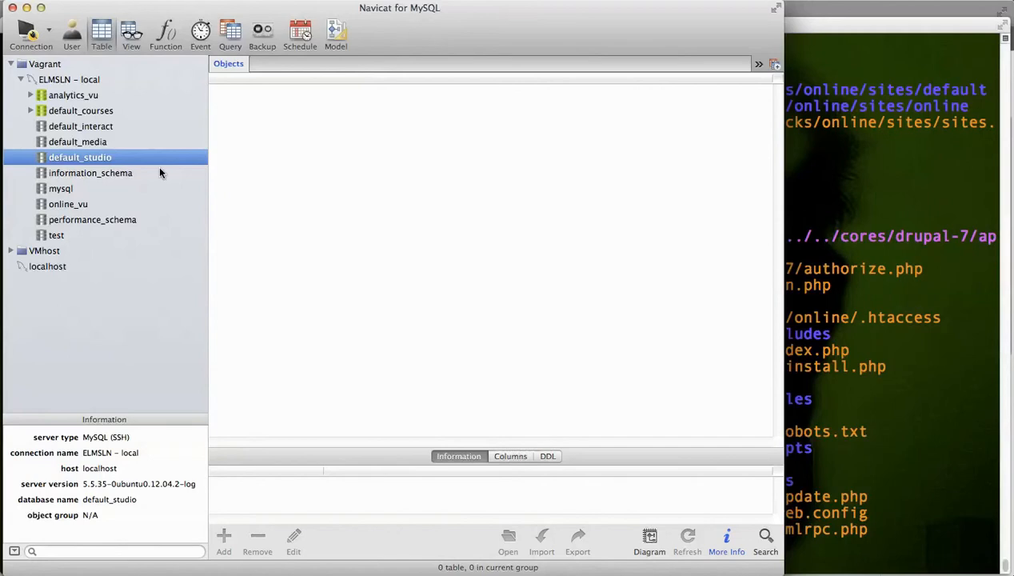
{"action": "mouse_move", "coordinate": [133, 130]}
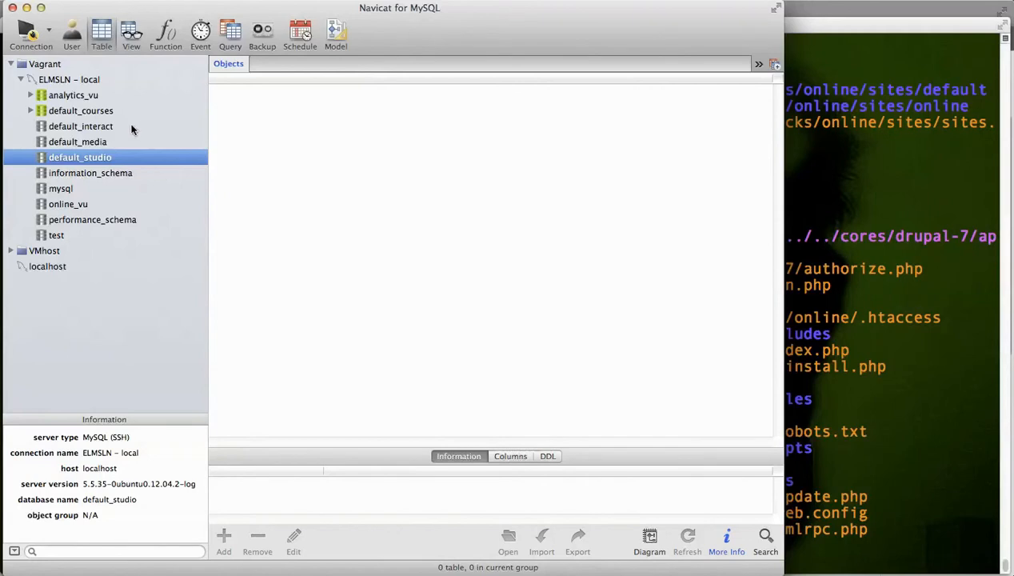
{"action": "left_click", "coordinate": [83, 111]}
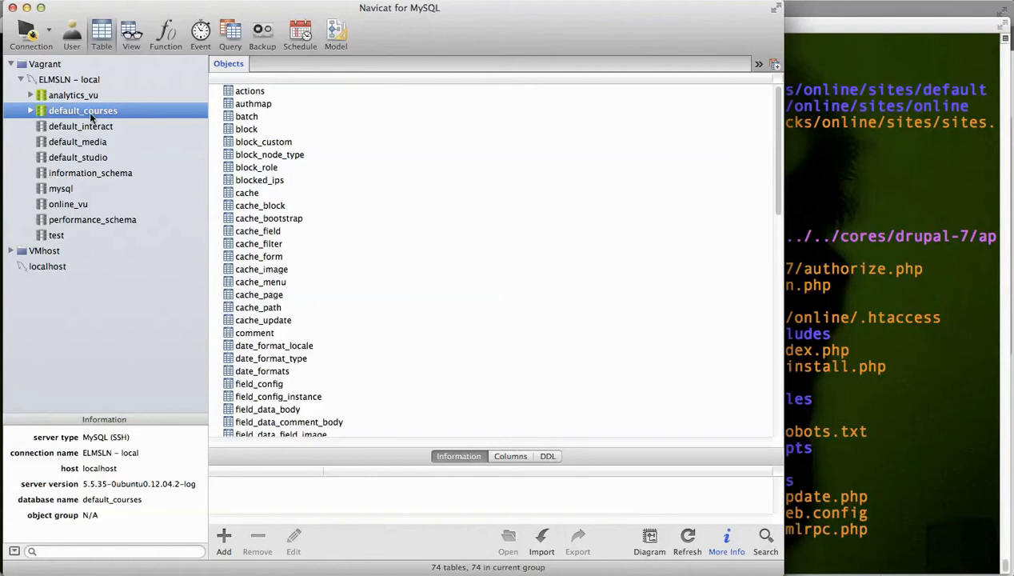
Step: Expand and collapse default_courses, then show analytics_vu's 20 Piwik tables and collapse its branch
{"action": "left_click", "coordinate": [80, 157]}
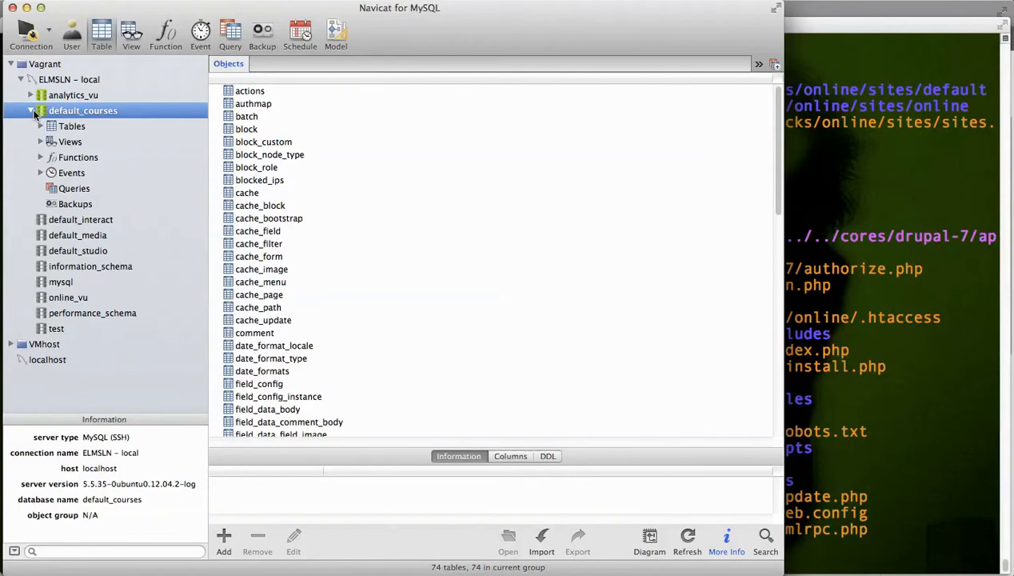
{"action": "left_click", "coordinate": [39, 110]}
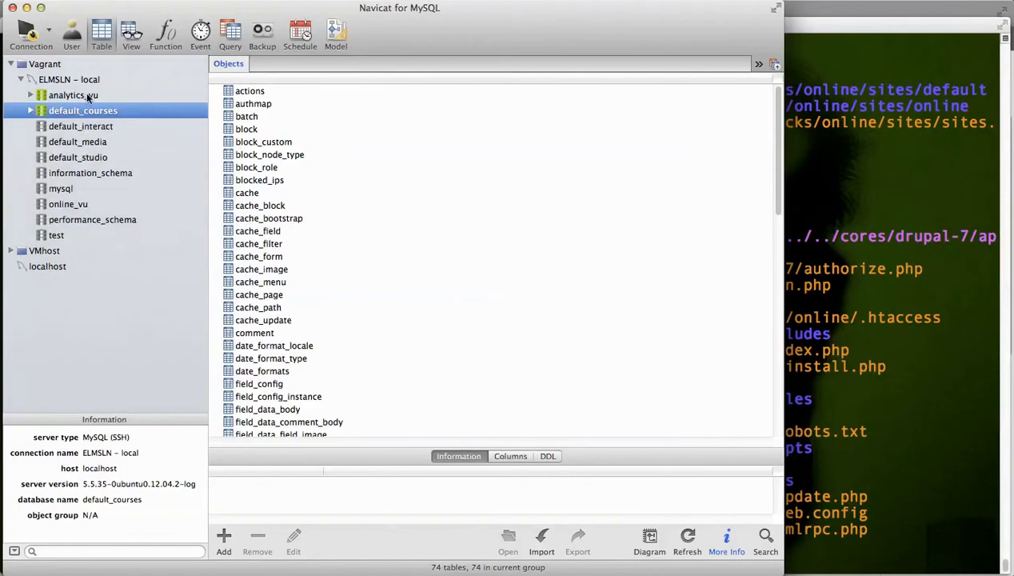
{"action": "left_click", "coordinate": [74, 94]}
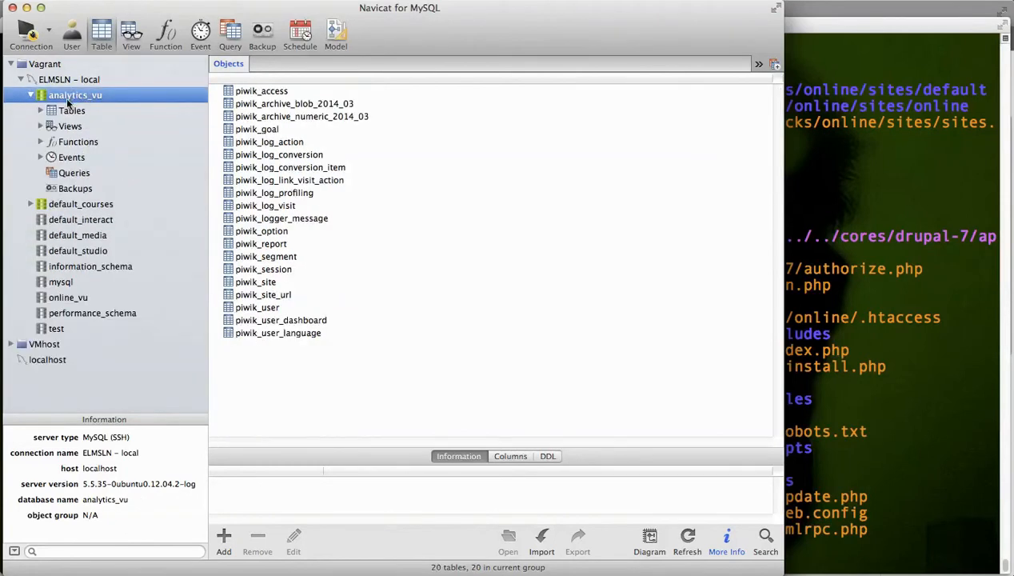
{"action": "mouse_move", "coordinate": [559, 328]}
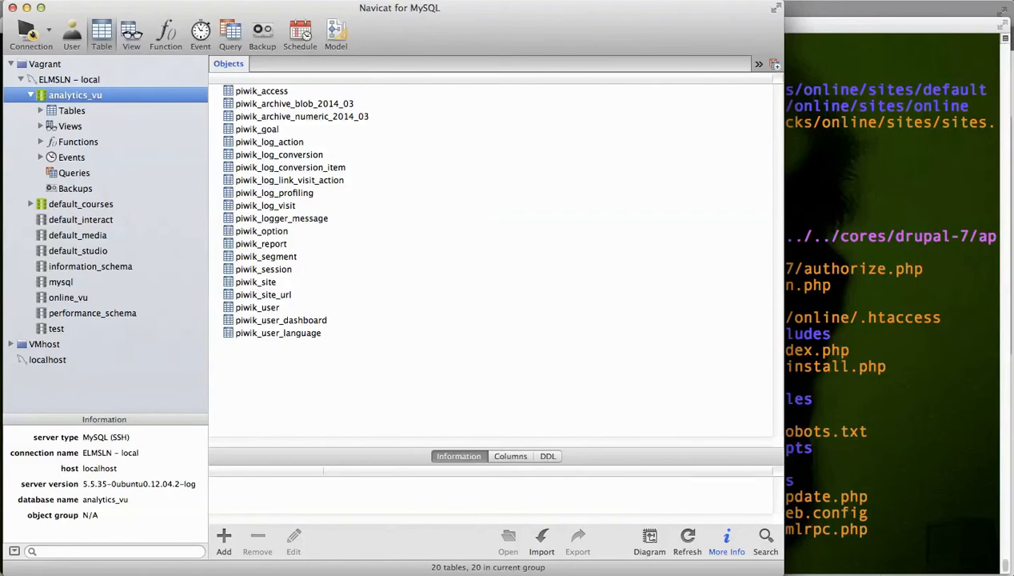
{"action": "mouse_move", "coordinate": [104, 154]}
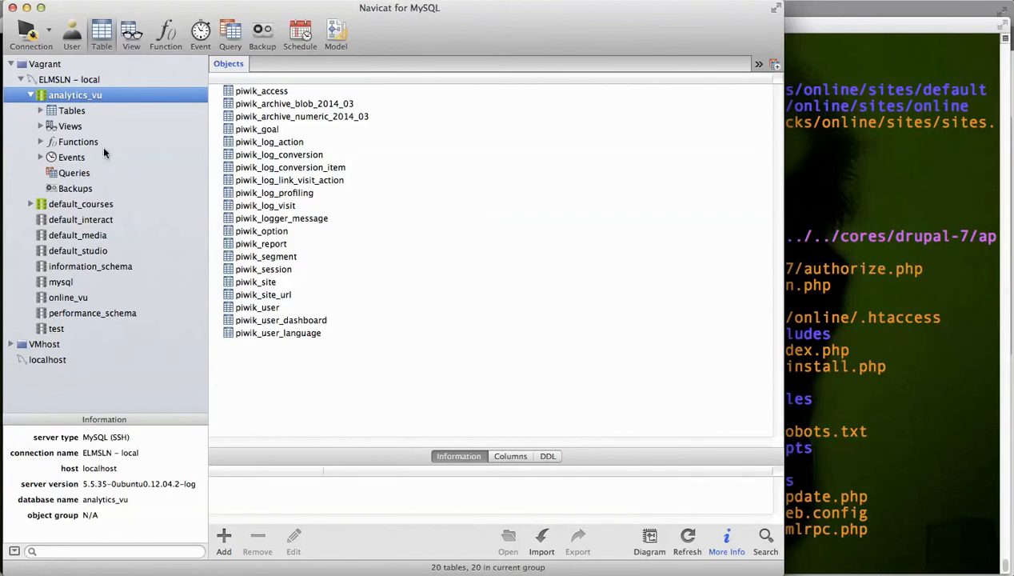
{"action": "left_click", "coordinate": [29, 94]}
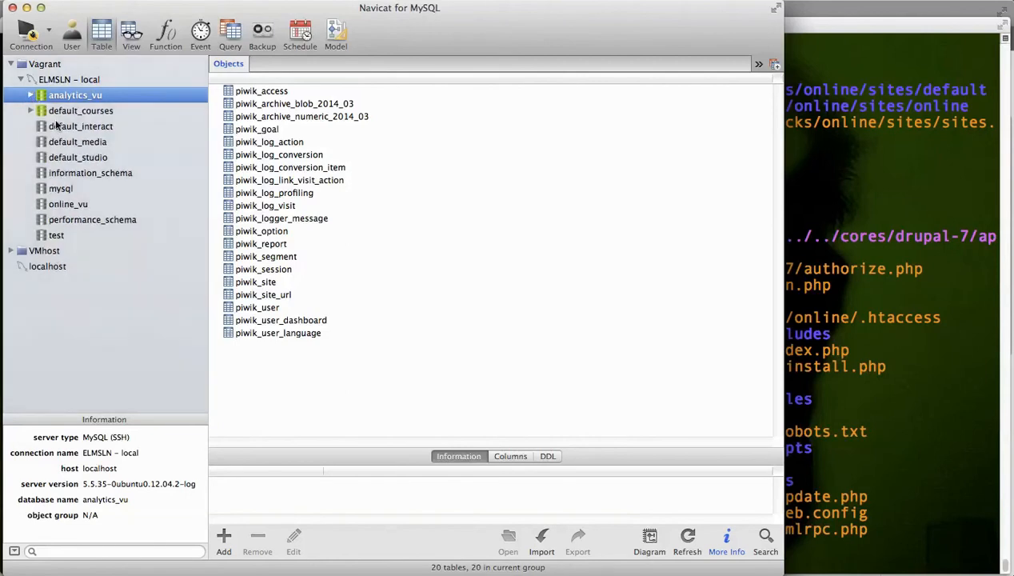
Step: List online_vu's 285 Drupal tables and select the block table
{"action": "left_click", "coordinate": [67, 205]}
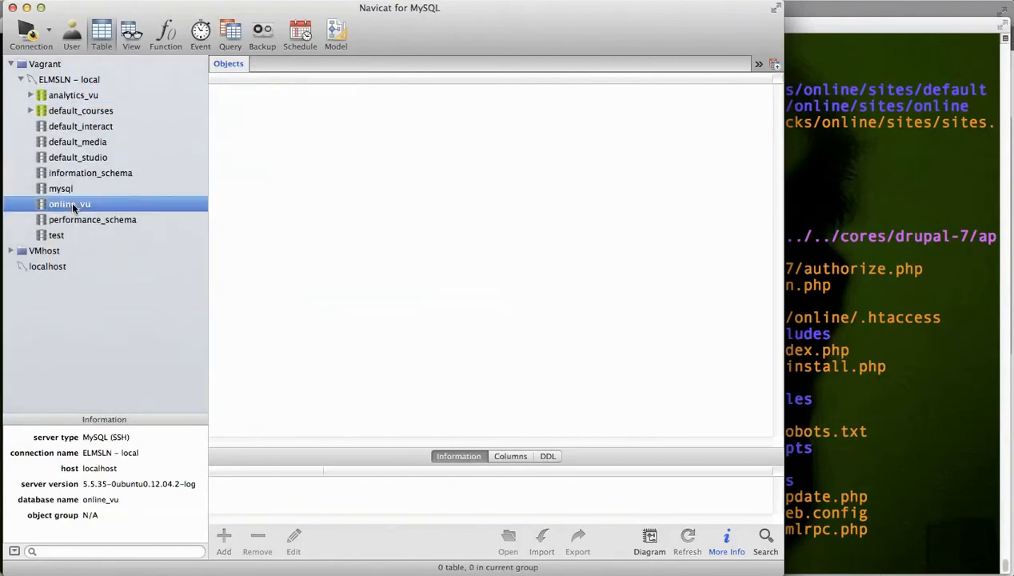
{"action": "double_click", "coordinate": [69, 205]}
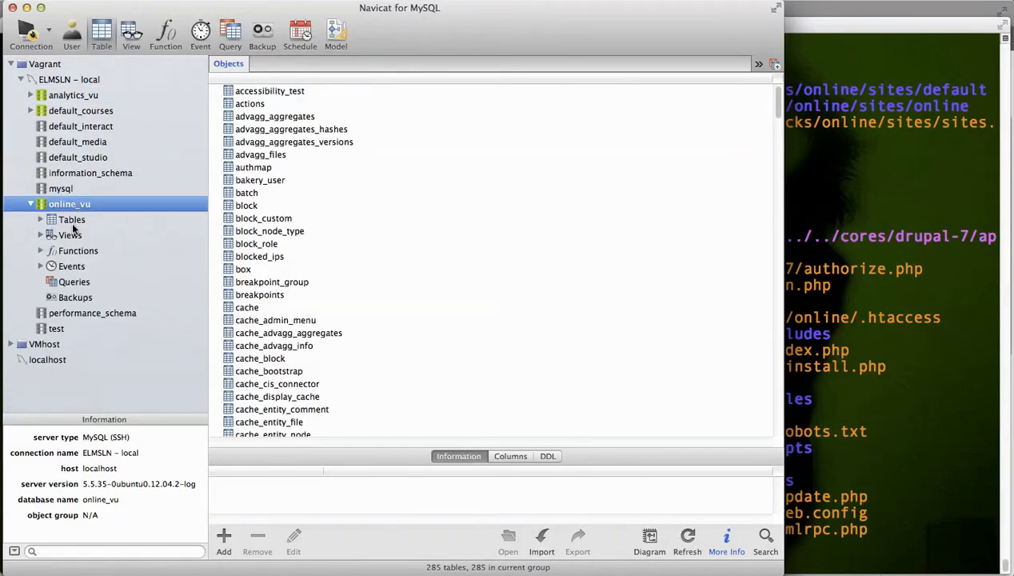
{"action": "left_click", "coordinate": [246, 204]}
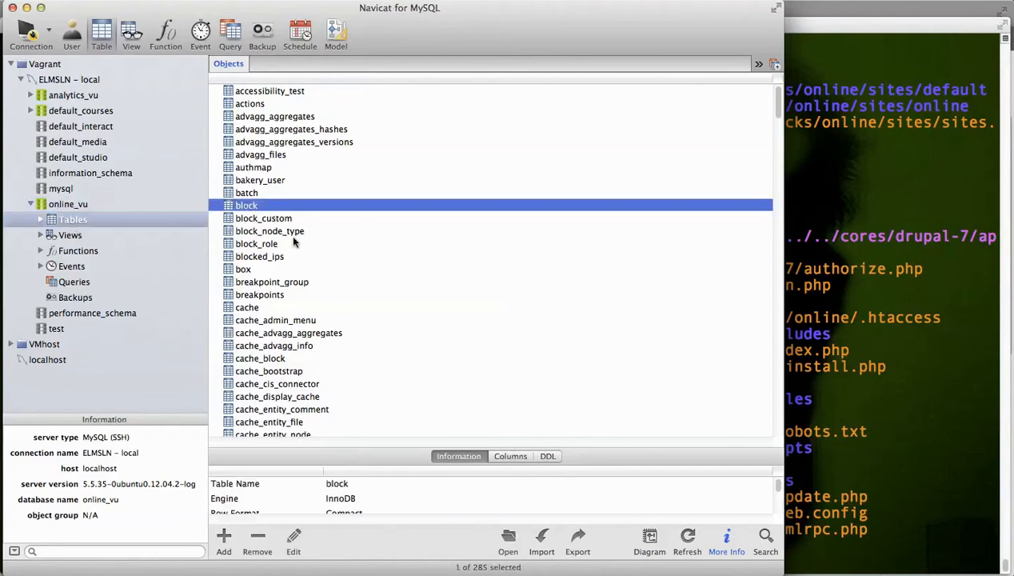
{"action": "scroll", "scroll_direction": "down", "scroll_amount": 3}
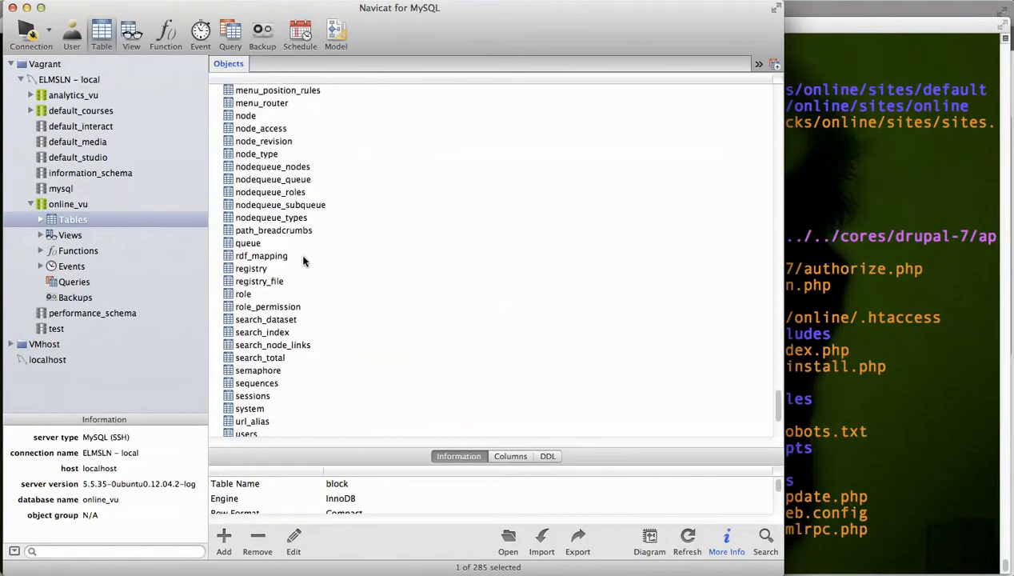
{"action": "scroll", "scroll_direction": "down", "scroll_amount": 3}
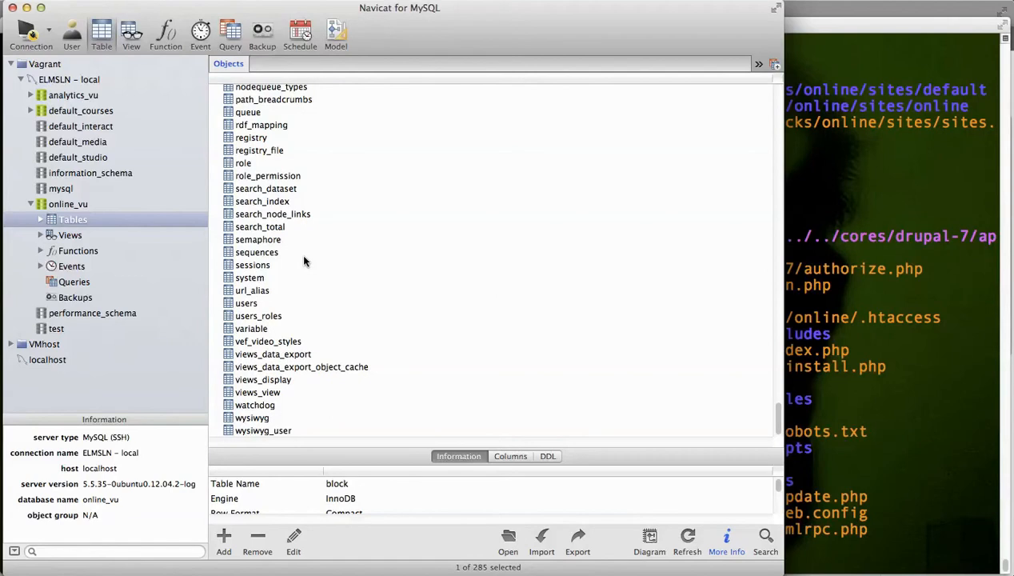
{"action": "mouse_move", "coordinate": [345, 342]}
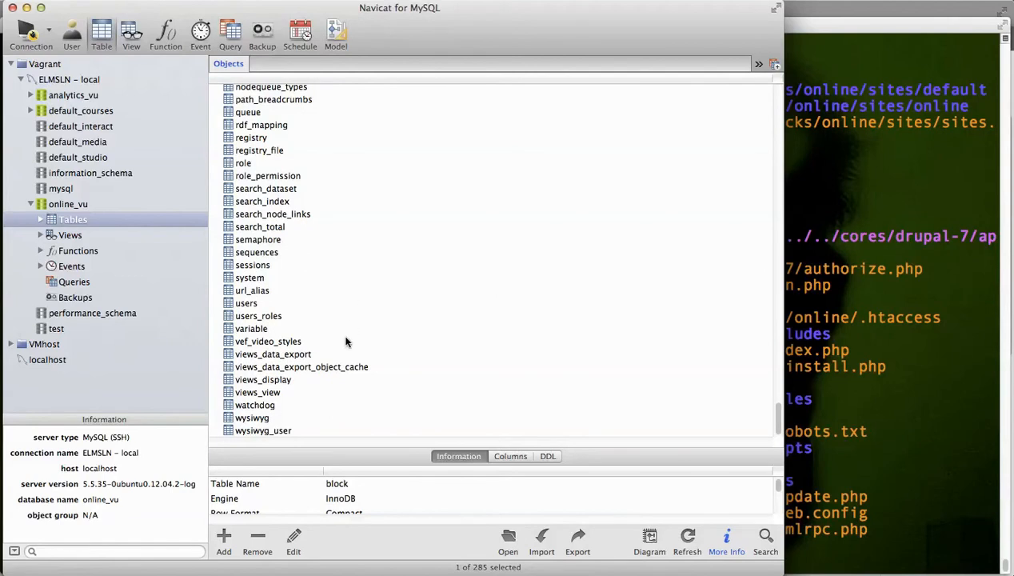
Step: Select the vef_video_styles and role tables, then return to the online_vu database
{"action": "left_click", "coordinate": [269, 340]}
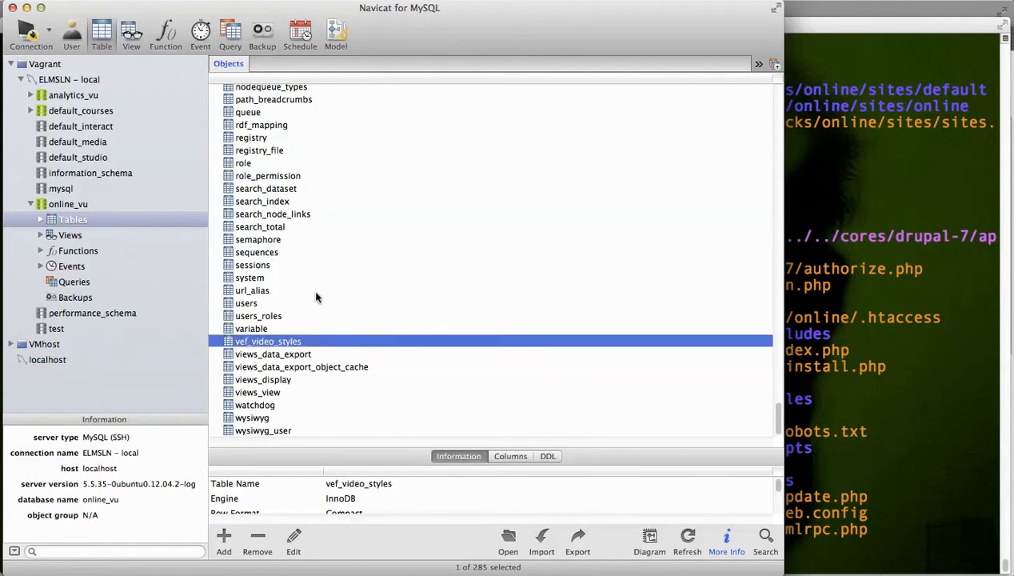
{"action": "left_click", "coordinate": [253, 294]}
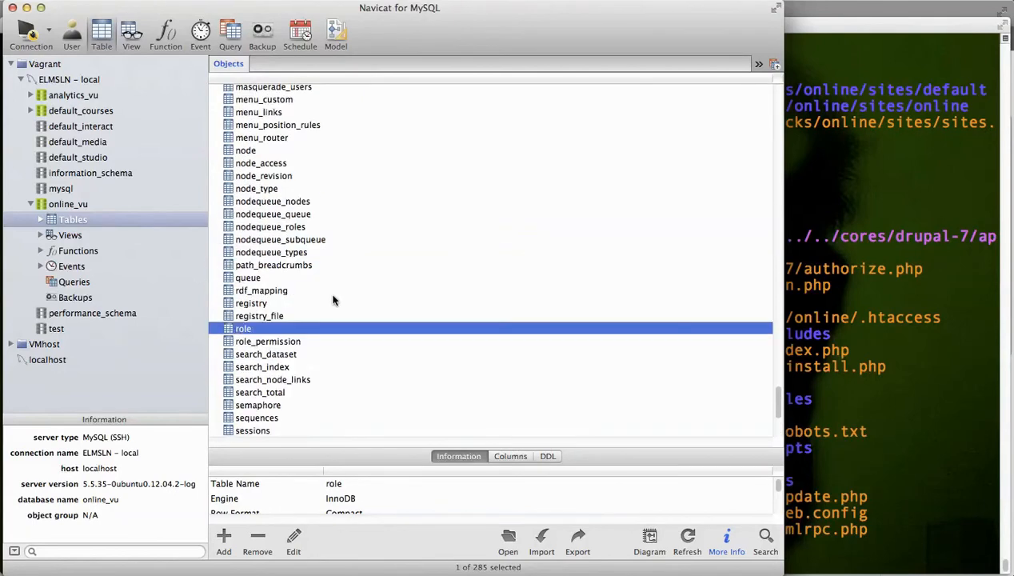
{"action": "scroll", "scroll_direction": "up", "scroll_amount": 3}
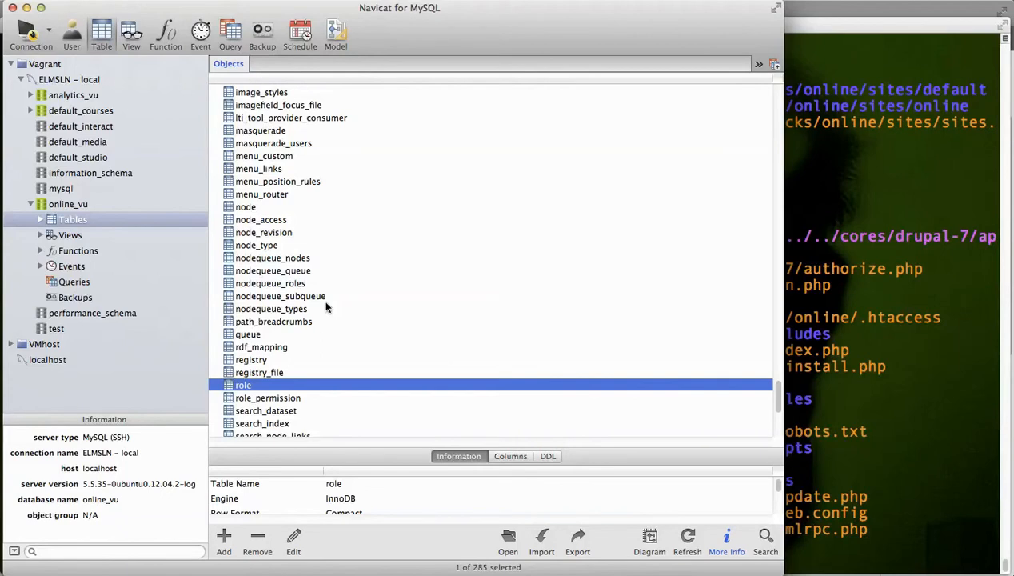
{"action": "scroll", "scroll_direction": "down", "scroll_amount": 3}
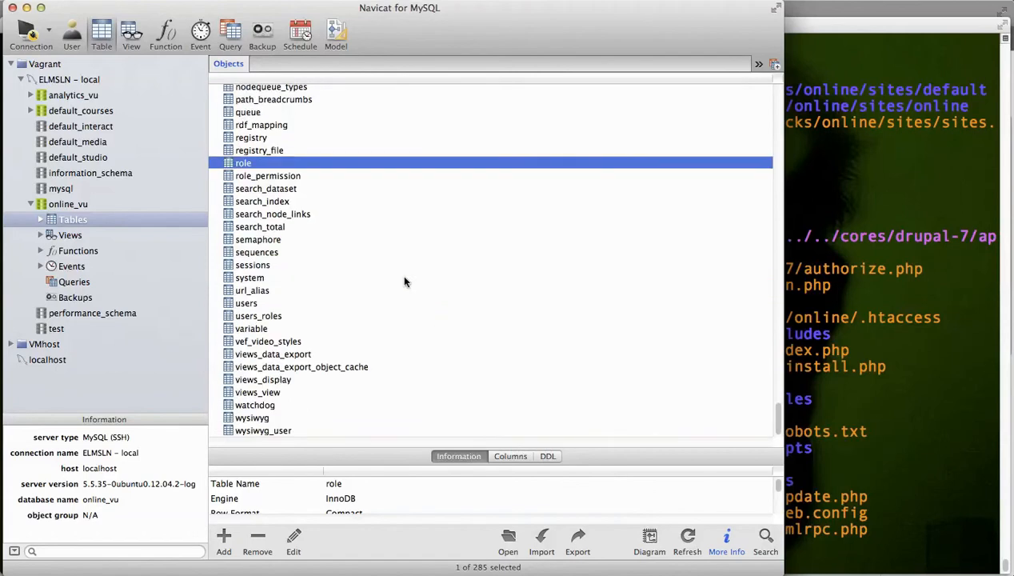
{"action": "left_click", "coordinate": [69, 205]}
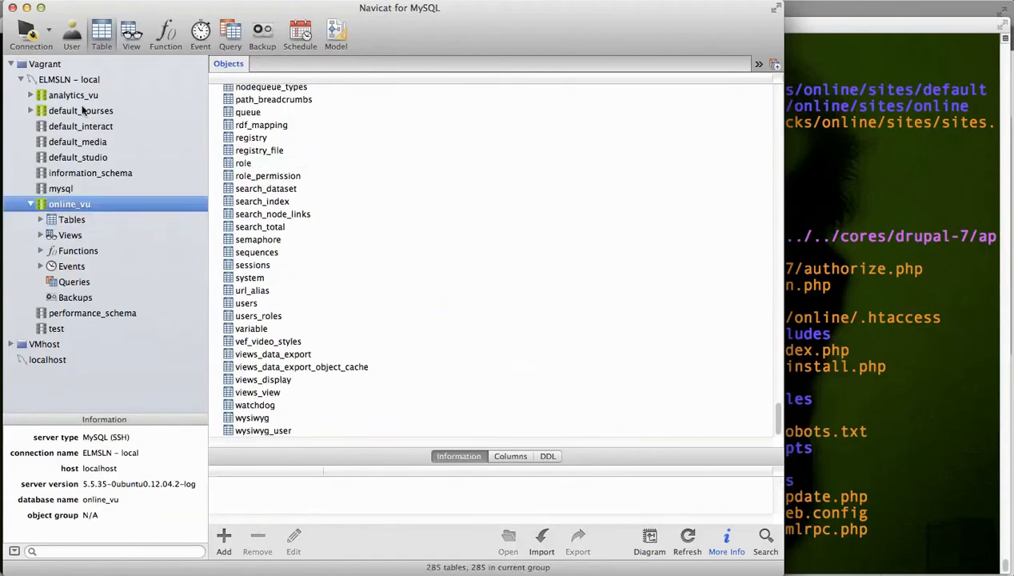
{"action": "left_click", "coordinate": [253, 265]}
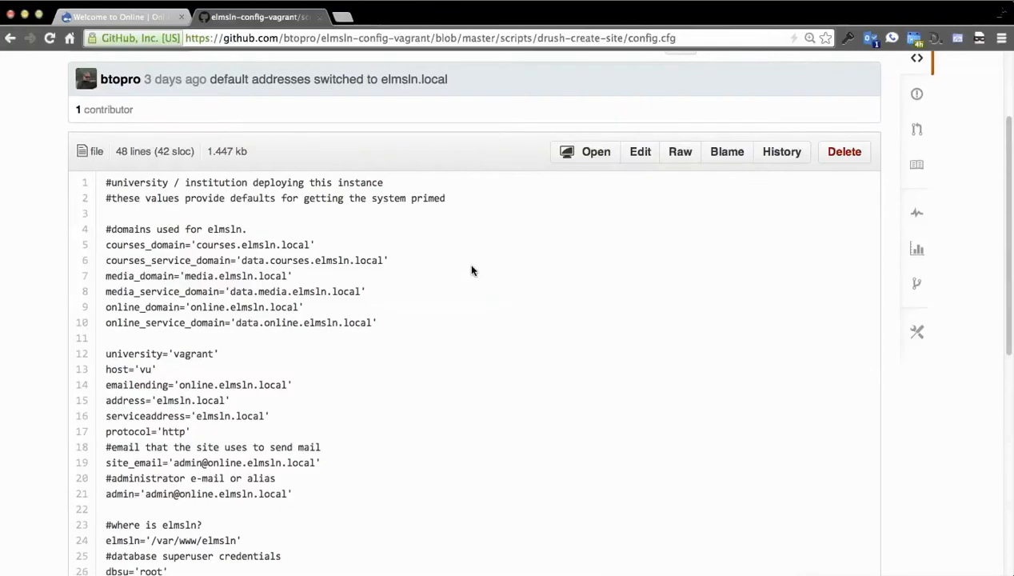
Step: Switch to the 'Welcome to Online' browser tab showing the online.elmsln.local user login page
{"action": "left_click", "coordinate": [112, 16]}
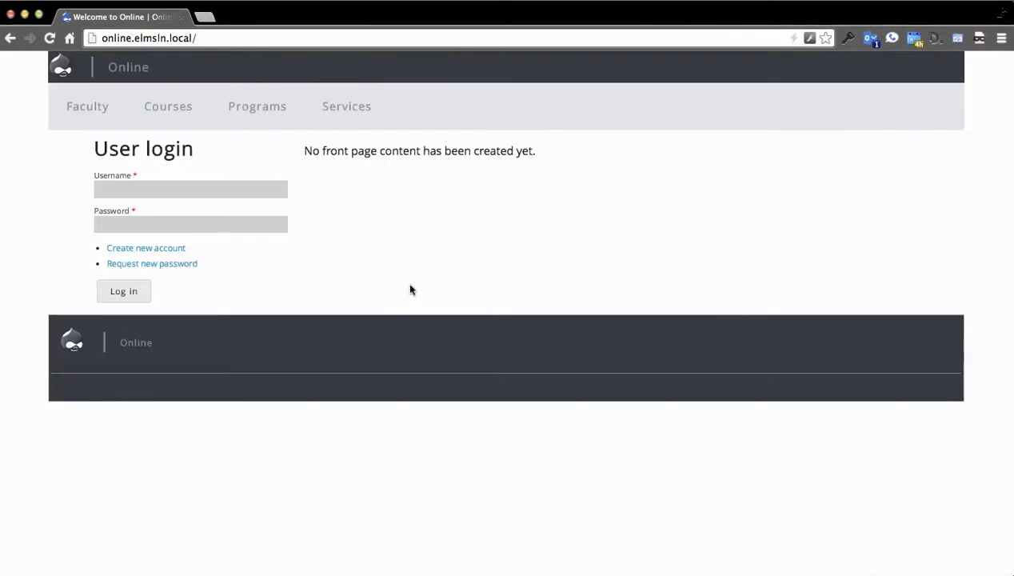
{"action": "mouse_move", "coordinate": [406, 291]}
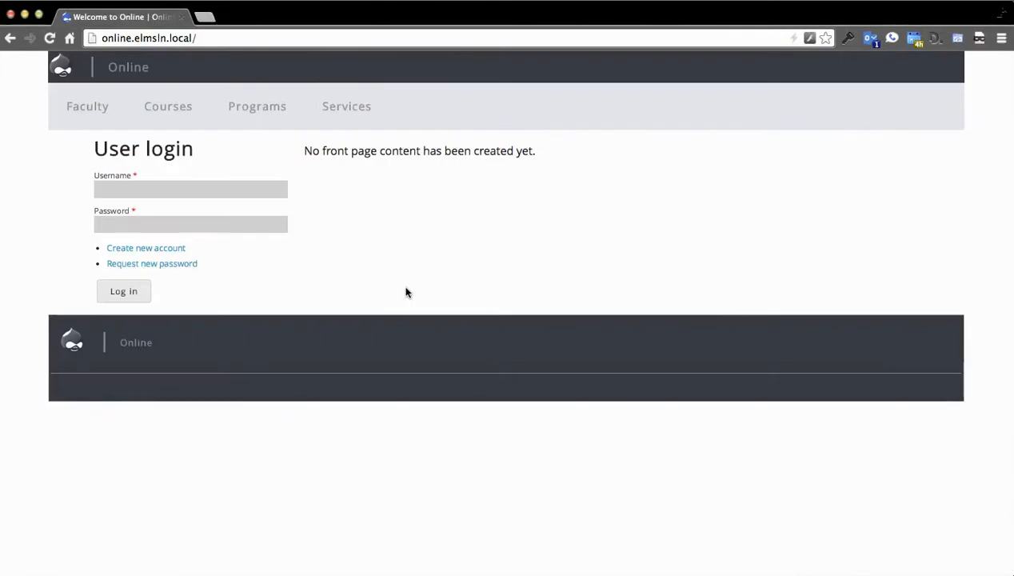
{"action": "mouse_move", "coordinate": [435, 294]}
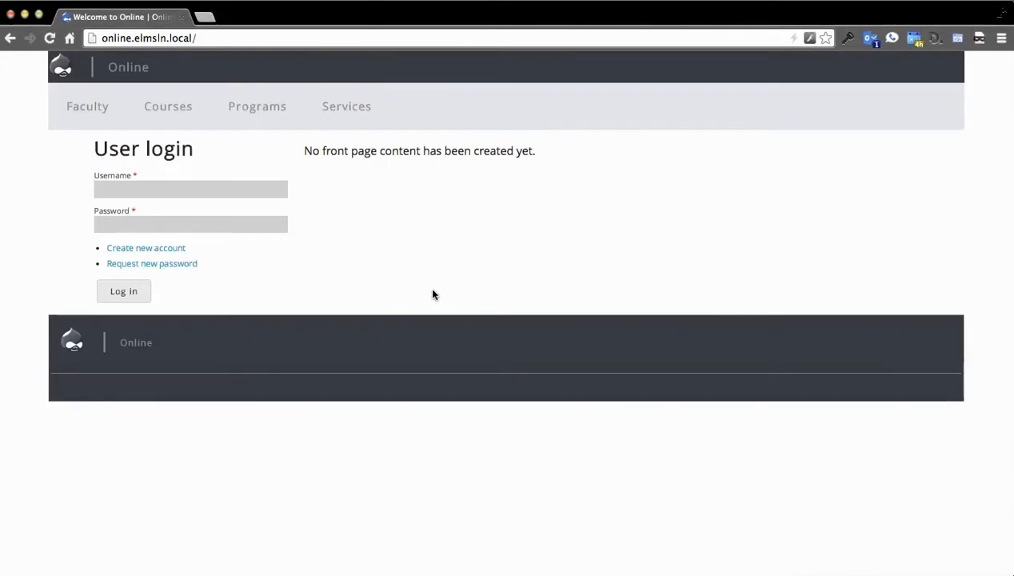